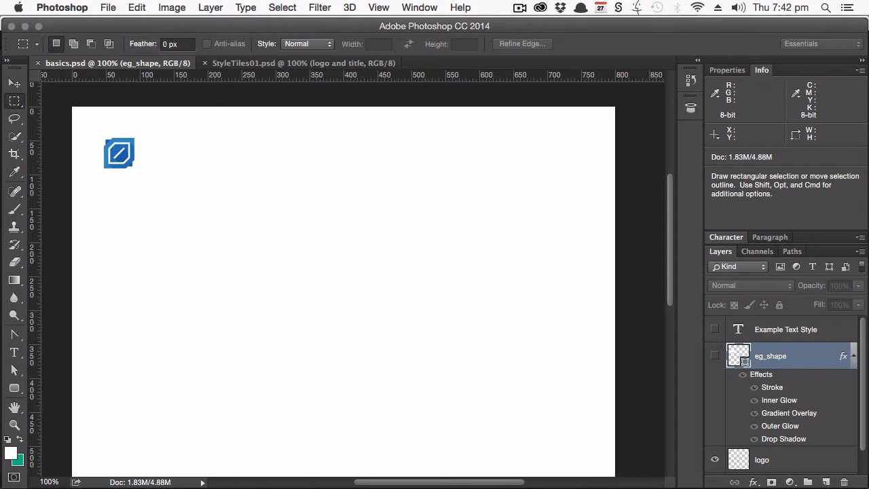
Select the logo layer, then switch to the CSS Hat FAQ on supported layer styles in Chrome.
left_click(762, 459)
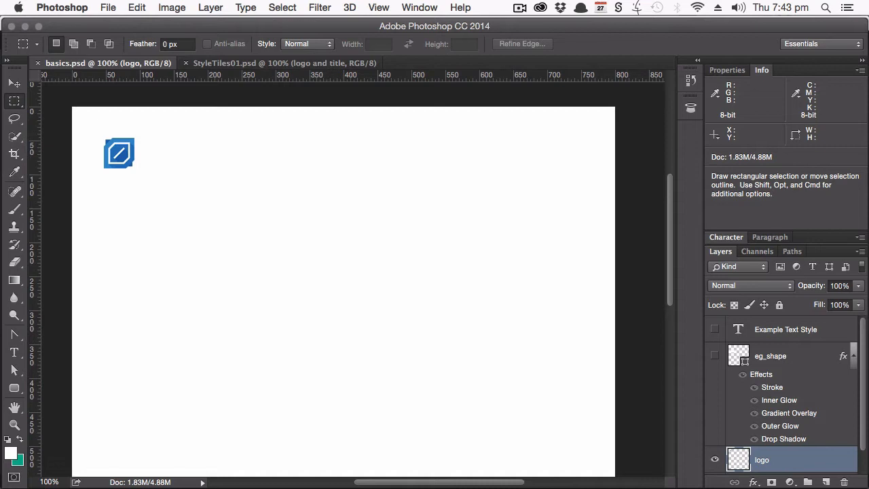
mouse_move(136, 470)
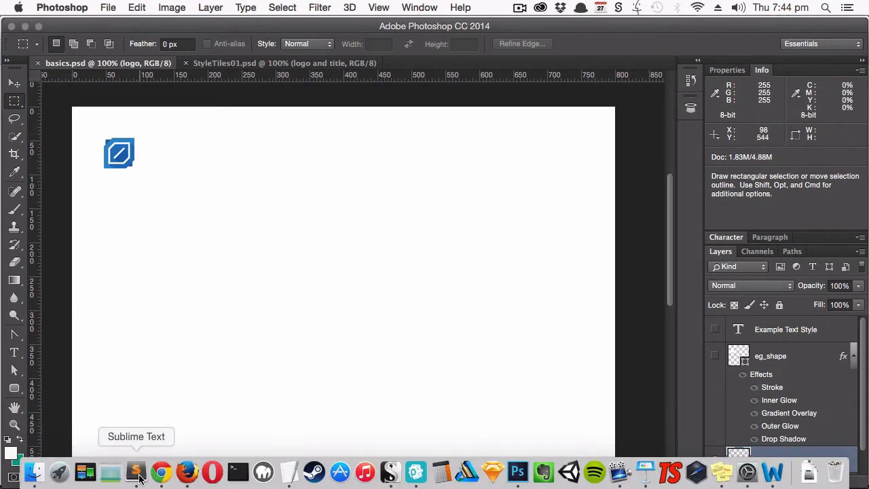
left_click(160, 471)
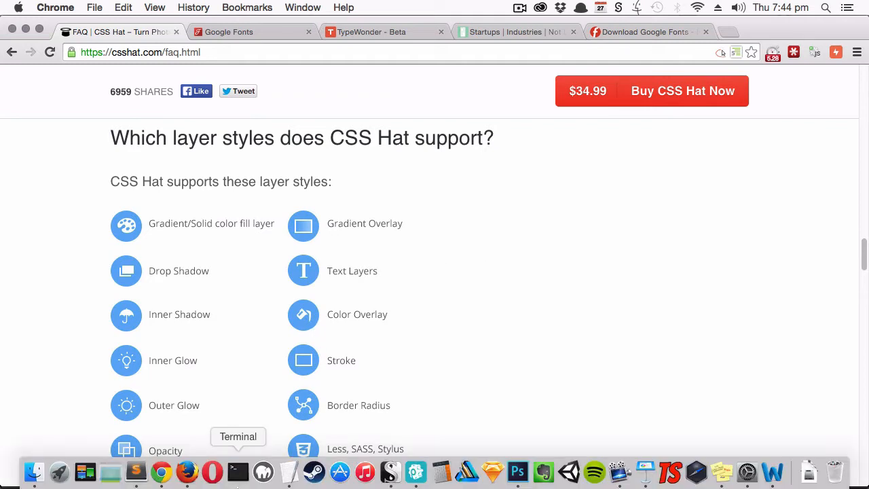
Return to the style-tile document, unhide the eg_shape button layer and select it.
left_click(517, 471)
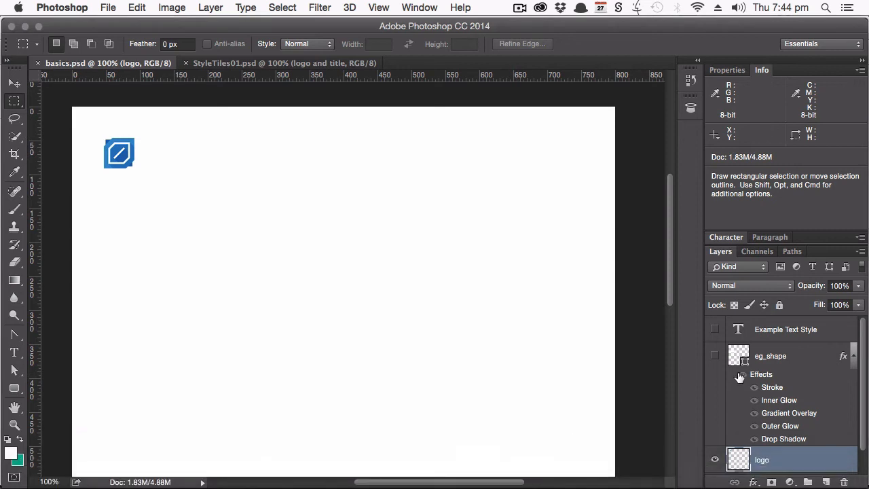
left_click(715, 355)
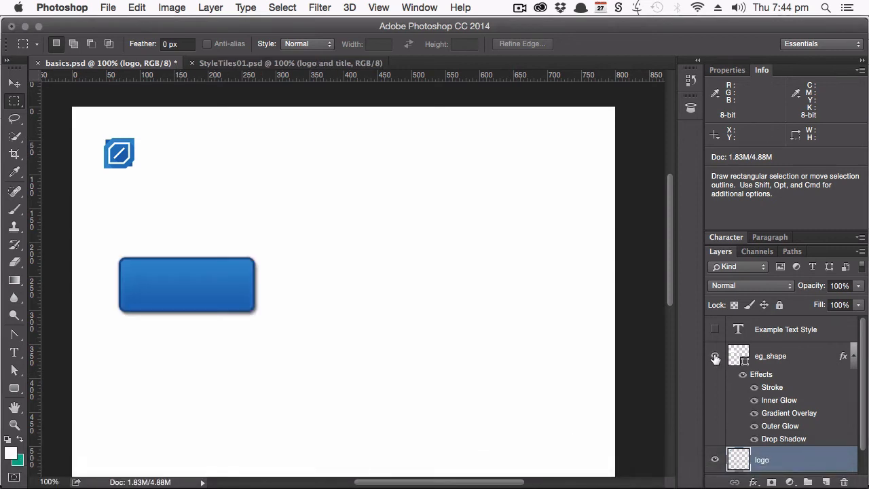
left_click(714, 356)
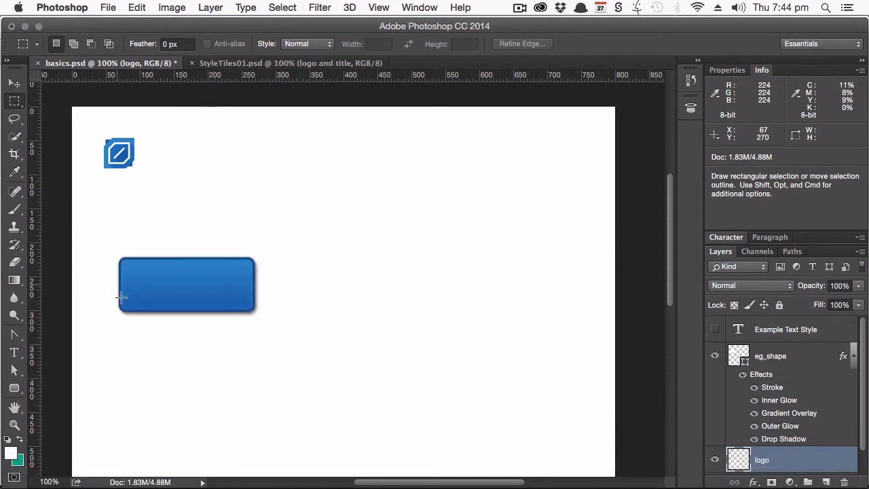
mouse_move(125, 247)
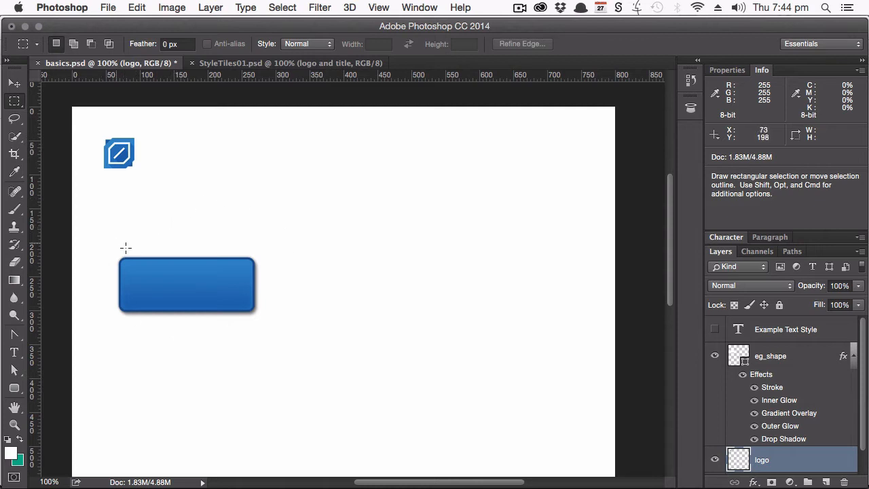
mouse_move(122, 244)
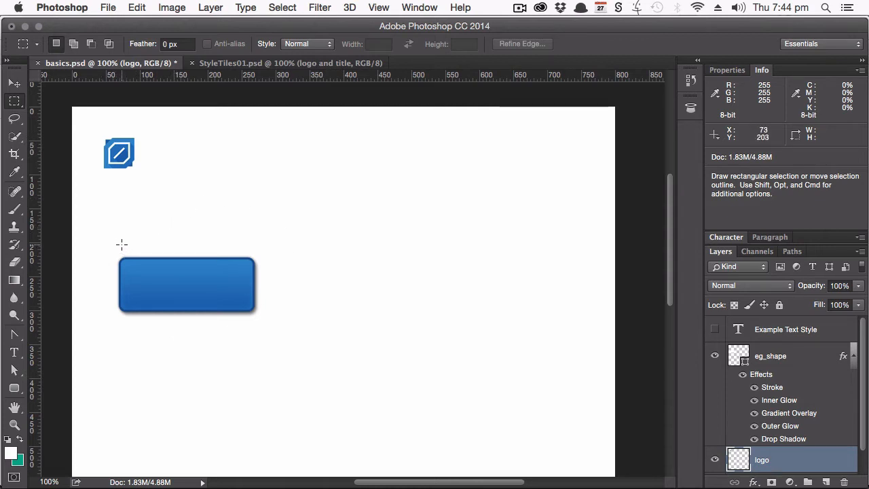
left_click(772, 356)
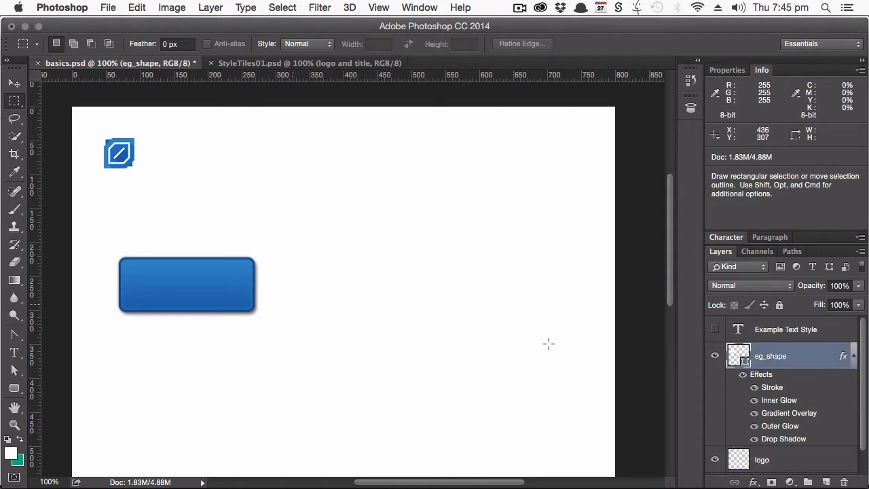
mouse_move(777, 356)
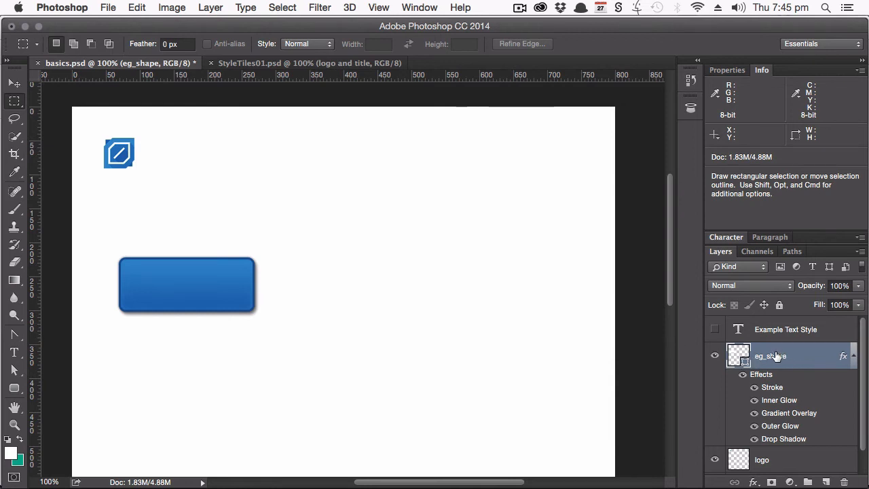
mouse_move(770, 355)
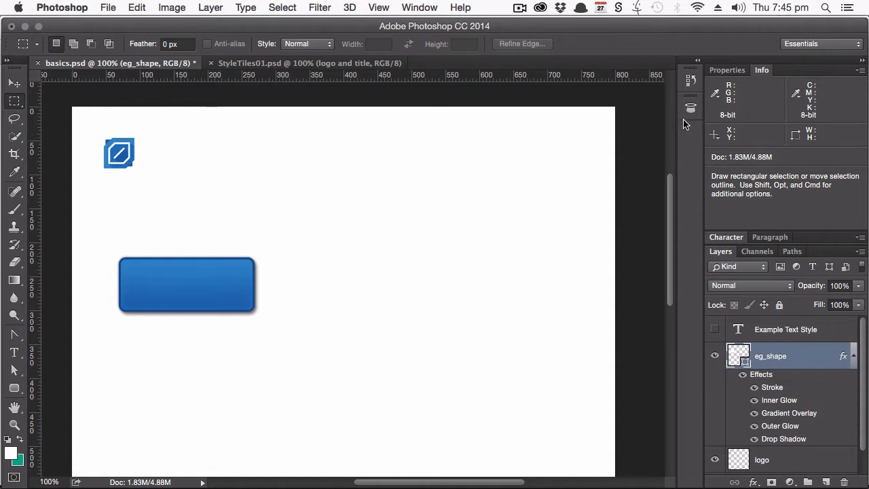
View the CSS Hat output for eg_shape, check its live preview, and highlight lines of the code.
left_click(690, 109)
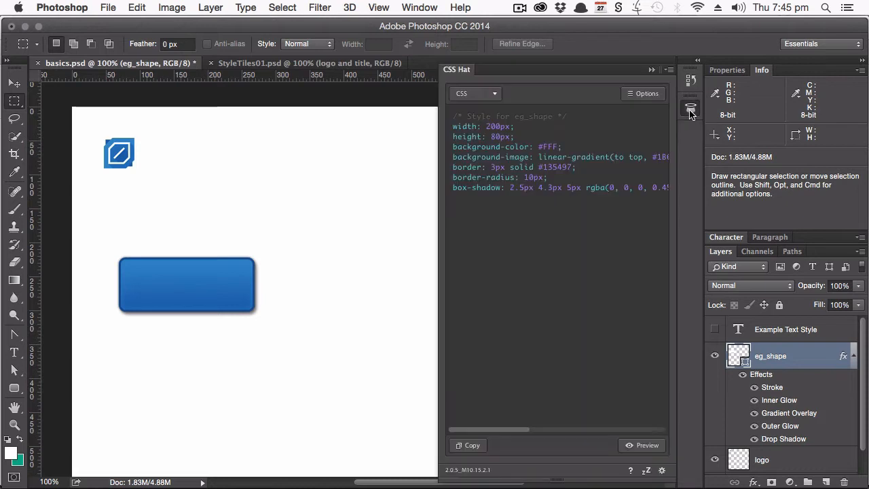
mouse_move(453, 138)
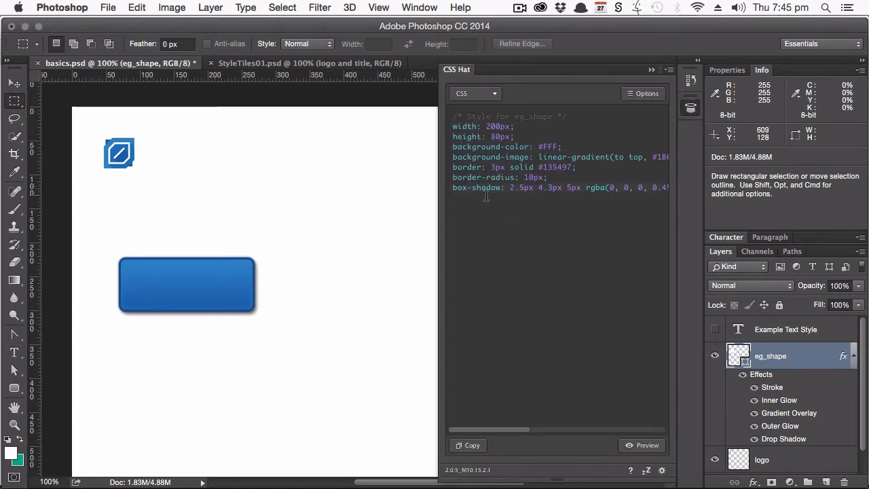
mouse_move(178, 334)
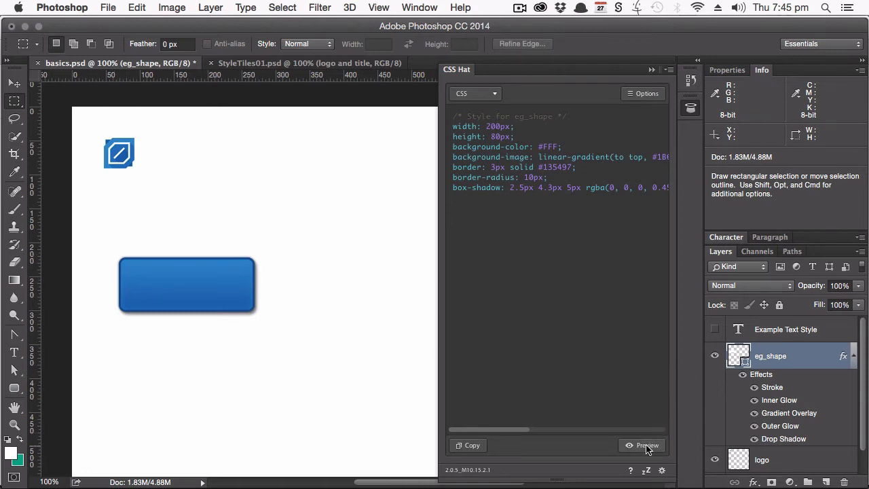
left_click(640, 445)
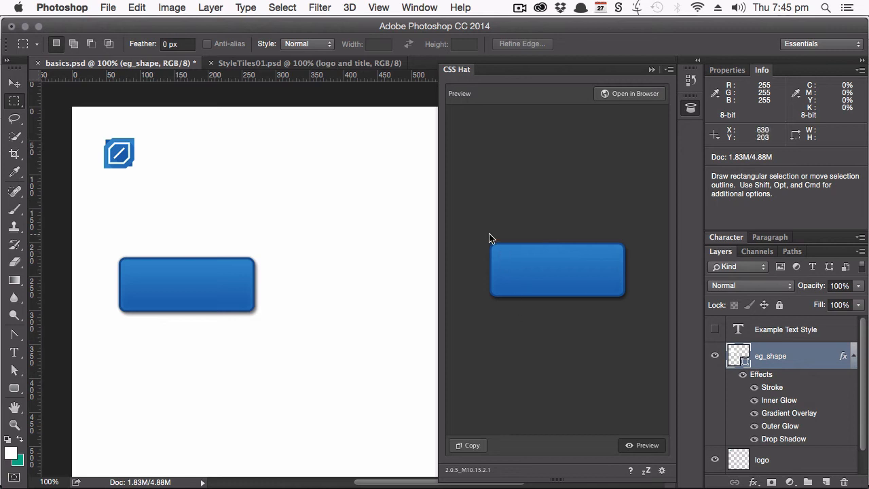
mouse_move(474, 301)
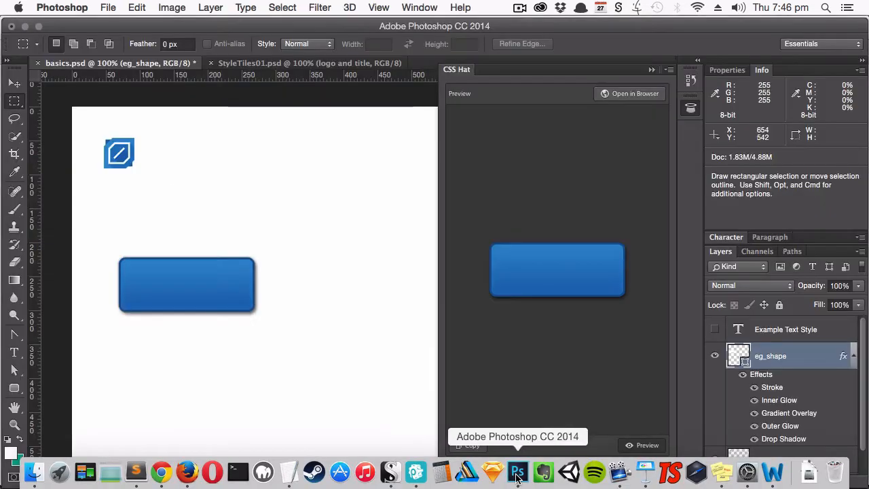
left_click(640, 446)
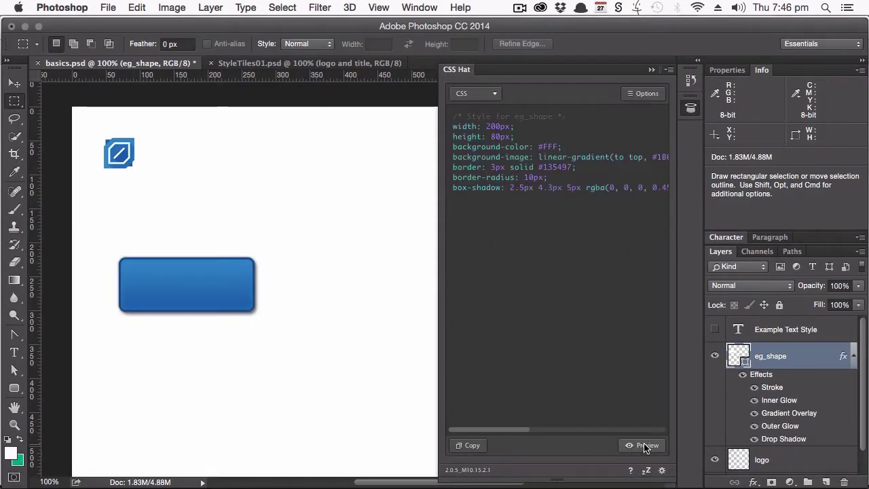
left_click(467, 445)
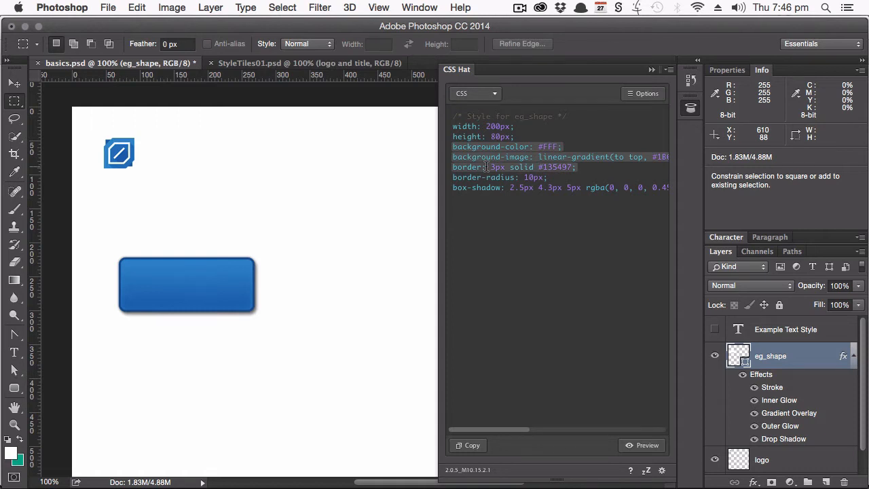
Collapse the CSS Hat panel and bring up Copy CSS from the eg_shape layer's context menu.
left_click(651, 69)
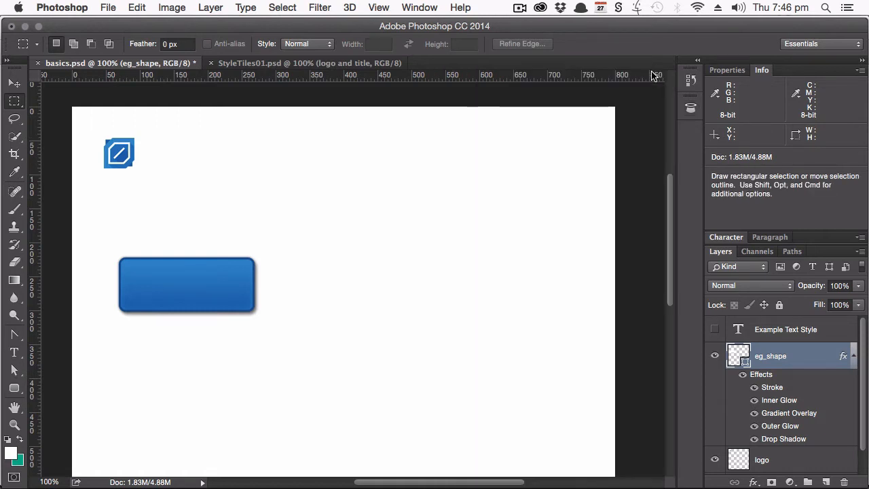
mouse_move(689, 108)
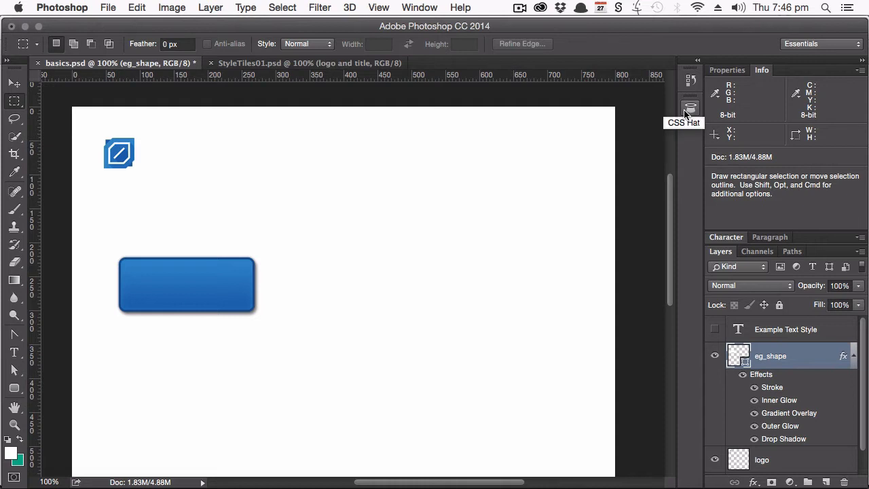
mouse_move(794, 346)
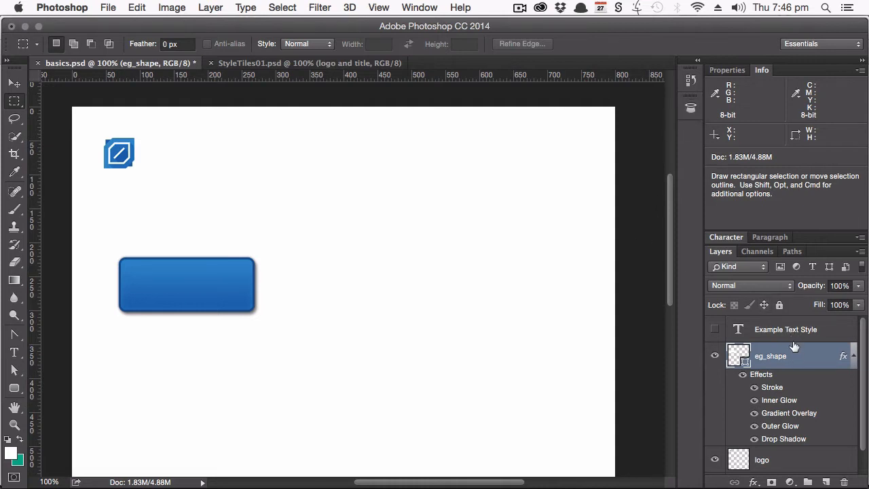
right_click(771, 356)
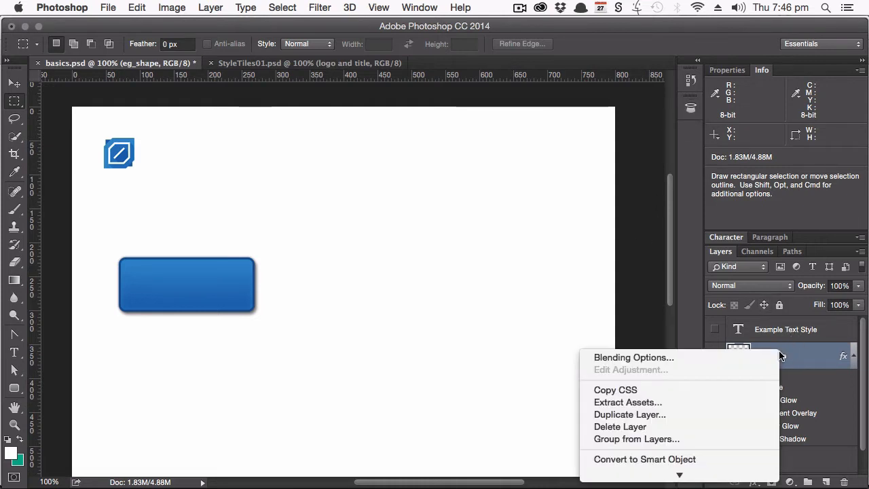
mouse_move(615, 389)
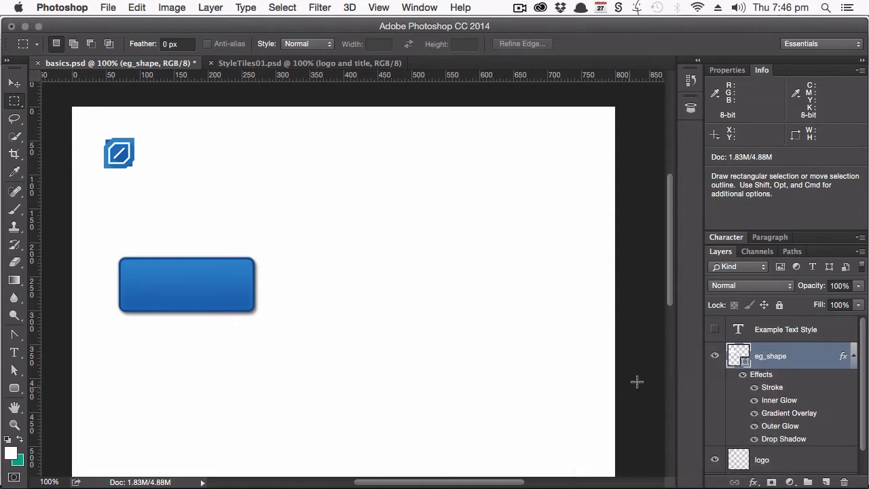
mouse_move(243, 306)
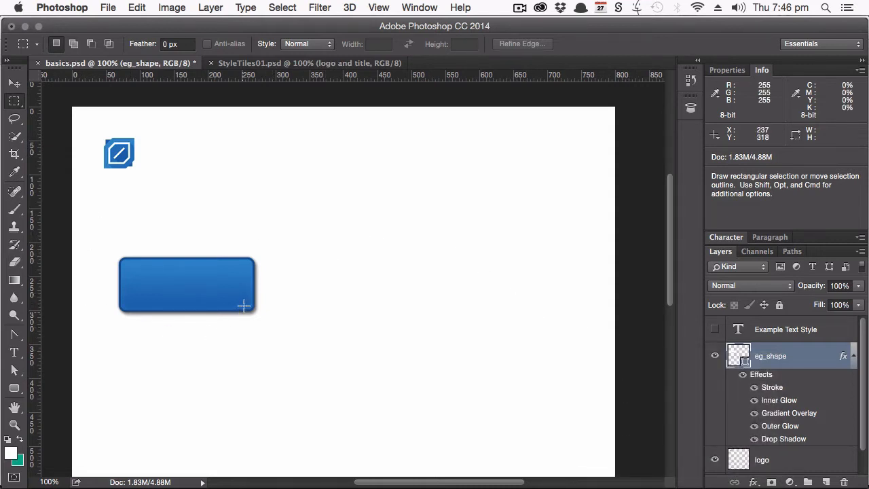
mouse_move(136, 470)
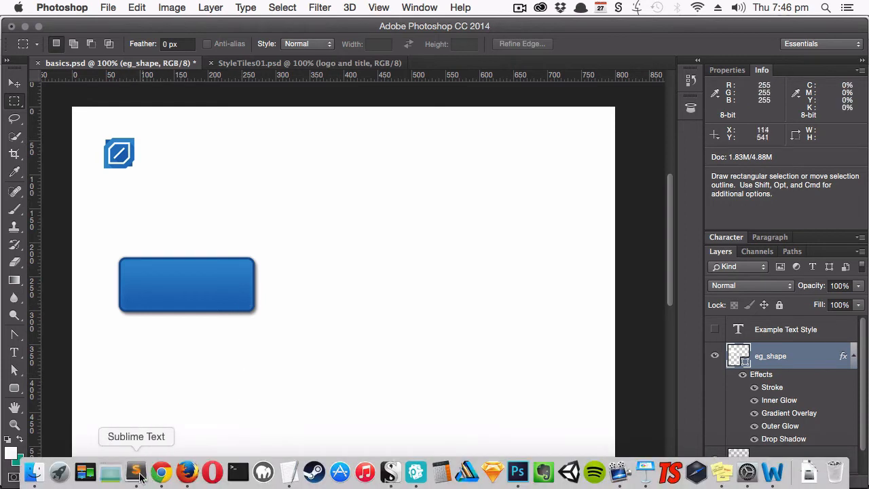
Check the pasted .eg_shape rule in Sublime Text, then return to the Photoshop document.
left_click(136, 470)
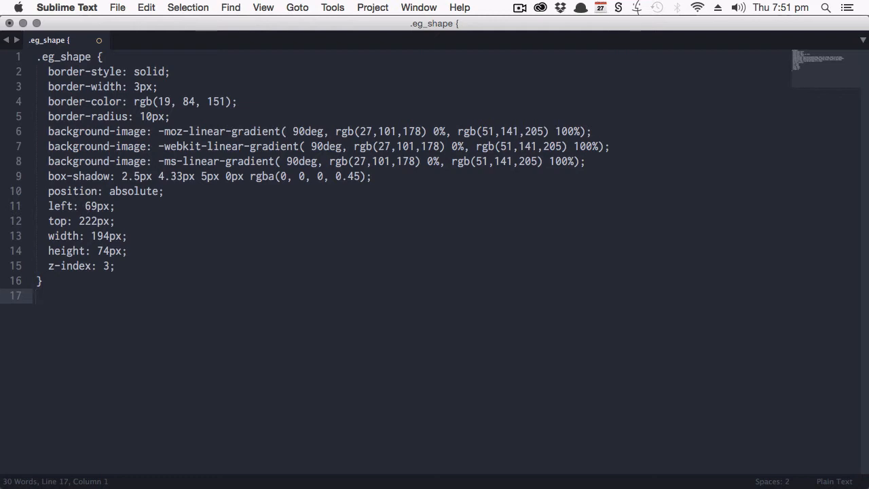
mouse_move(492, 470)
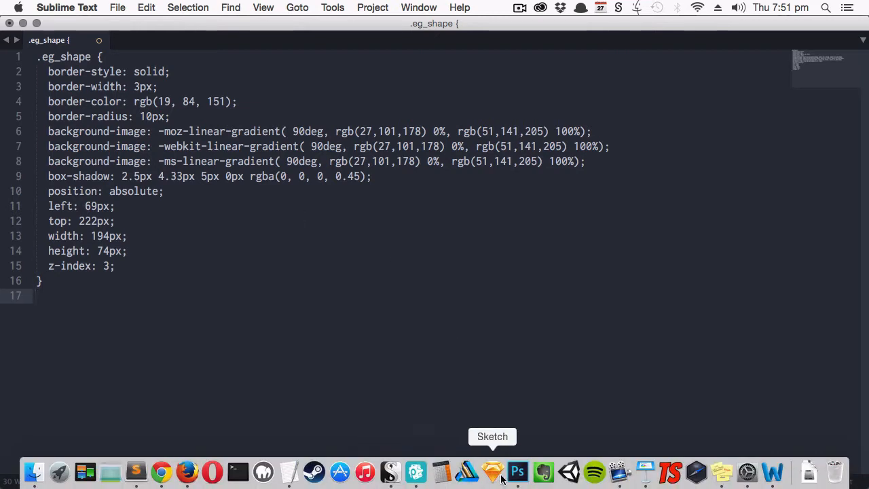
left_click(517, 470)
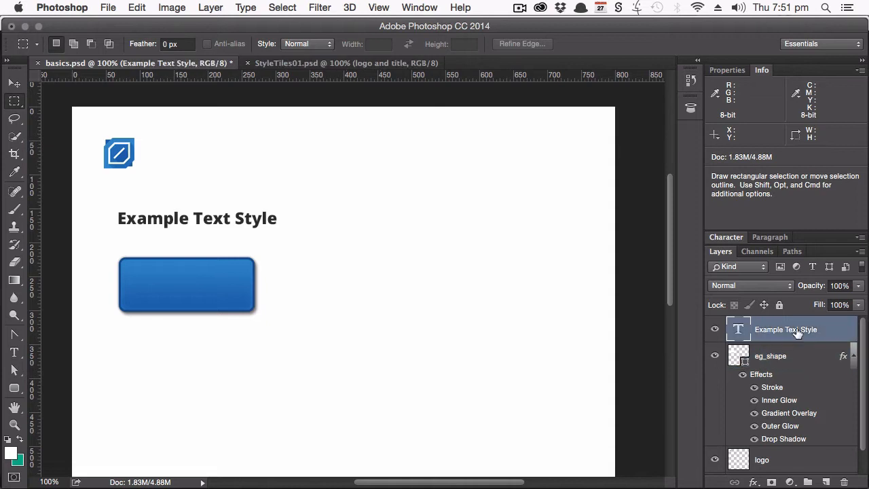
Select the Example Text Style layer and copy its CSS (Open Sans, 24px, 700, #303030).
left_click(725, 237)
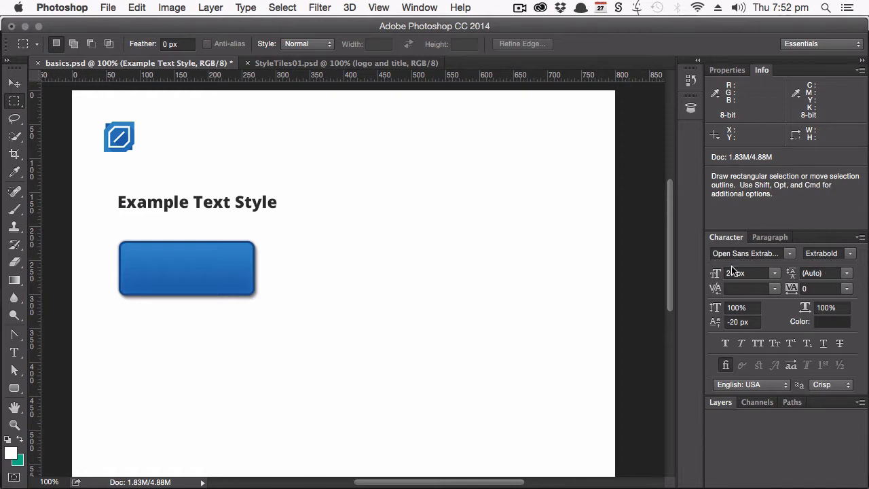
mouse_move(730, 271)
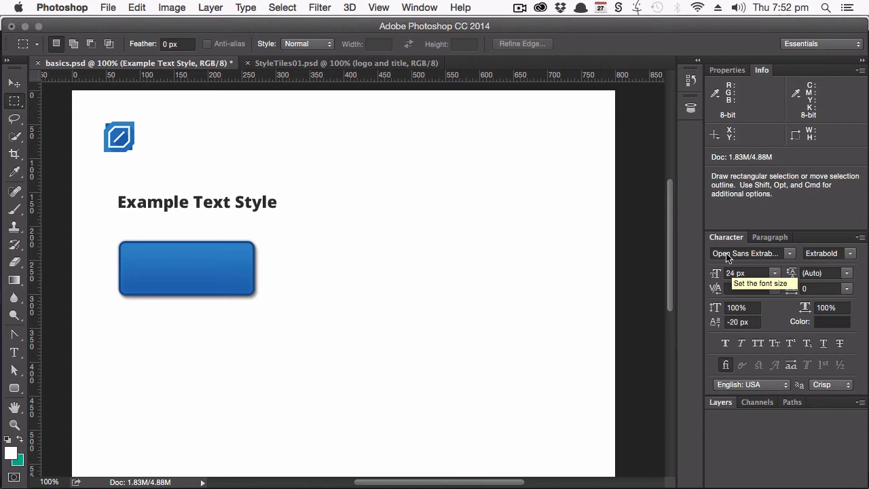
left_click(720, 401)
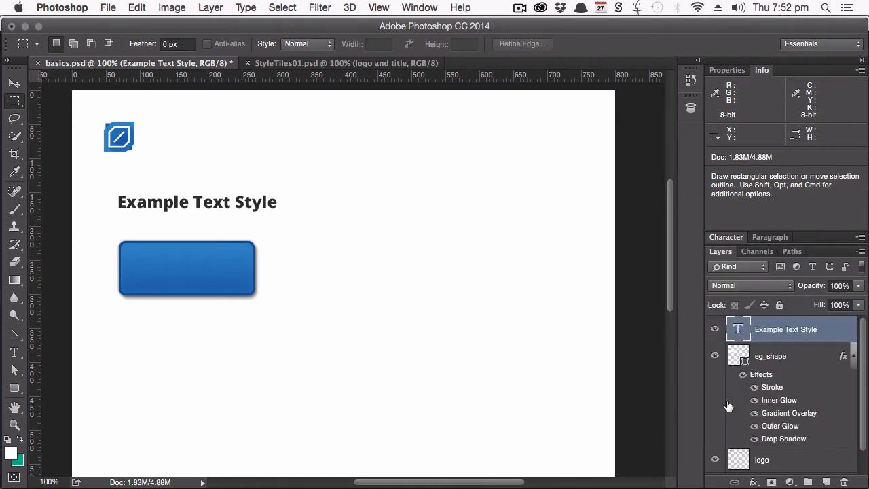
mouse_move(699, 53)
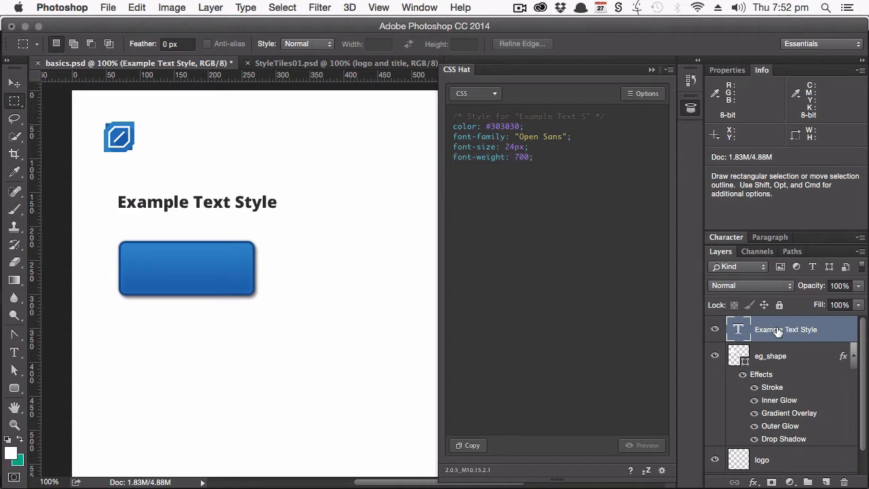
right_click(784, 330)
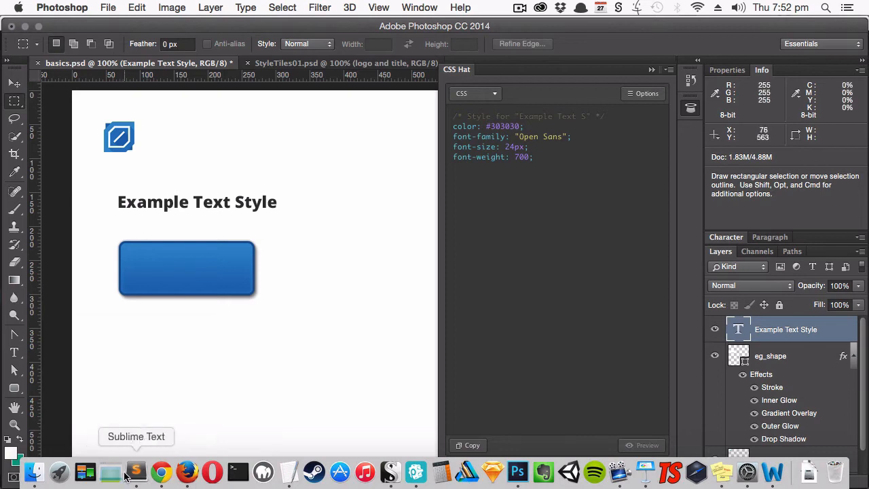
Paste the .Example_Text_Style rule beneath .eg_shape in the Sublime Text stylesheet.
left_click(136, 469)
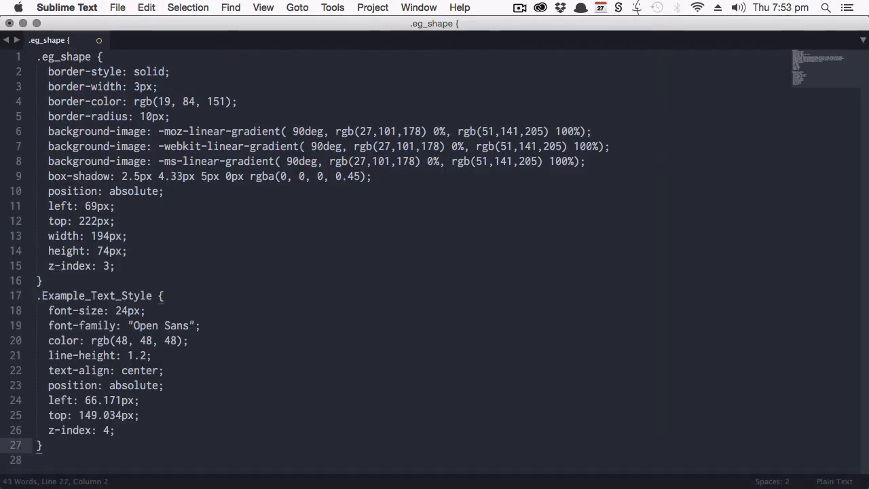
left_click(518, 482)
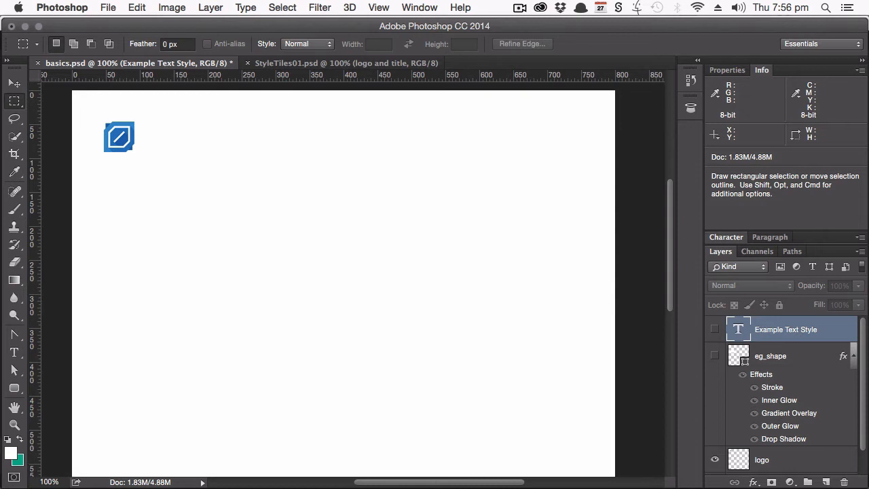
mouse_move(160, 470)
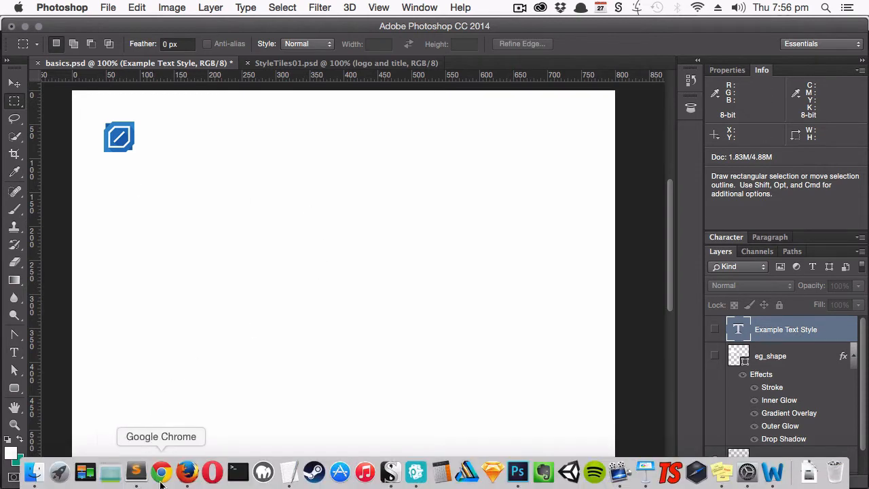
Browse Google Fonts sorted by Trending, scrolling past Playfair Display SC to Voces and Caudex.
left_click(160, 470)
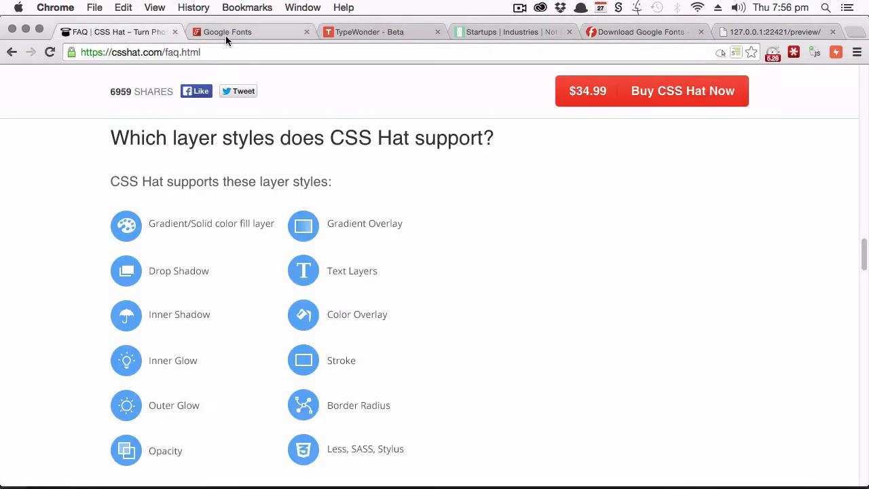
left_click(228, 31)
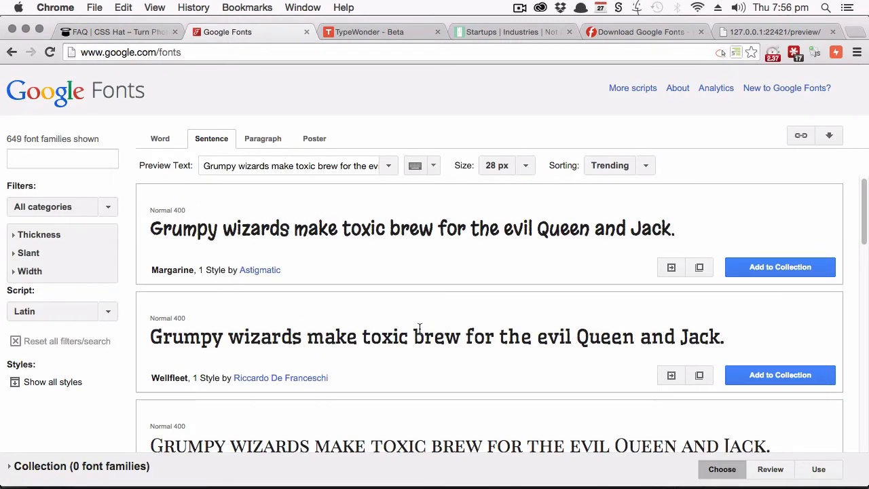
mouse_move(647, 173)
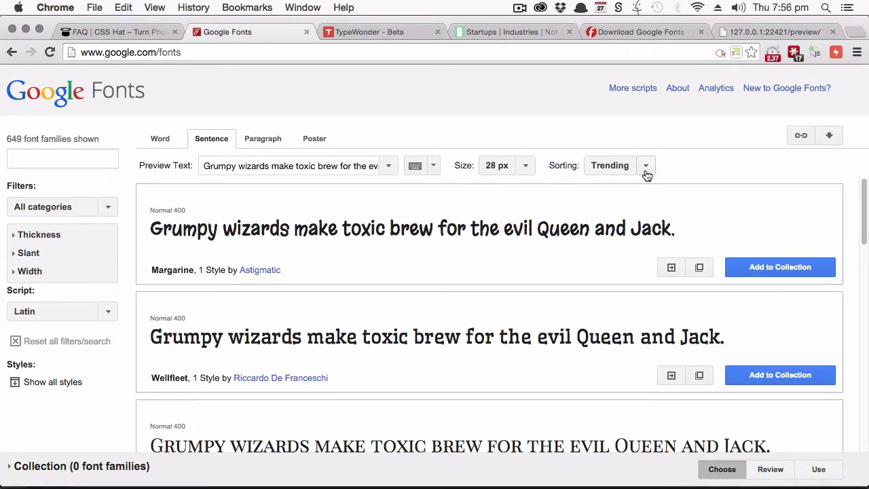
left_click(645, 166)
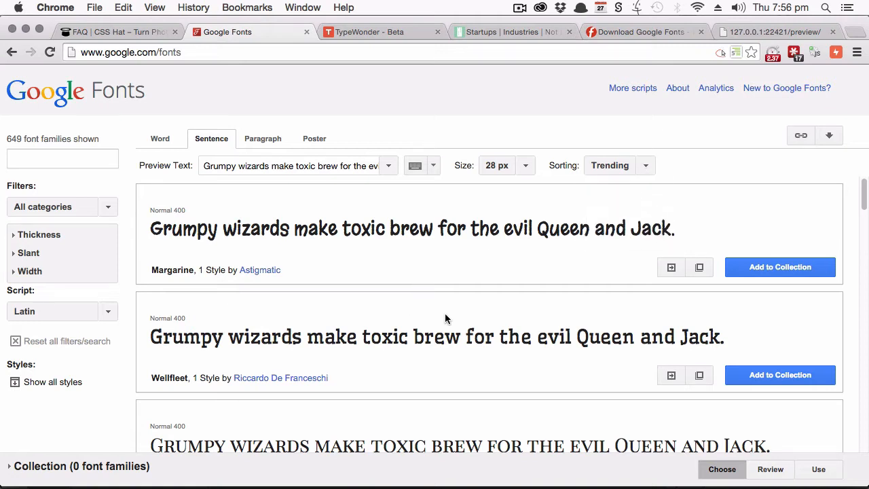
mouse_move(513, 224)
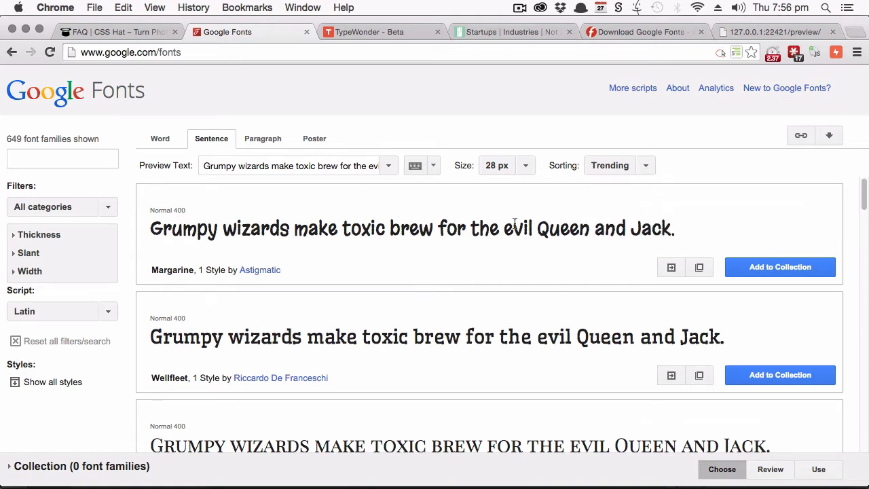
mouse_move(587, 248)
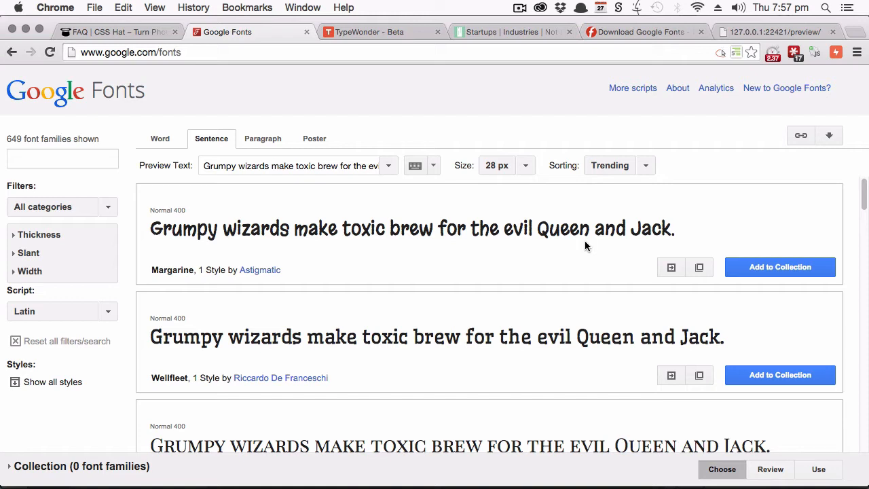
mouse_move(530, 256)
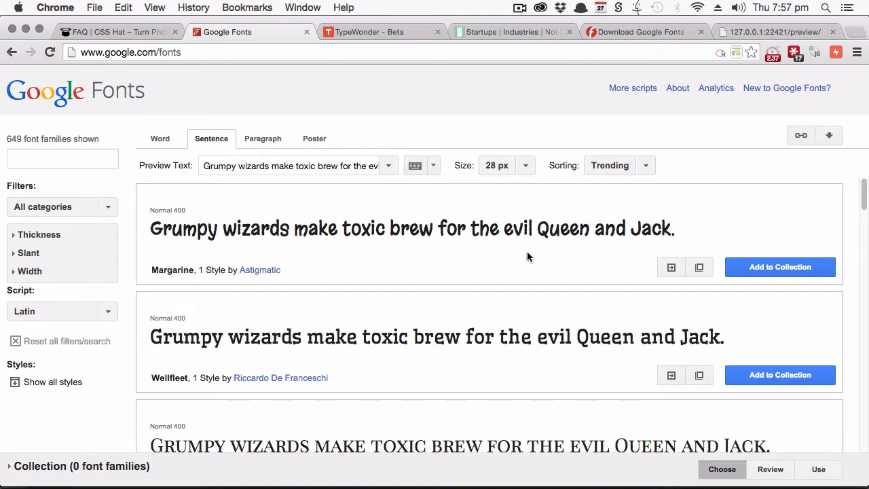
scroll("down", 3)
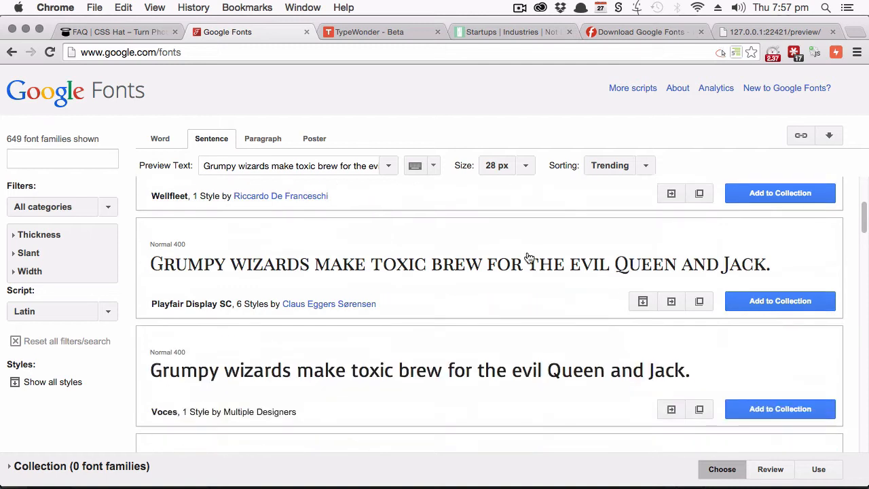
scroll("down", 3)
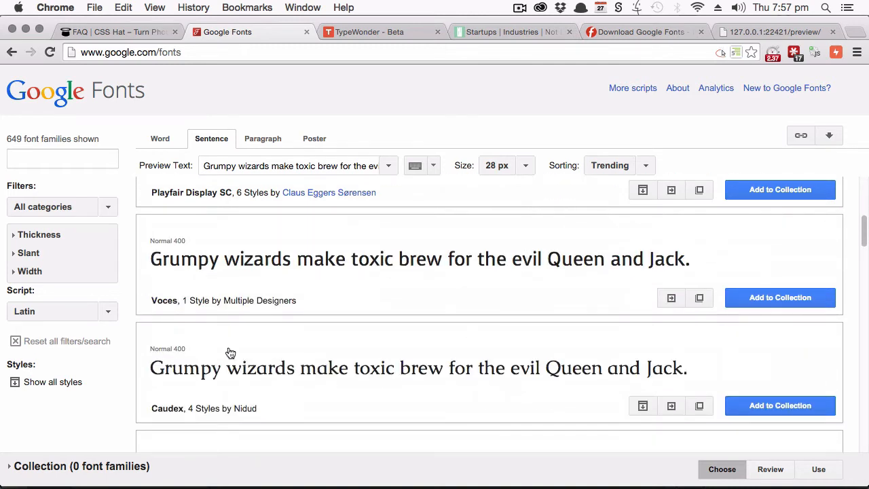
mouse_move(187, 279)
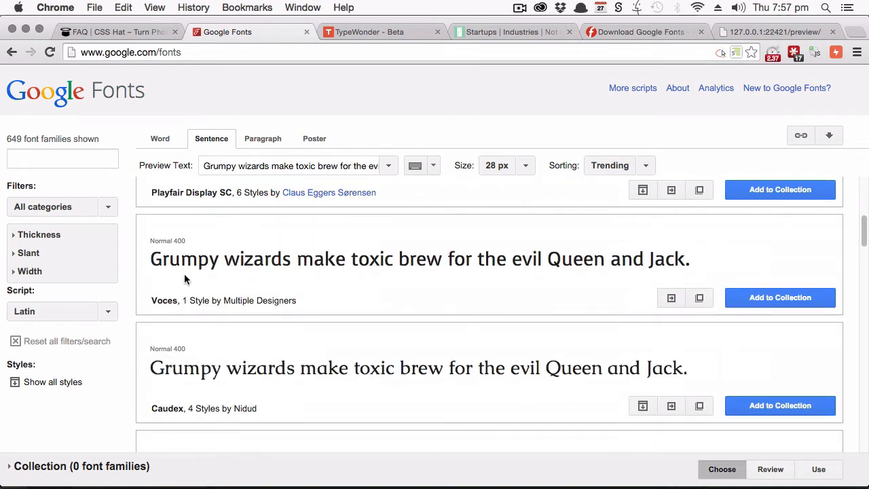
mouse_move(393, 300)
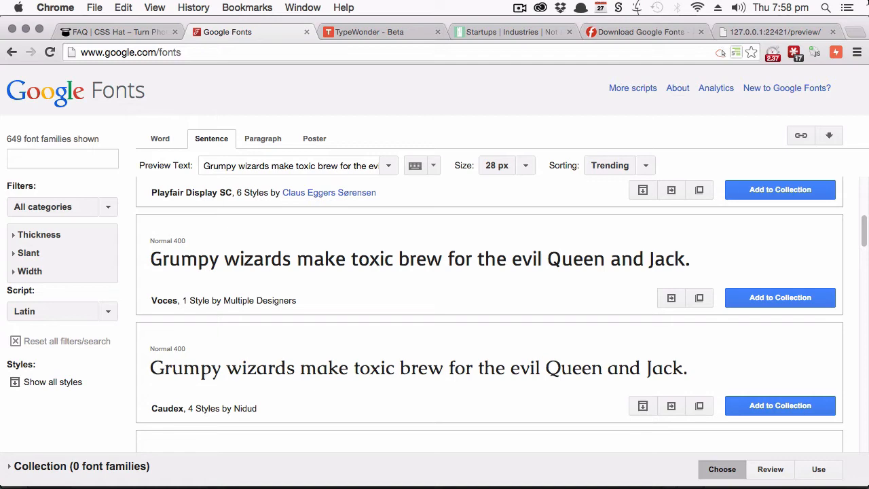
Switch to the TypeWonder – Beta tab showing the web font testing home page.
left_click(369, 32)
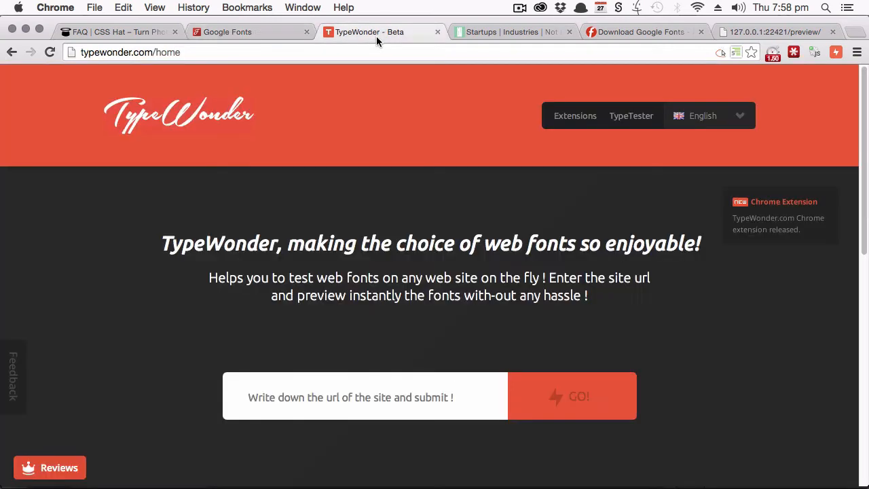
mouse_move(97, 190)
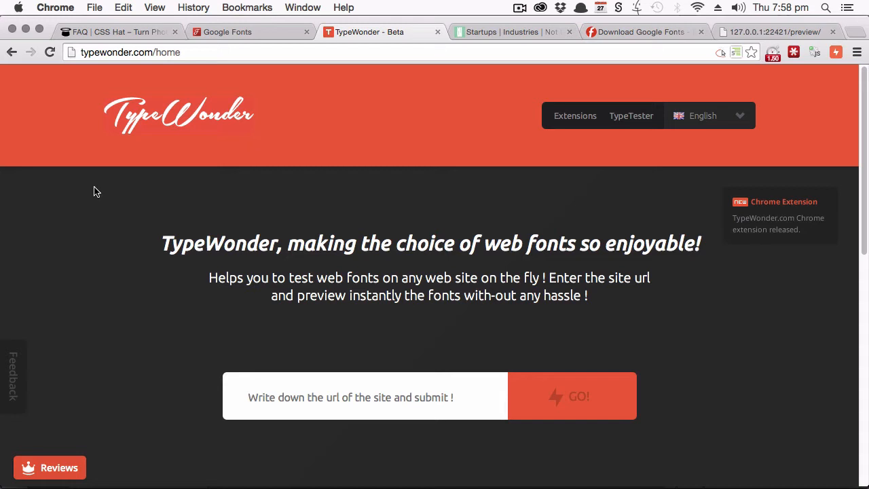
mouse_move(628, 168)
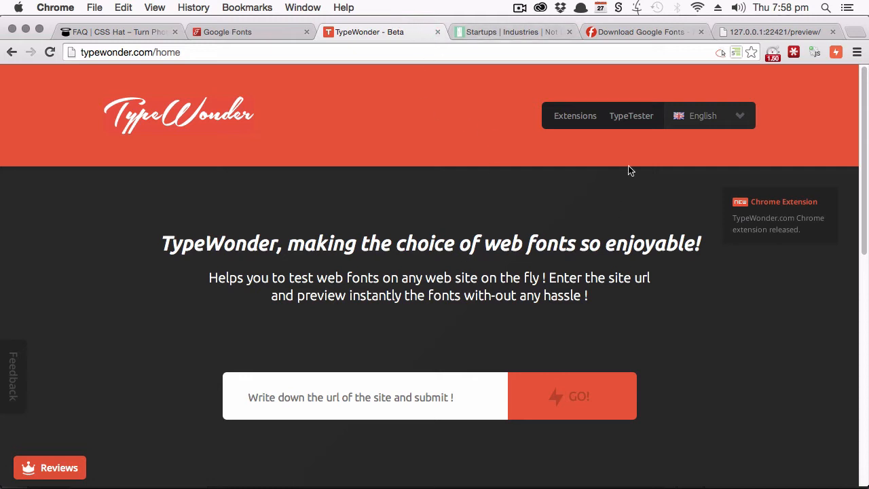
mouse_move(631, 116)
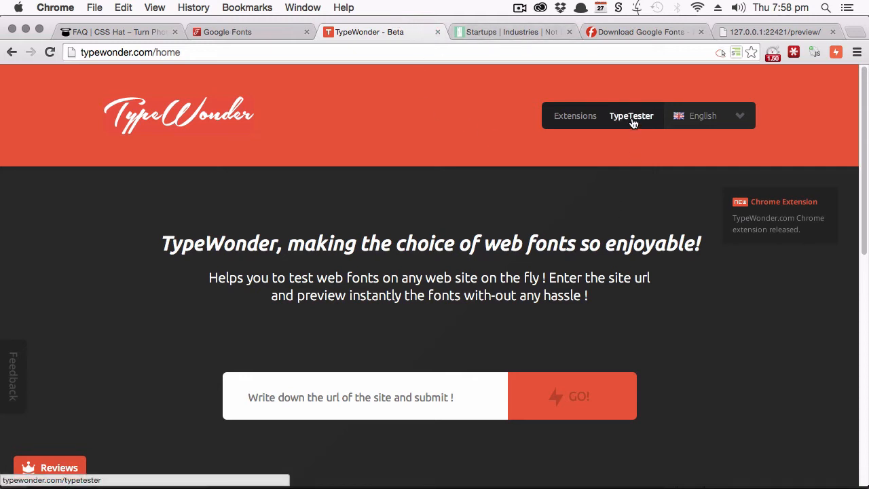
left_click(630, 116)
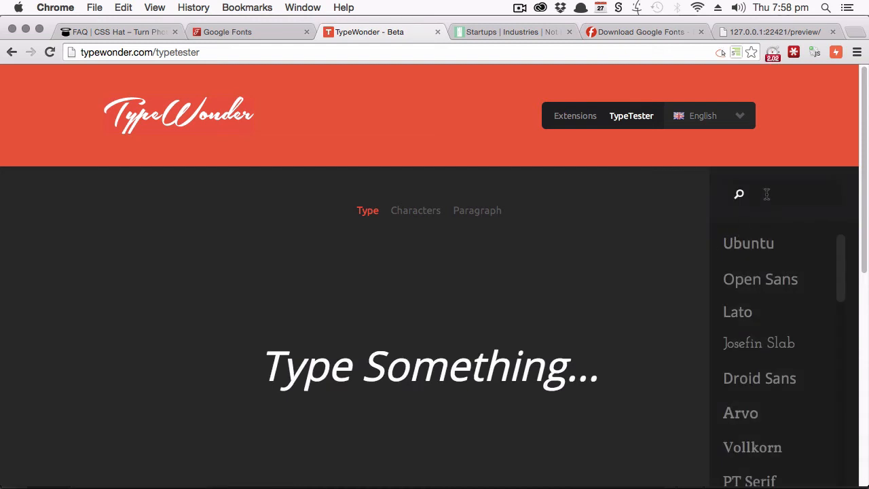
type("voce")
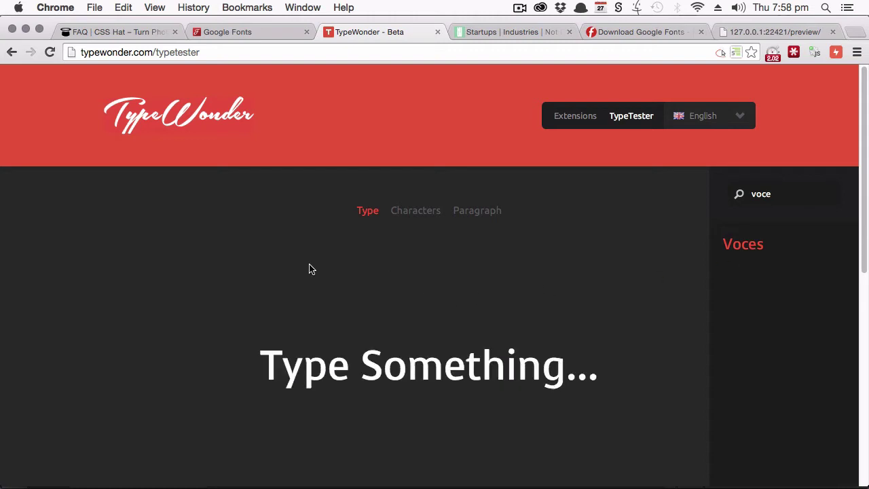
scroll("down", 3)
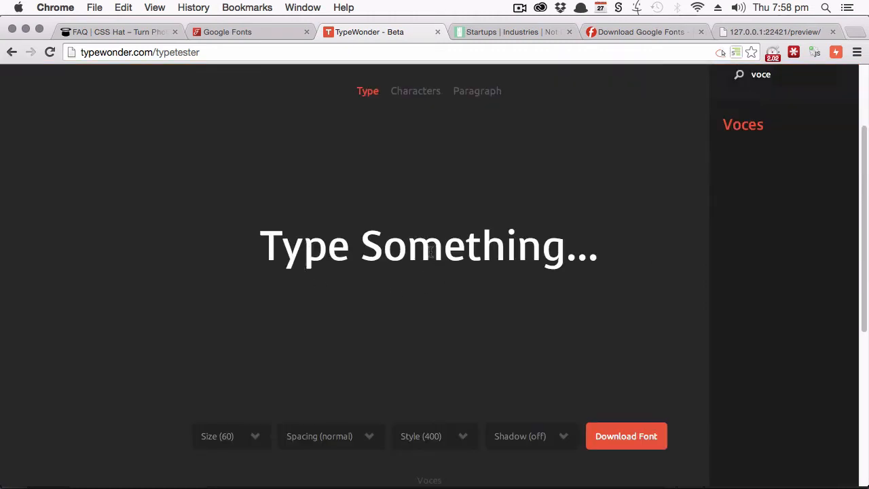
type("Test")
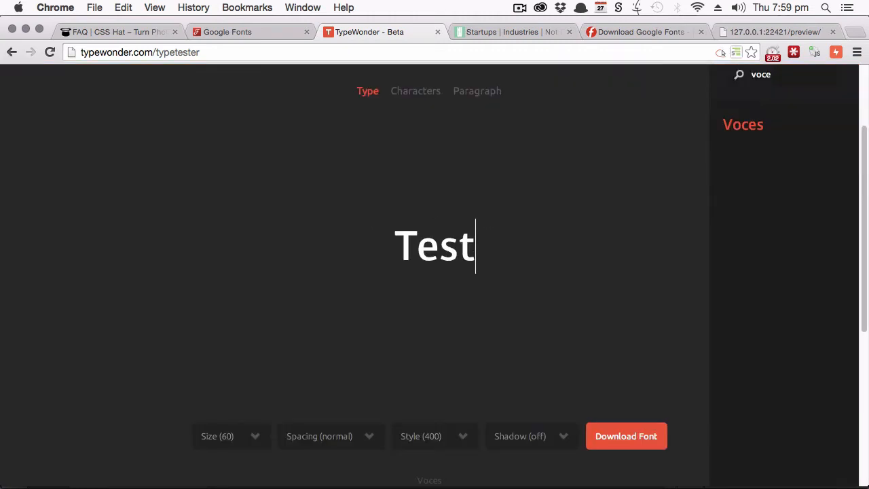
type("ing Voces")
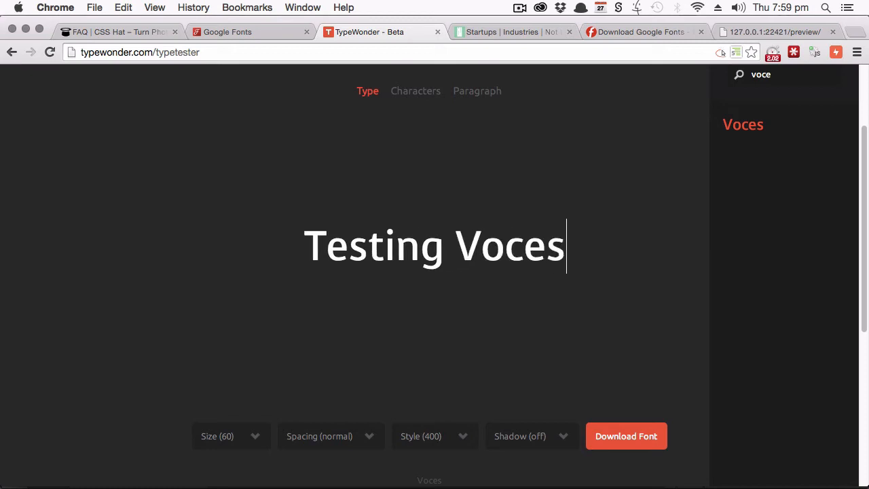
left_click(231, 436)
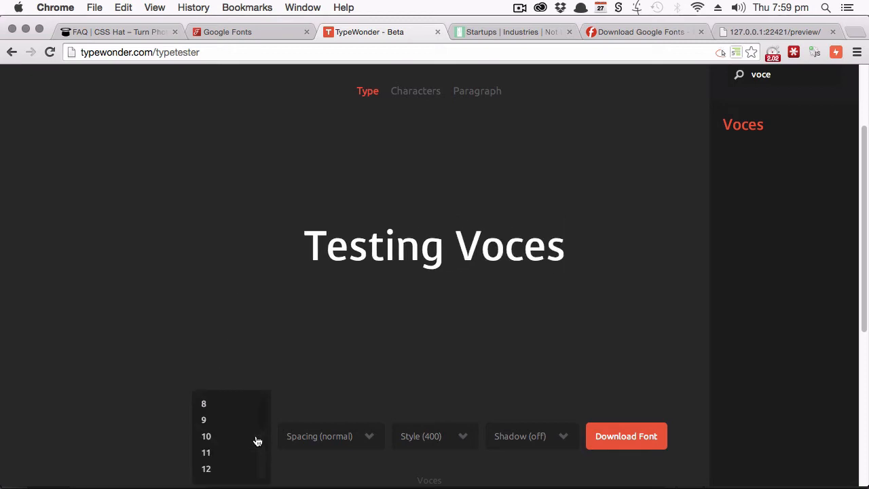
left_click(206, 469)
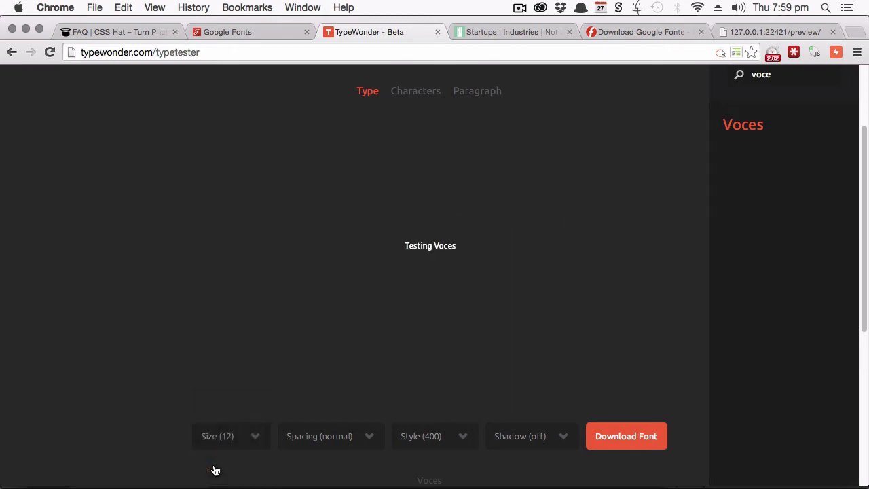
left_click(231, 436)
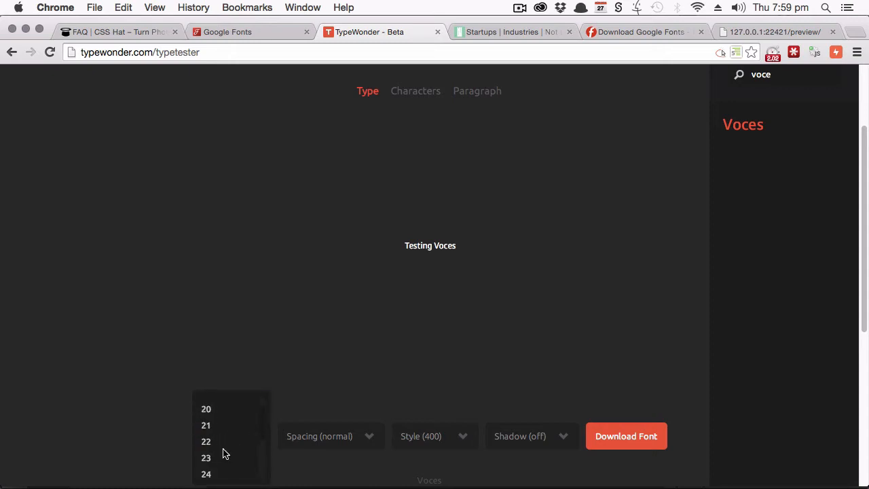
left_click(329, 436)
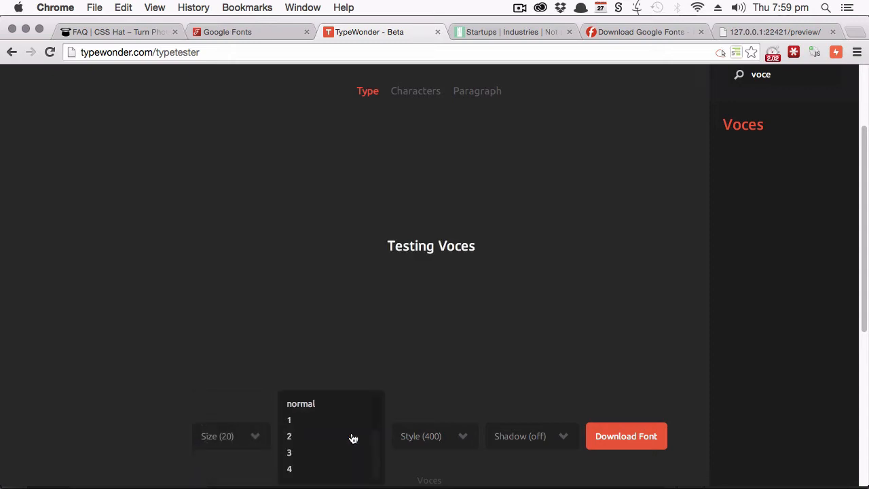
left_click(287, 436)
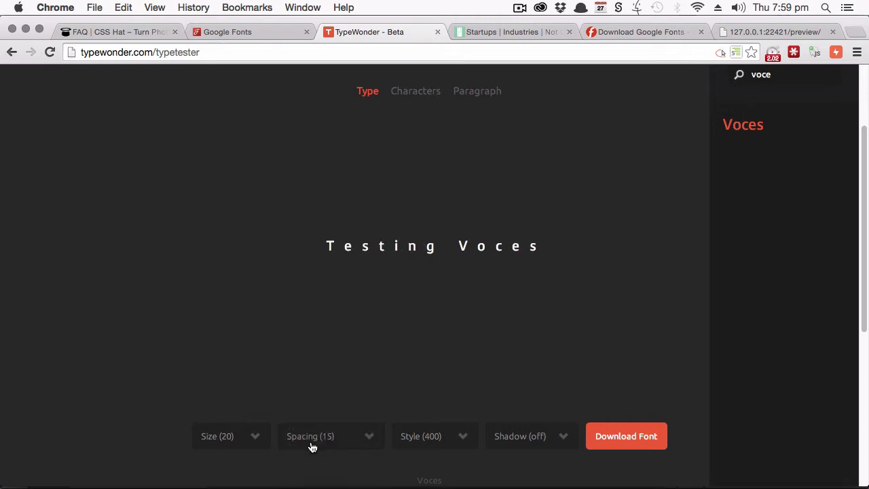
left_click(331, 436)
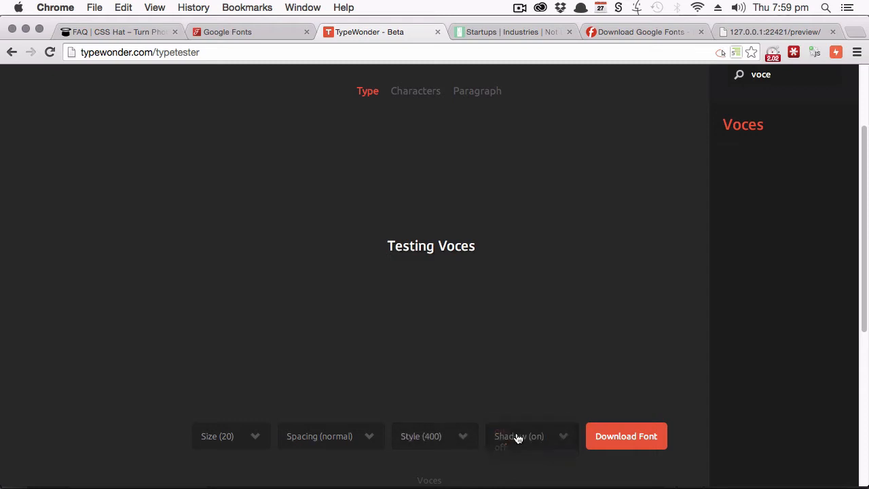
mouse_move(489, 209)
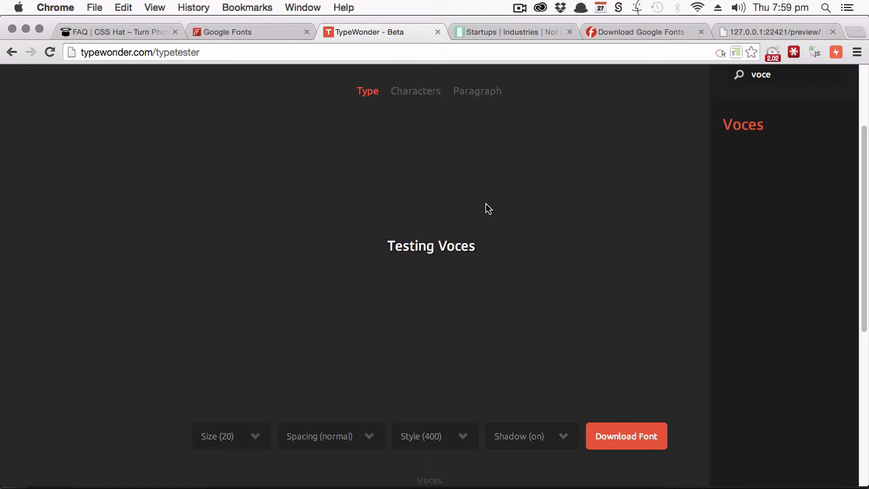
mouse_move(675, 212)
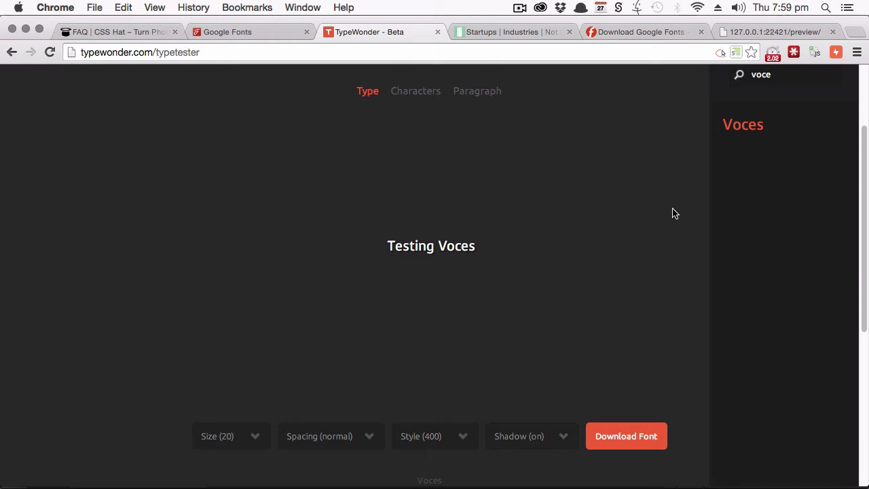
mouse_move(837, 52)
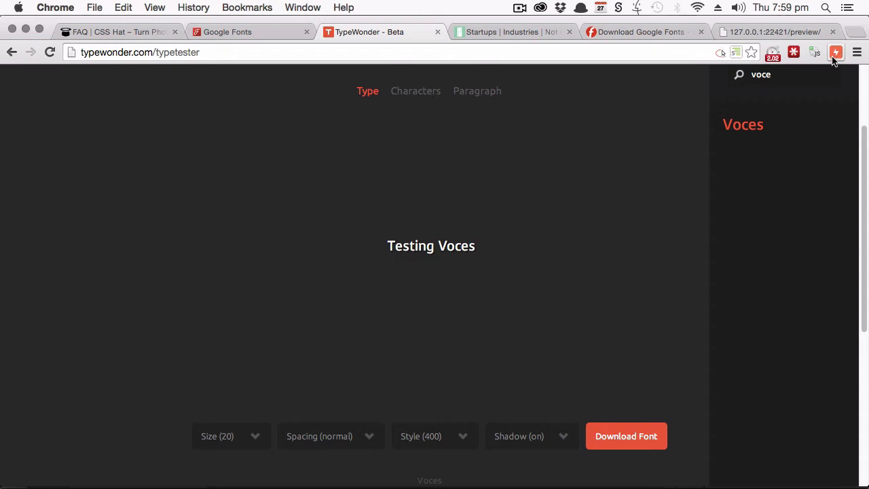
mouse_move(836, 57)
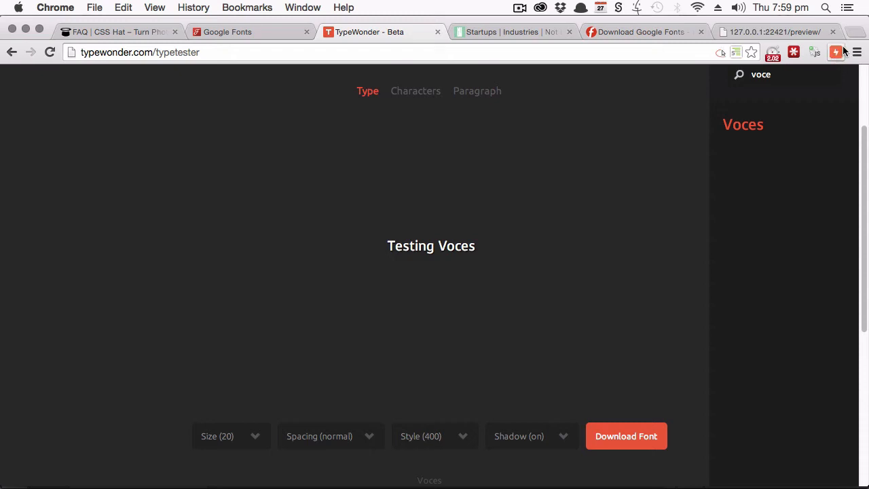
mouse_move(836, 53)
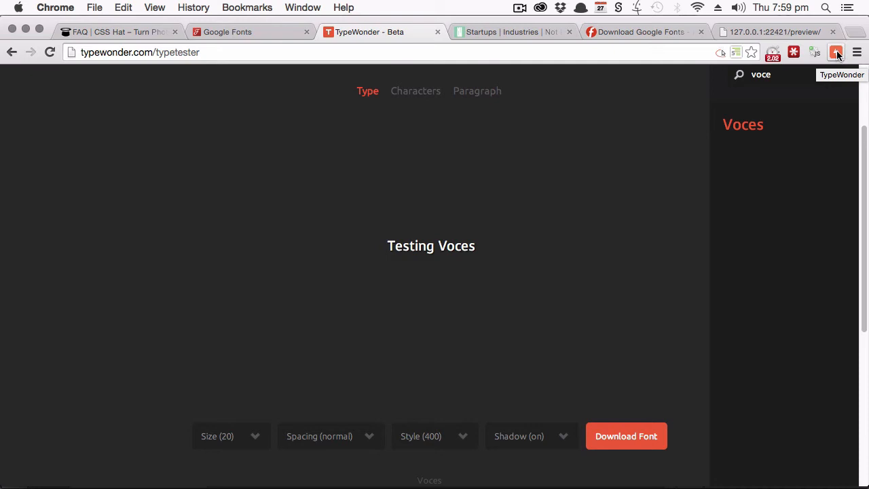
mouse_move(455, 168)
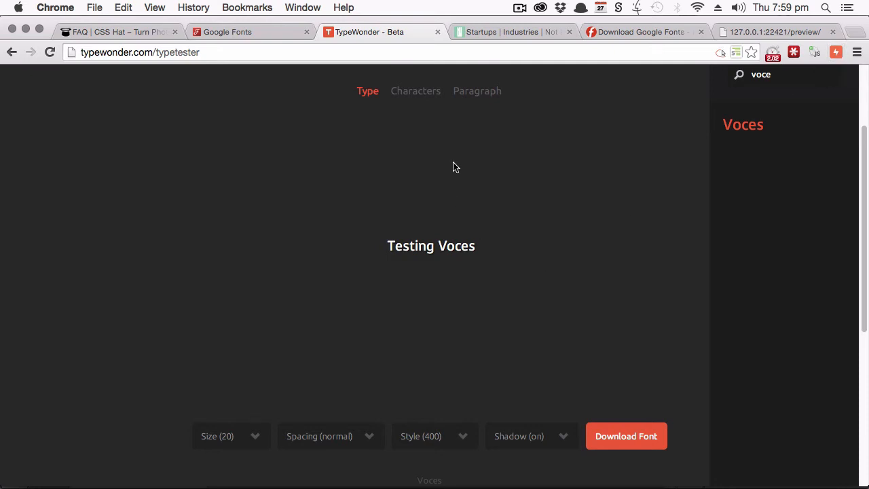
Switch to the Not Lorem Ipsum Startups tab with the Ooooh placeholder copy.
left_click(513, 32)
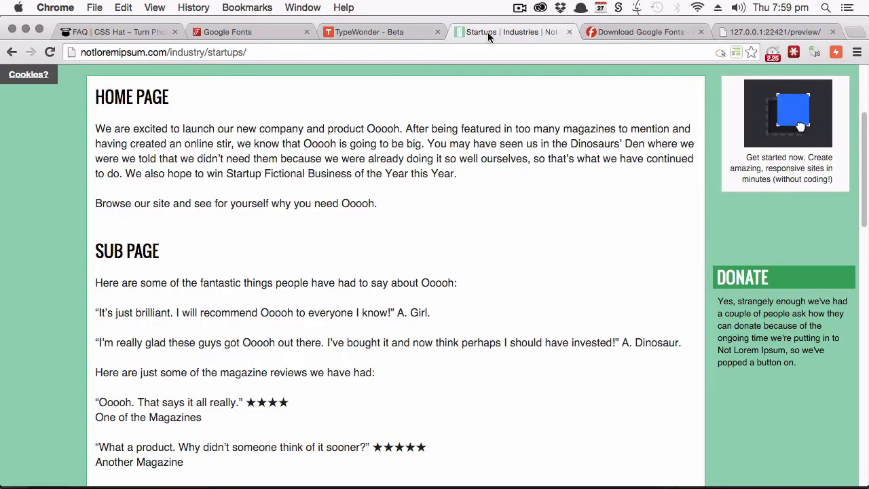
mouse_move(449, 211)
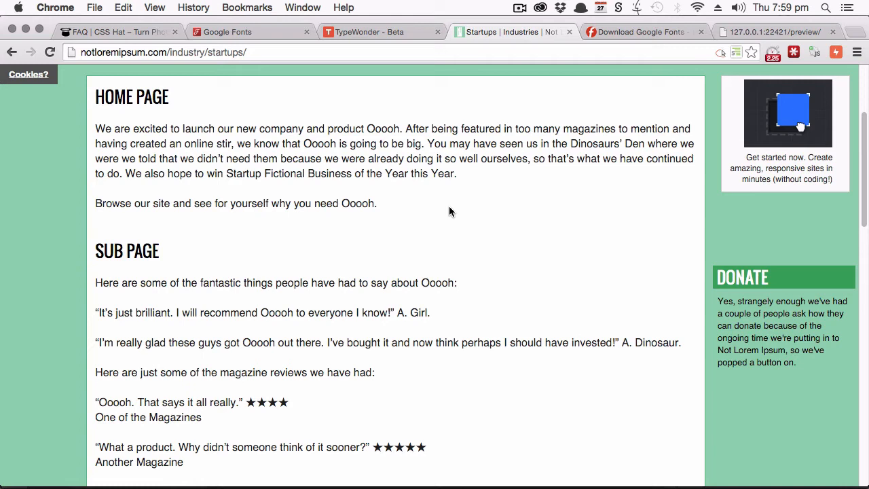
mouse_move(839, 69)
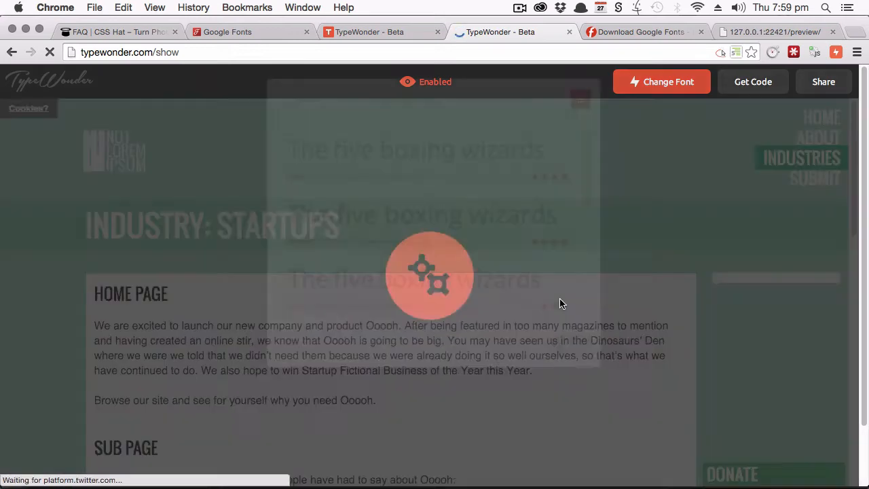
Search the font list for 'voces', apply Voces to the startup page text and scroll through the copy.
left_click(661, 81)
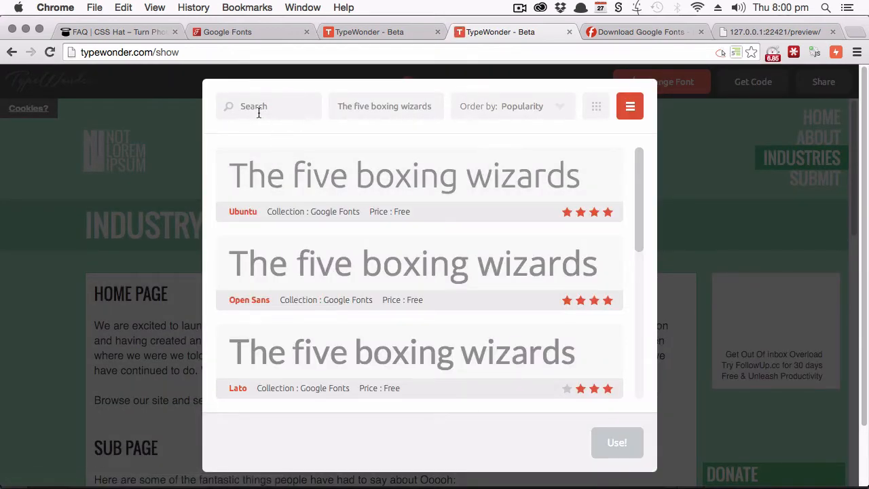
type("voc")
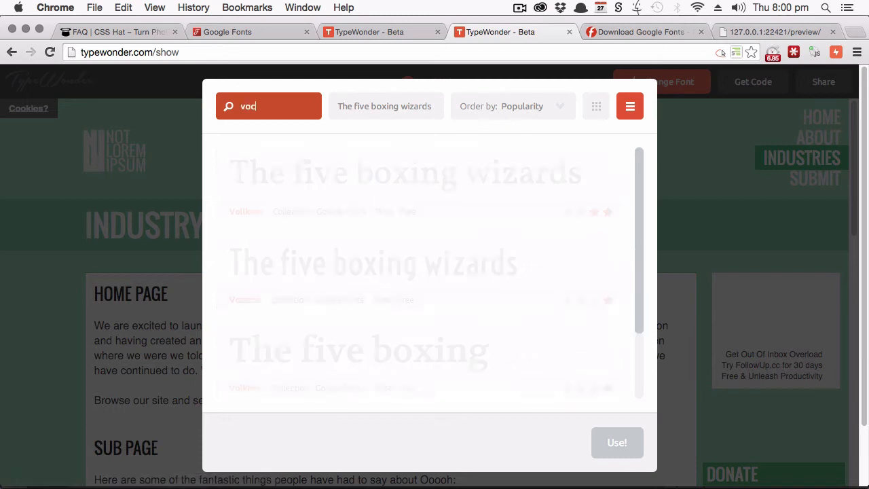
type("es")
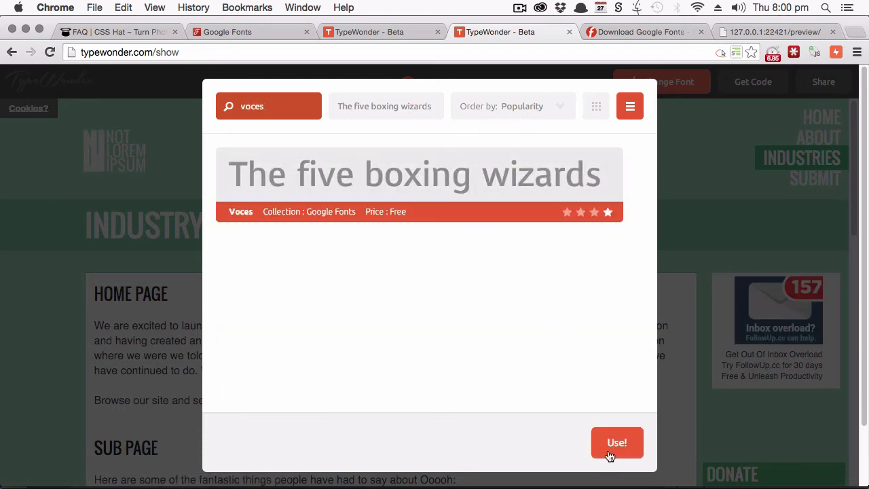
left_click(617, 443)
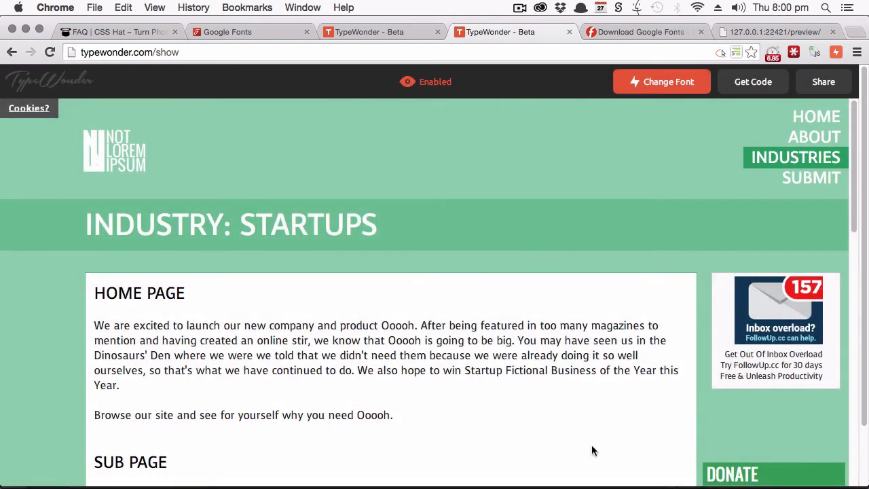
scroll("down", 3)
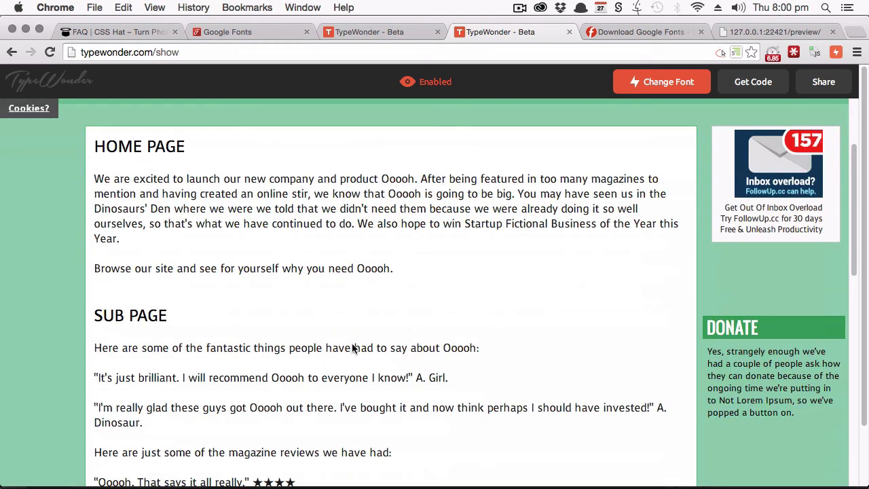
mouse_move(236, 188)
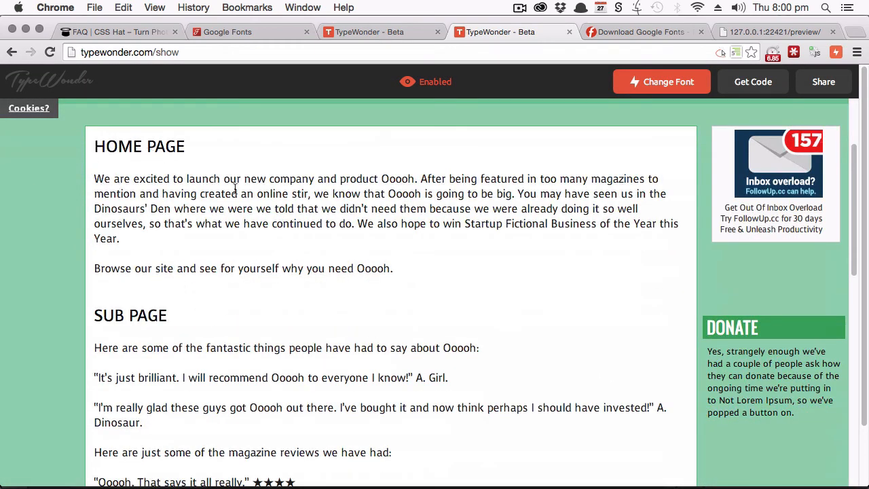
scroll("down", 3)
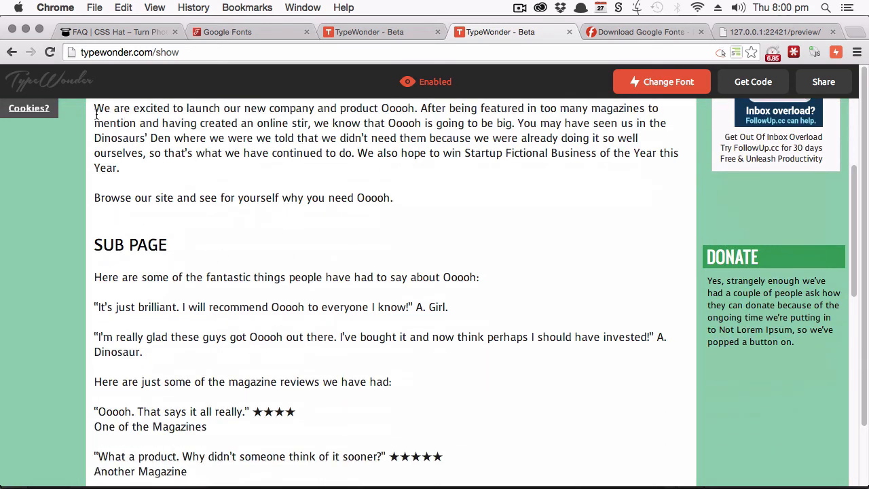
mouse_move(234, 478)
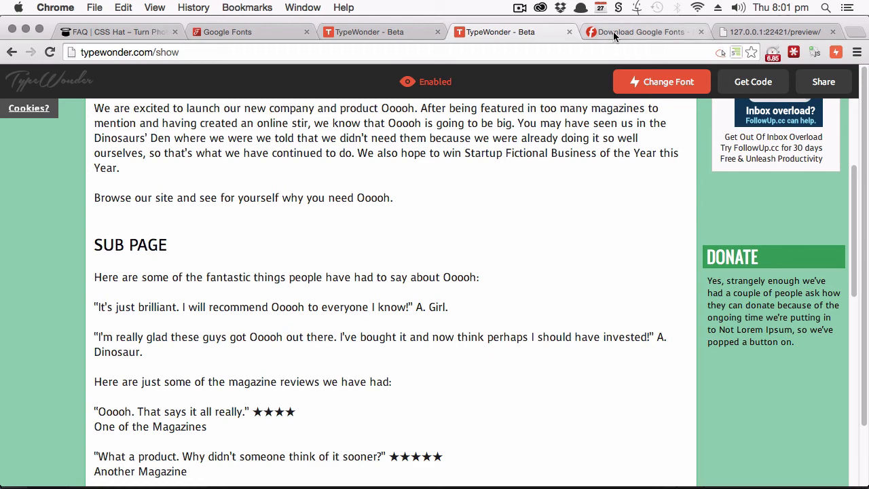
Switch to fonts.com's page on syncing Google Fonts to the desktop with SkyFonts.
left_click(638, 33)
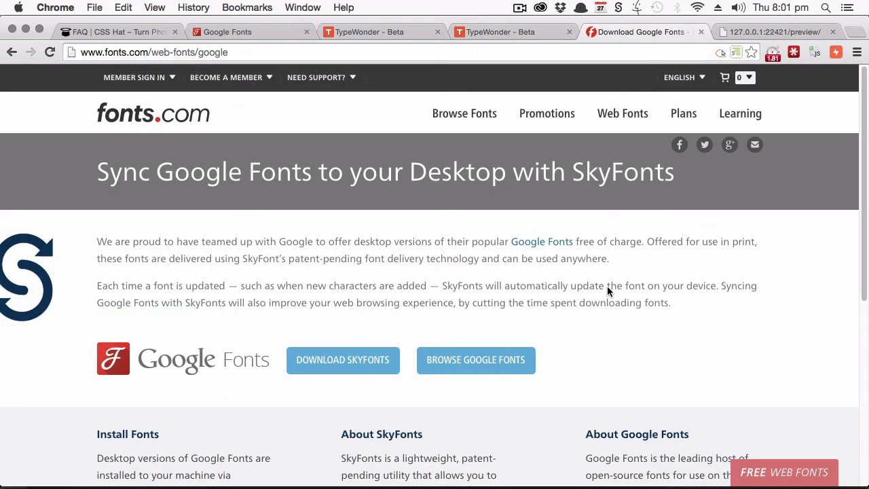
mouse_move(468, 279)
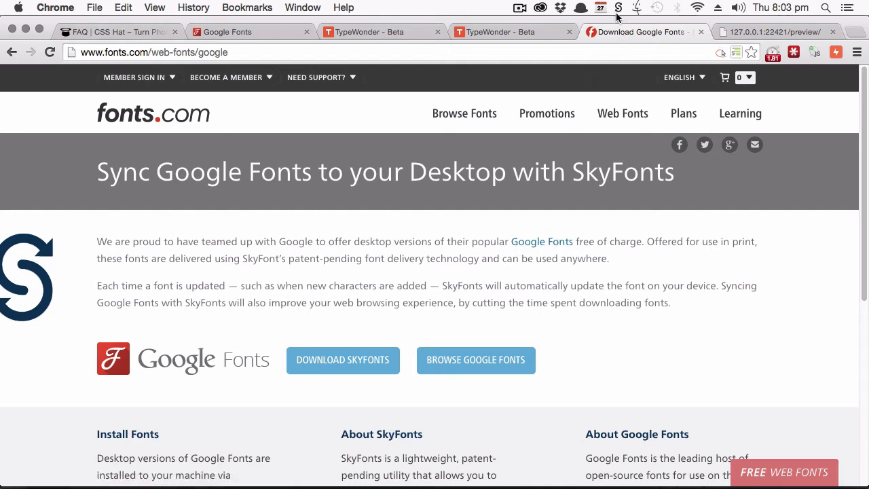
mouse_move(618, 12)
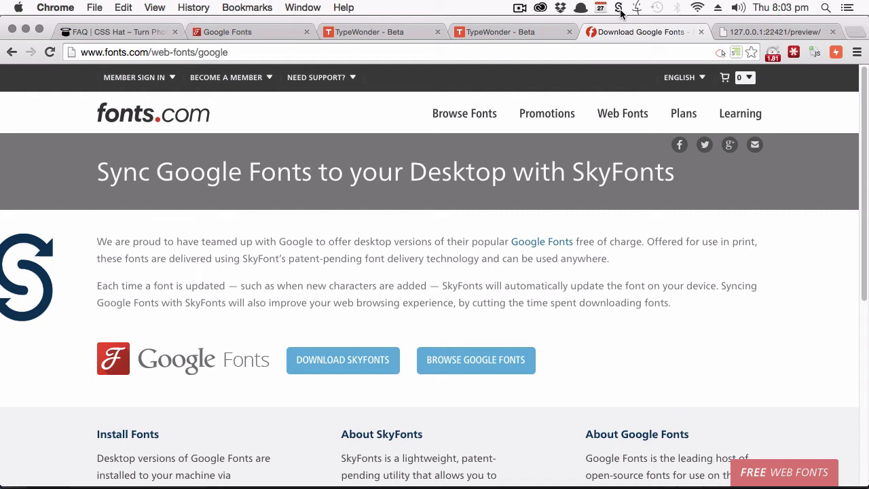
mouse_move(407, 244)
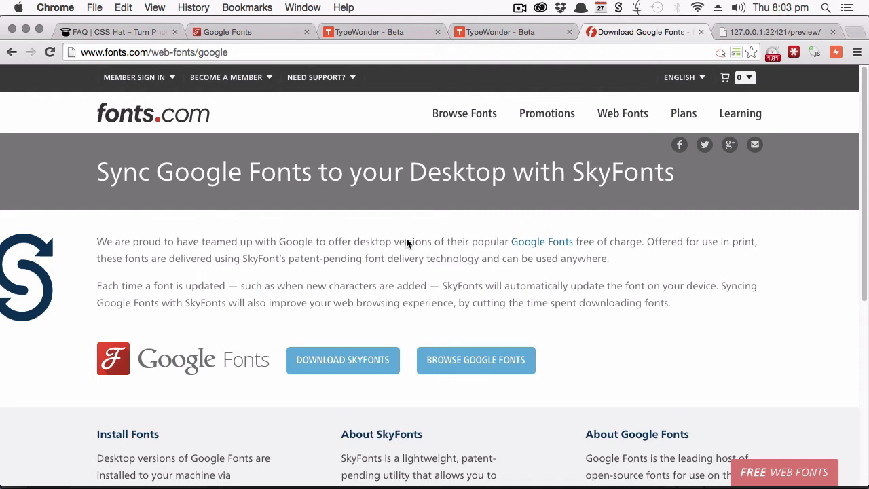
mouse_move(476, 360)
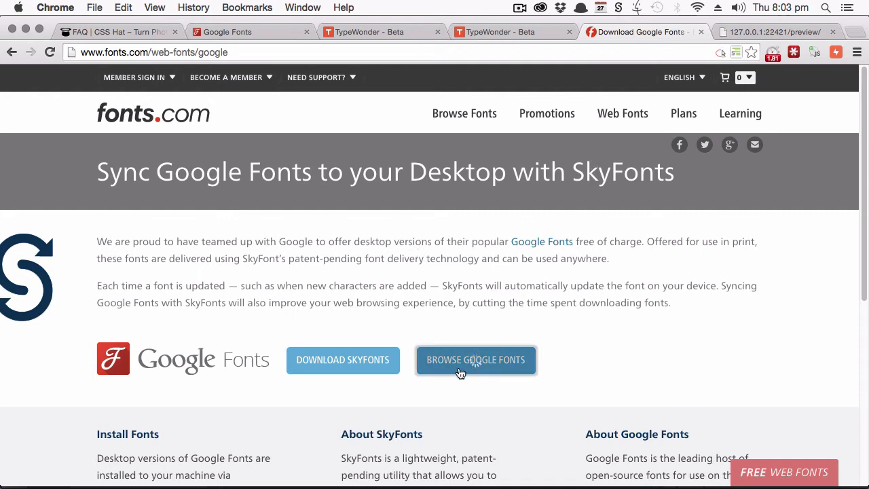
Find 'voces' in the Google Fonts catalogue and add the entire Voces family through SkyFonts.
left_click(475, 359)
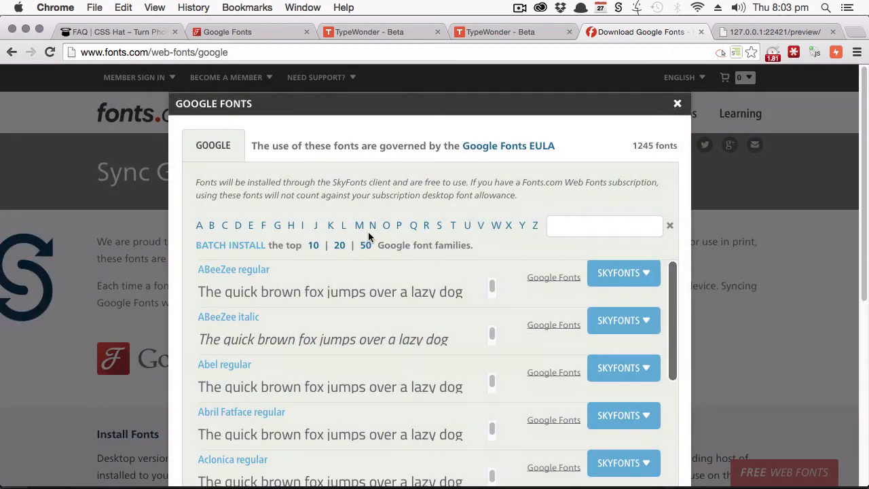
left_click(603, 225)
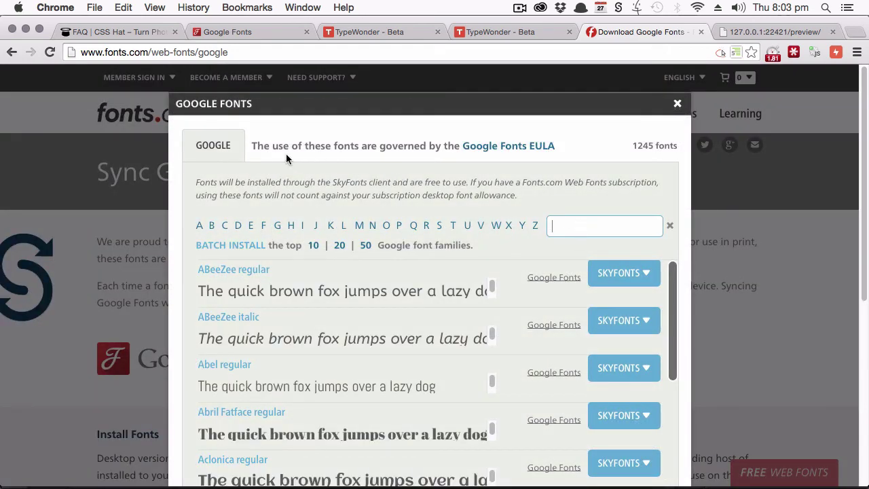
type("voce")
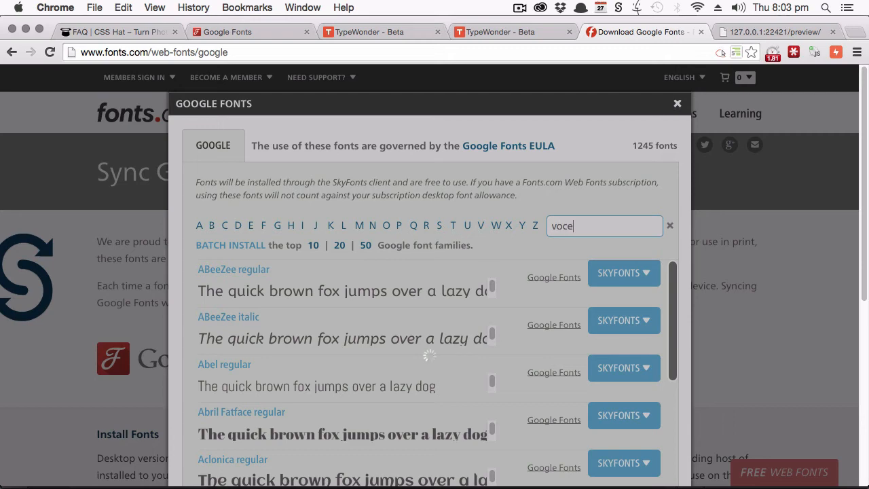
type("s")
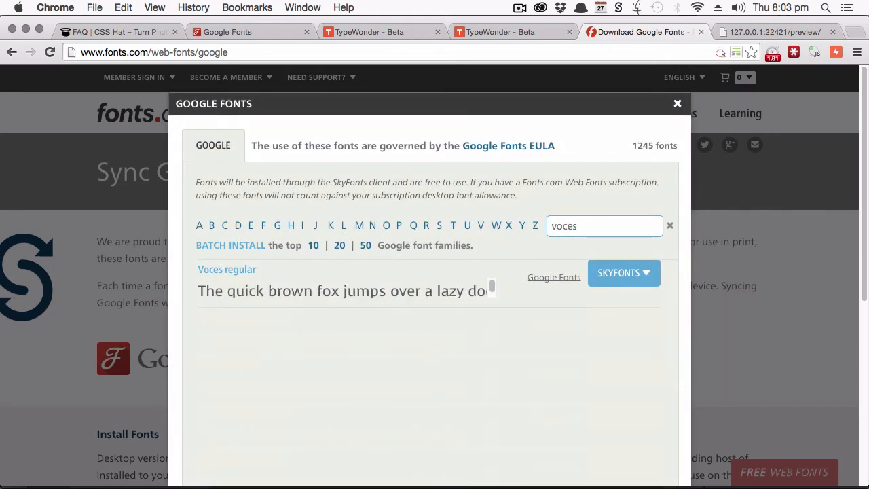
left_click(623, 272)
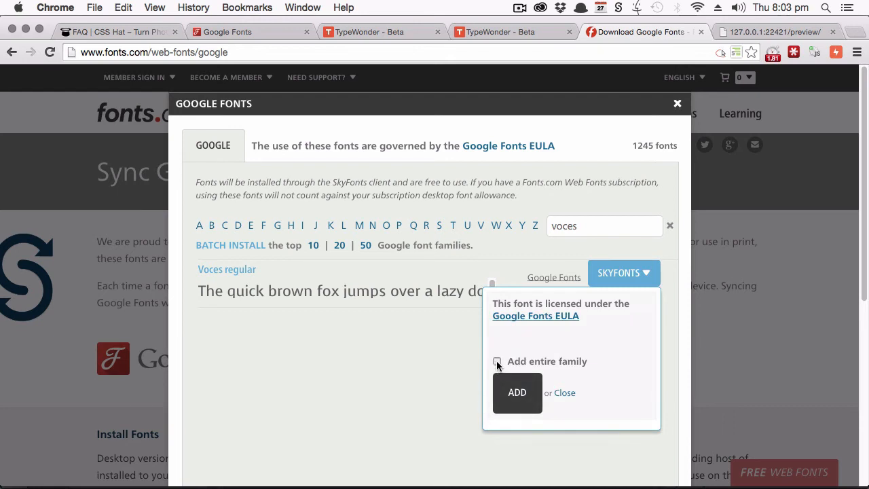
left_click(496, 361)
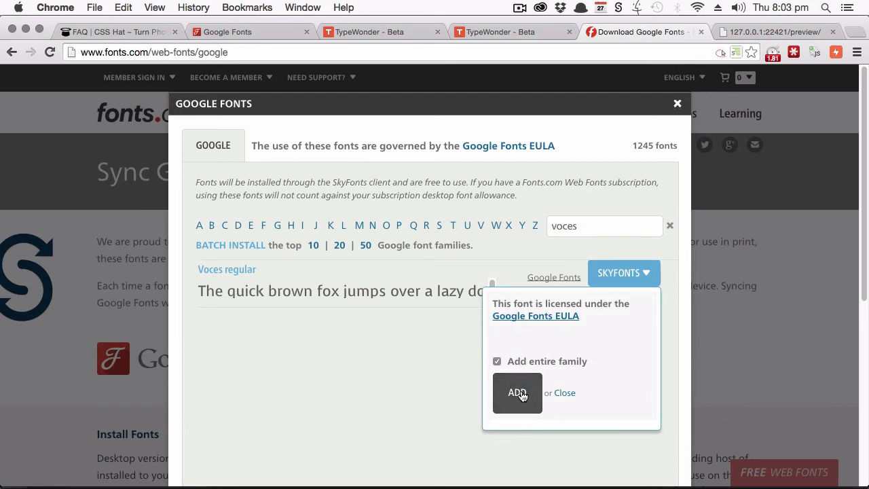
left_click(516, 393)
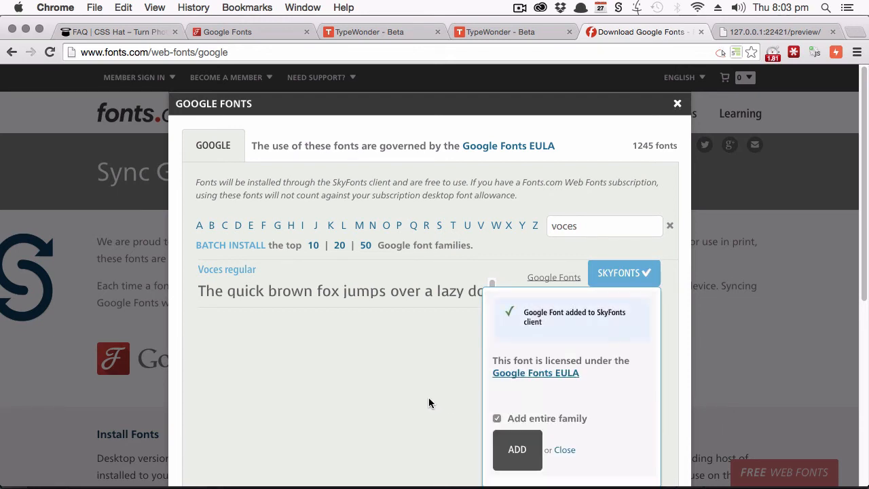
mouse_move(445, 372)
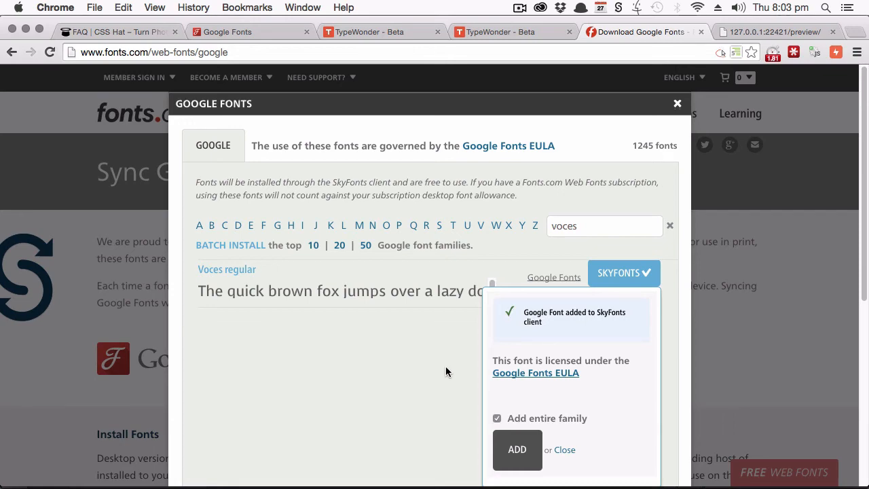
left_click(516, 450)
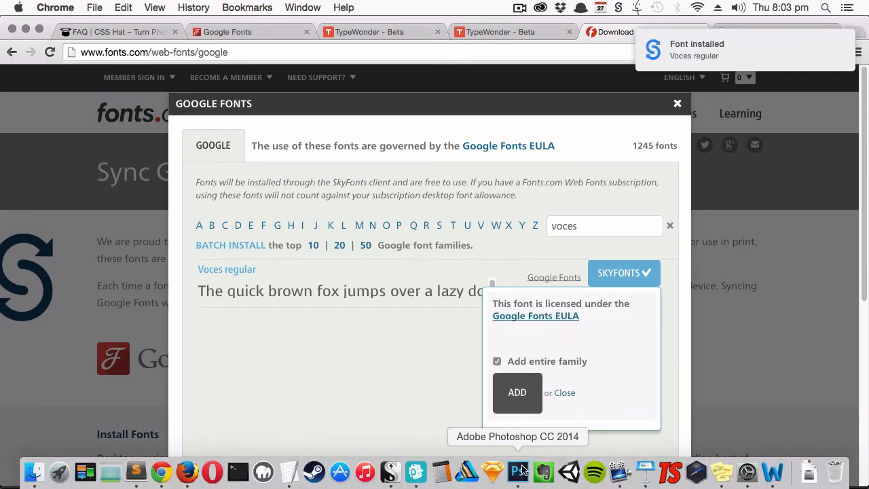
Show the Example Text Style layer and set its heading in Voces Regular via the Character panel.
left_click(516, 471)
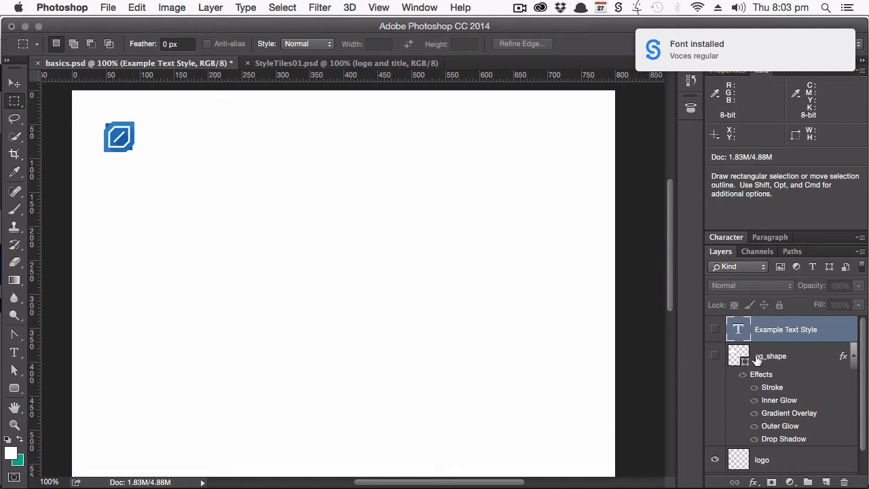
left_click(714, 330)
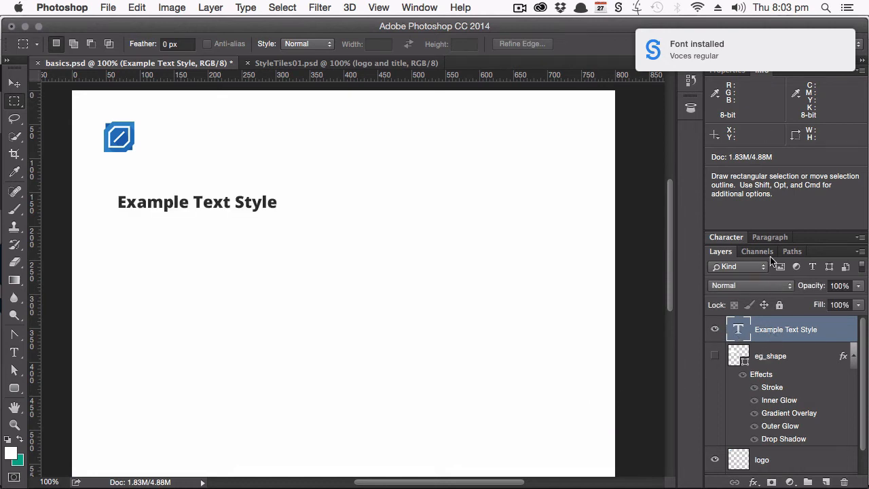
left_click(725, 236)
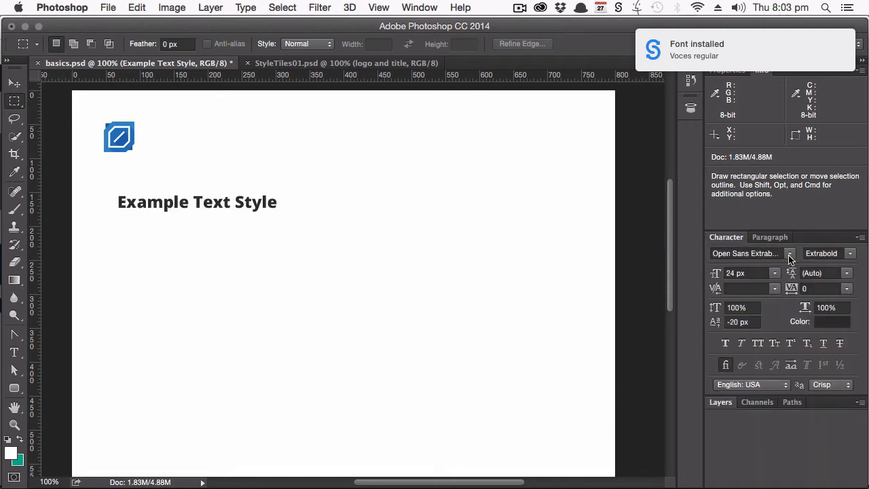
left_click(790, 254)
type("voce")
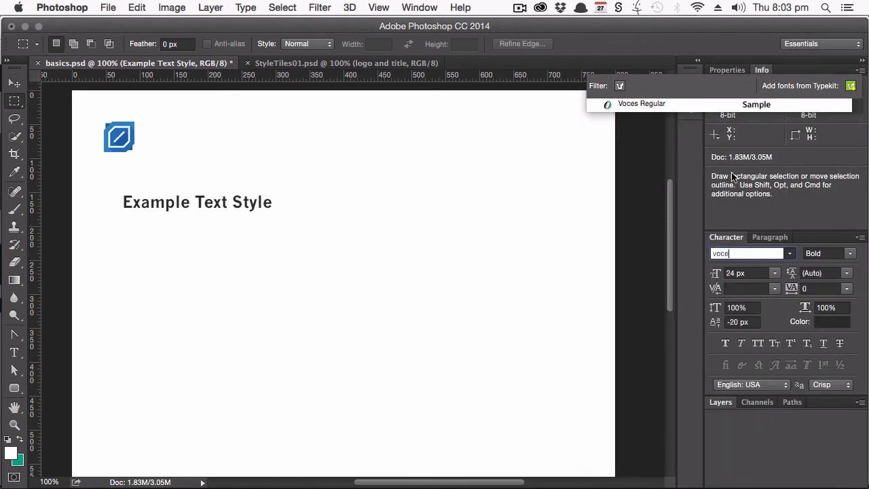
left_click(641, 104)
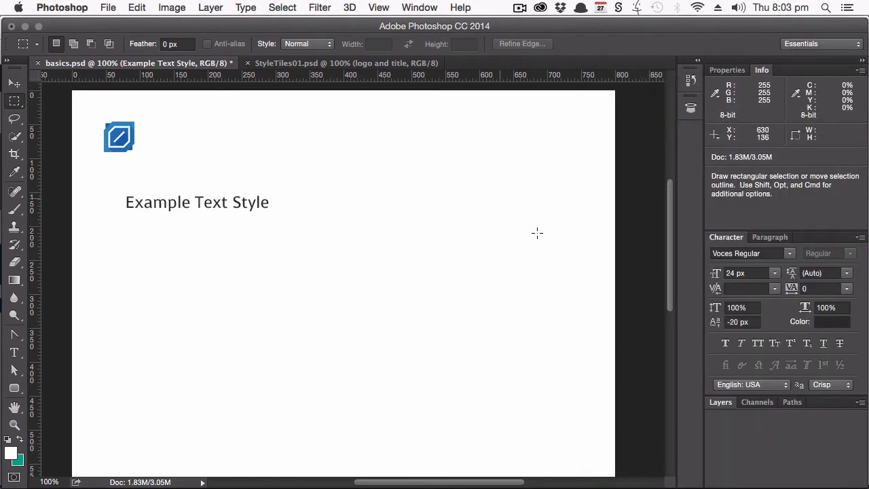
mouse_move(288, 201)
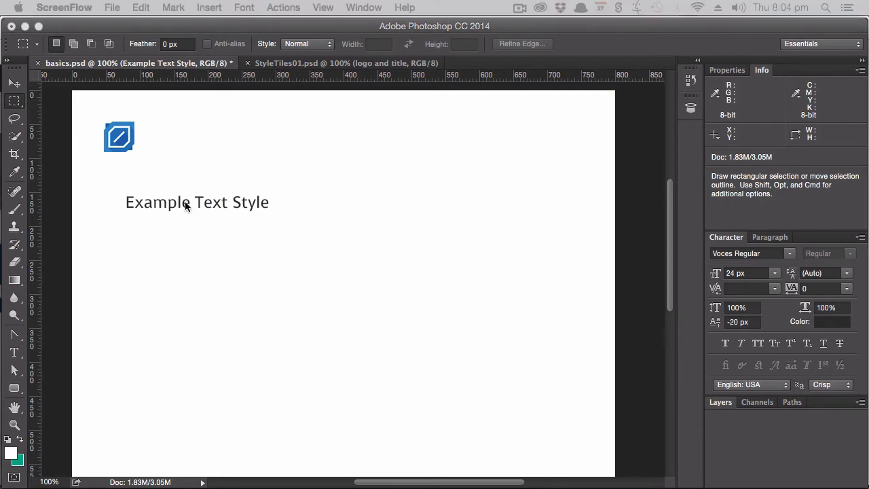
Move the heading beside the logo and draw a 60 px square below it.
left_click(14, 83)
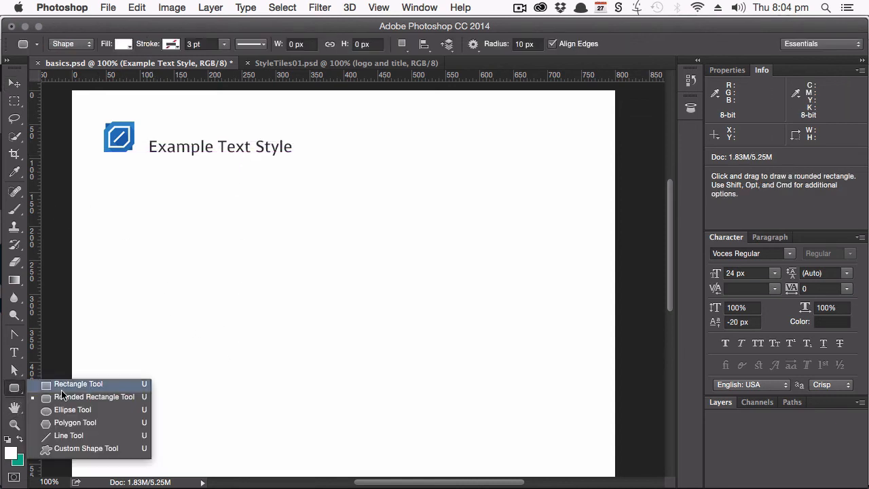
left_click(77, 383)
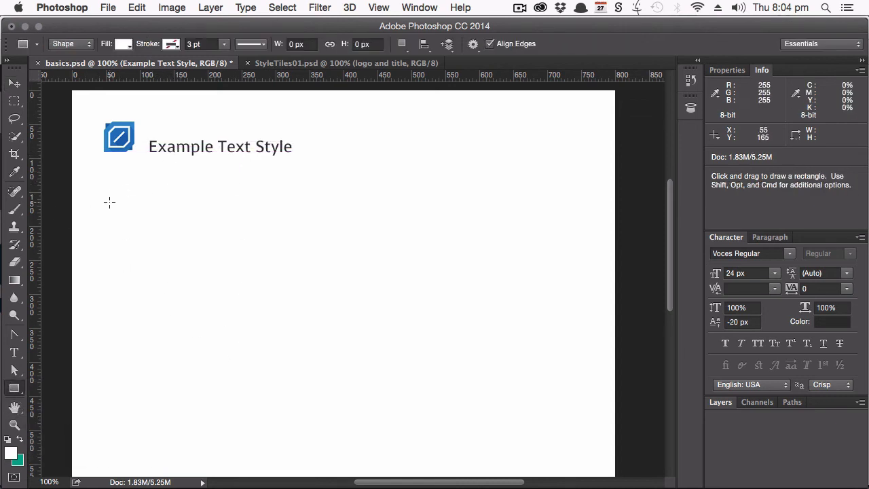
left_click_drag(106, 192, 142, 231)
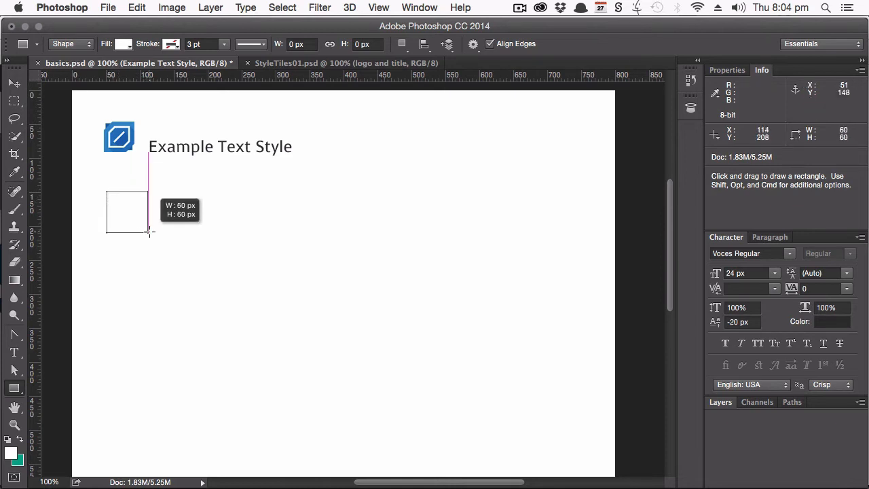
left_click_drag(106, 193, 150, 233)
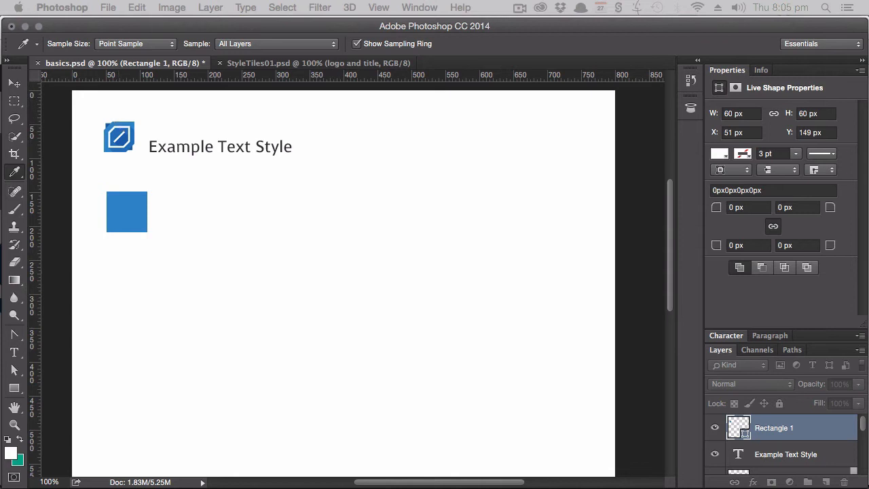
Fill the square with the logo's sampled blue and Alt-drag a copy to its right.
left_click(13, 84)
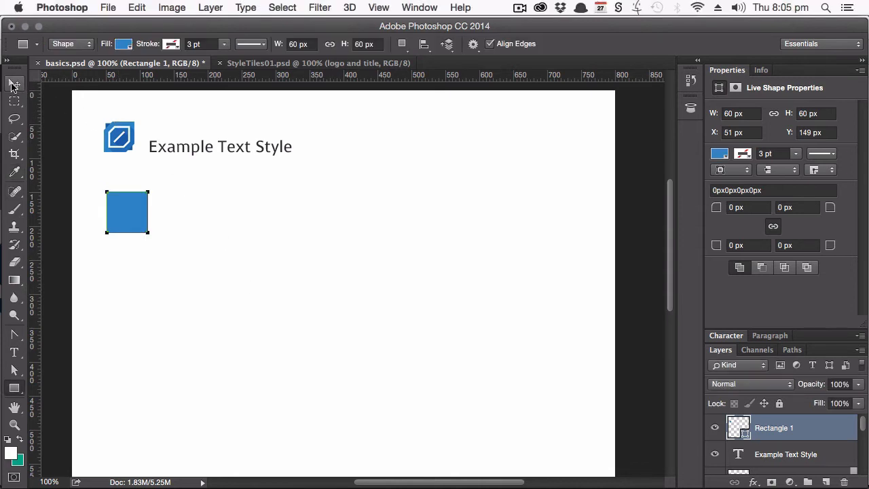
left_click(13, 84)
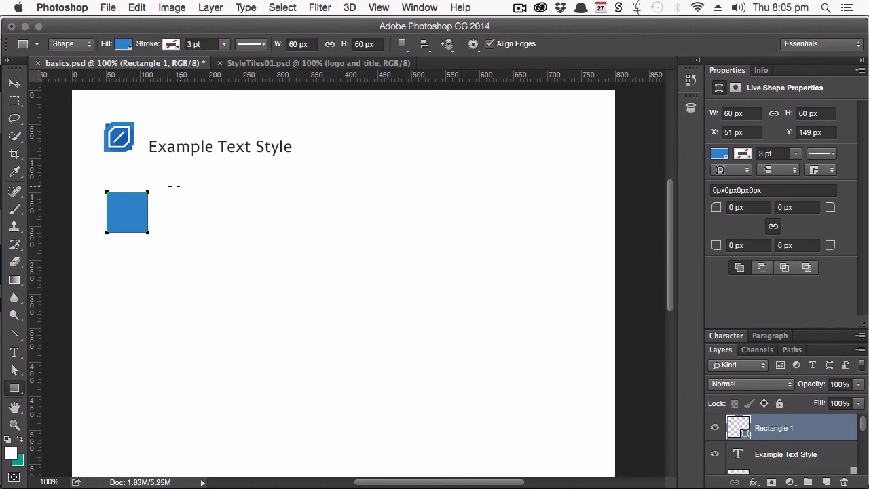
left_click_drag(161, 193, 209, 239)
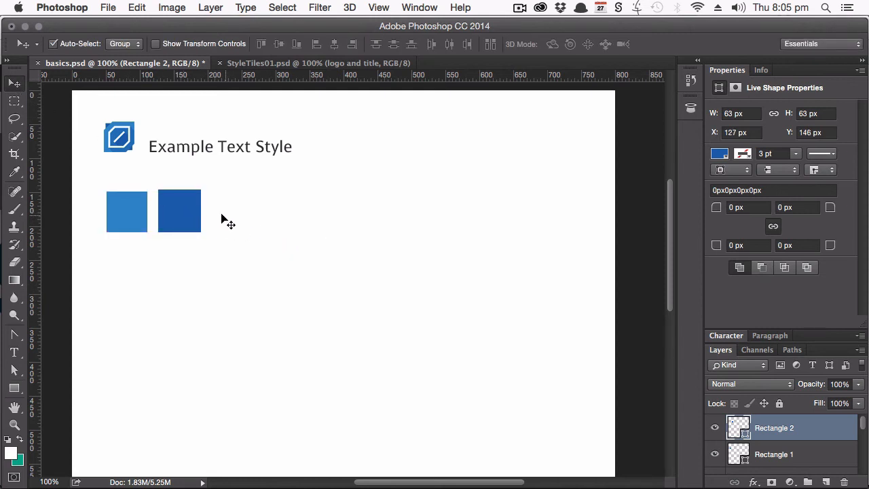
mouse_move(264, 296)
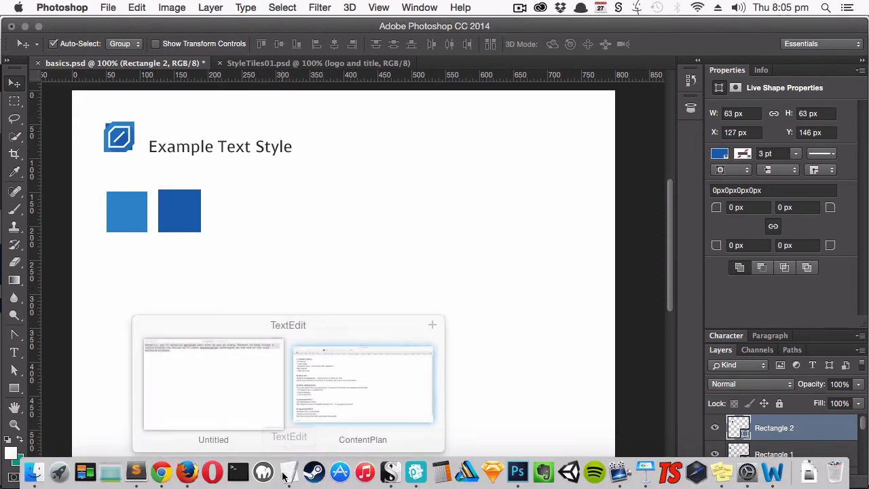
Bring up the ContentPlan document in TextEdit listing the site's page sections.
left_click(363, 383)
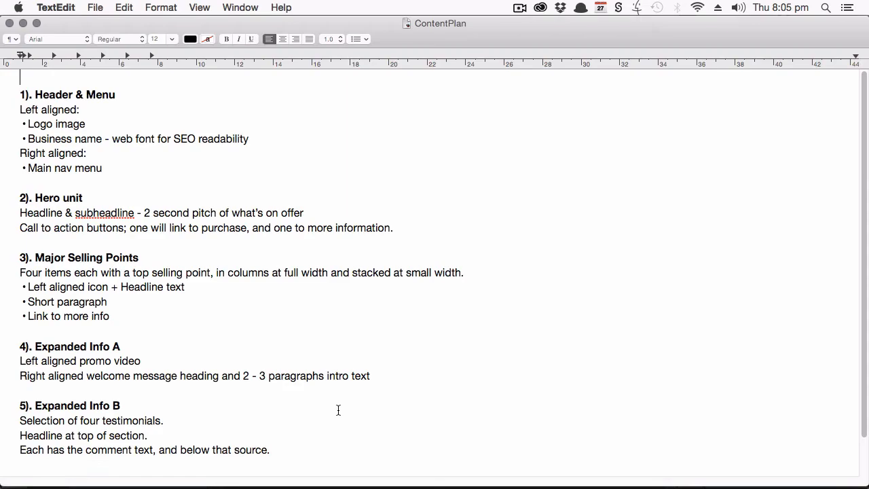
mouse_move(92, 129)
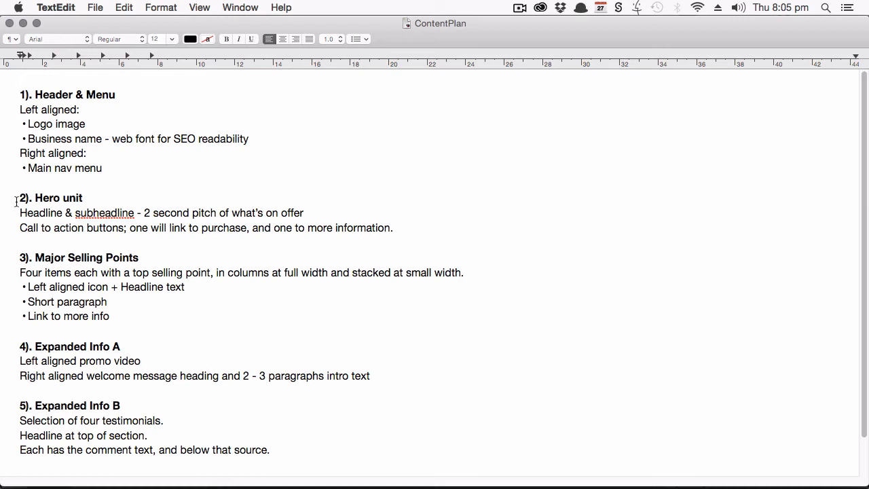
mouse_move(313, 266)
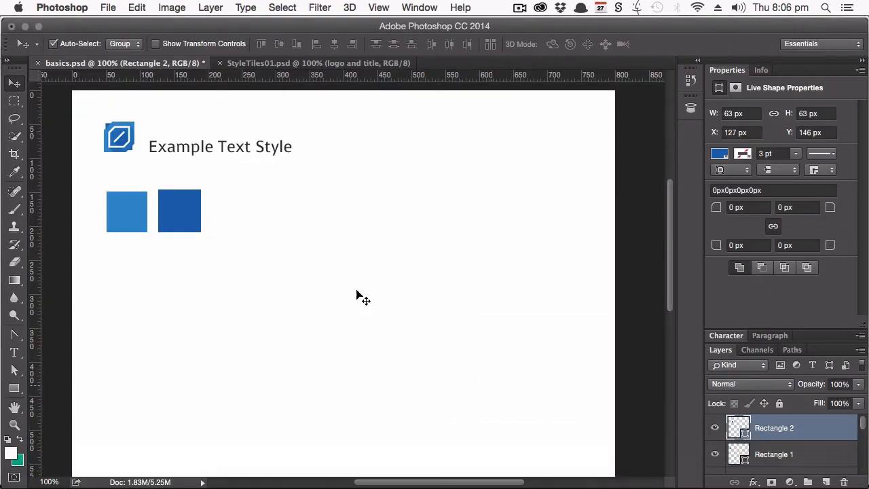
mouse_move(251, 63)
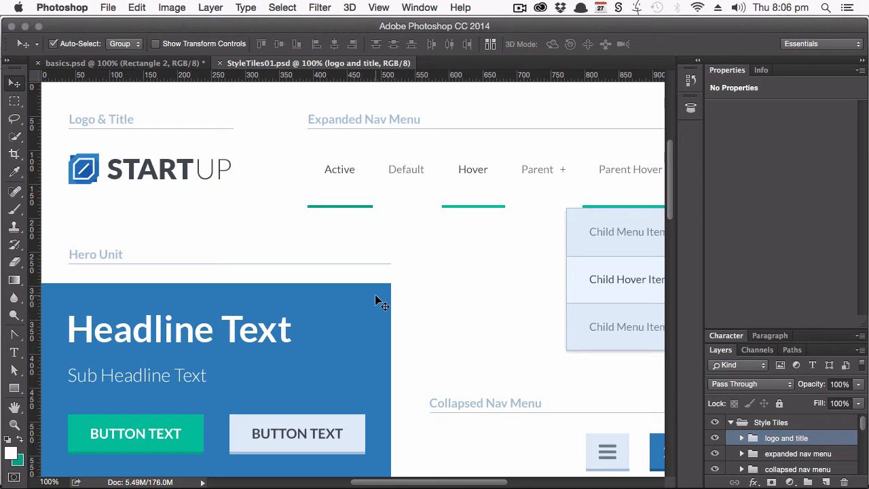
mouse_move(323, 238)
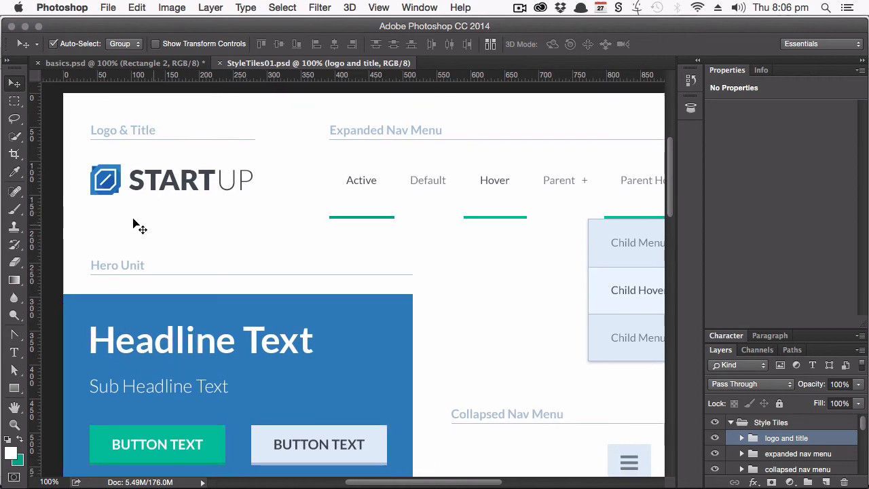
mouse_move(110, 171)
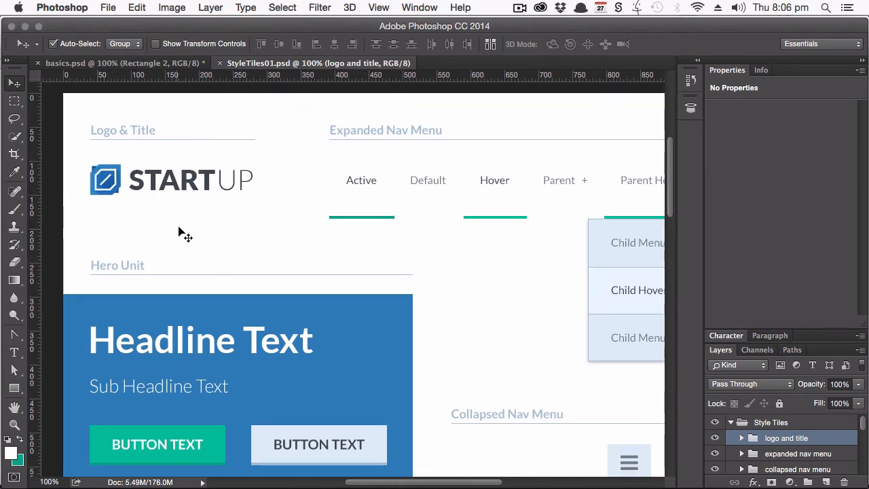
mouse_move(168, 198)
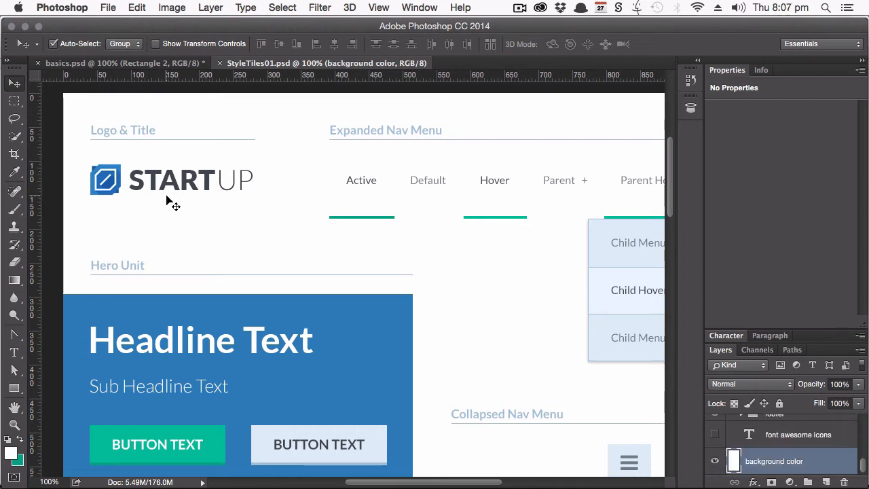
mouse_move(293, 281)
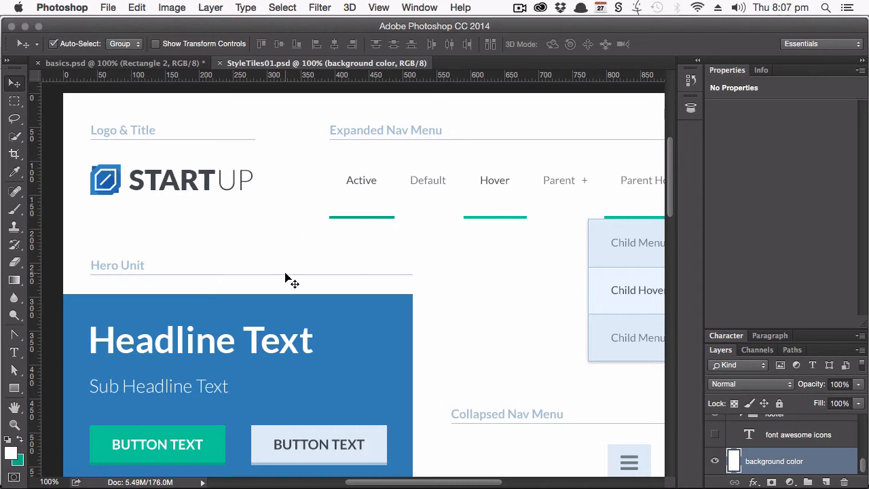
mouse_move(224, 302)
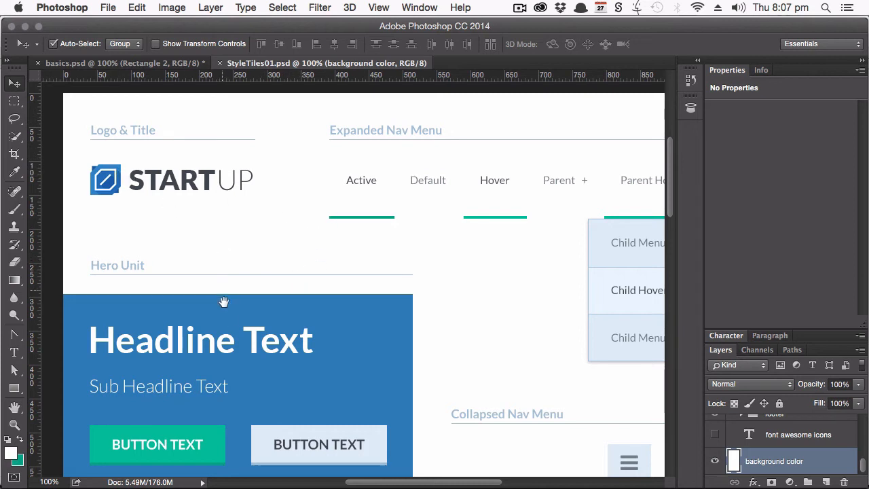
scroll("down", 3)
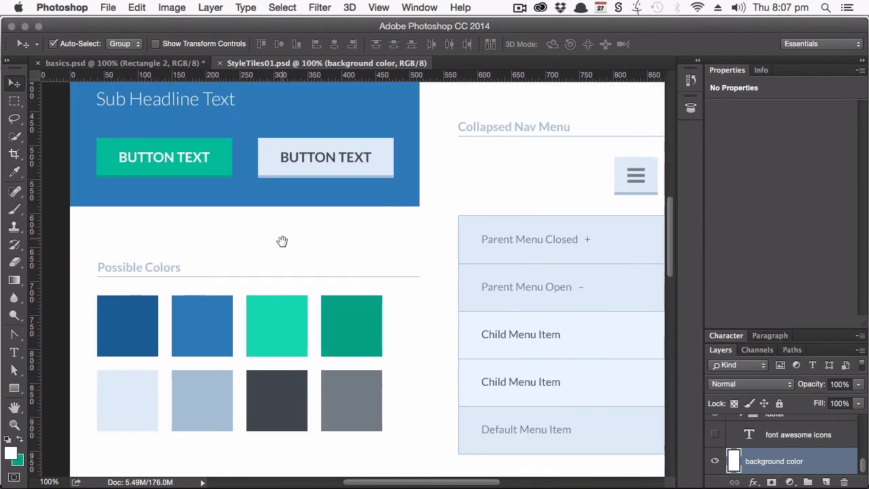
scroll("down", 3)
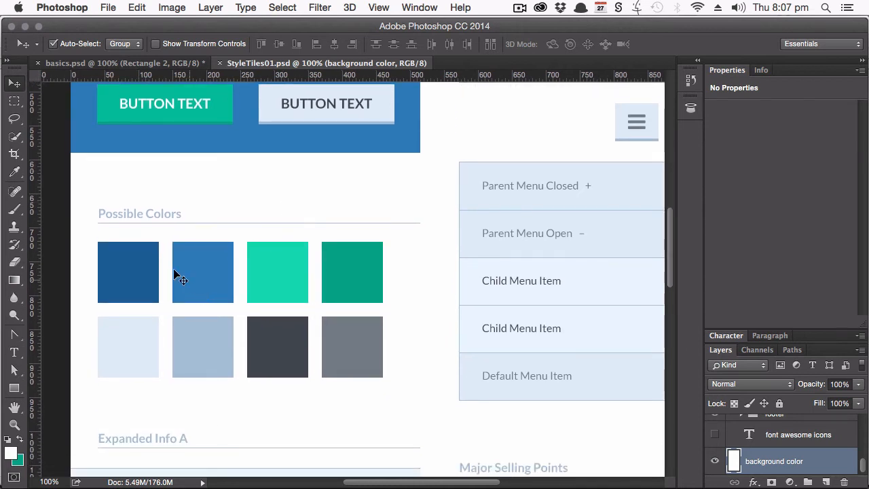
mouse_move(185, 274)
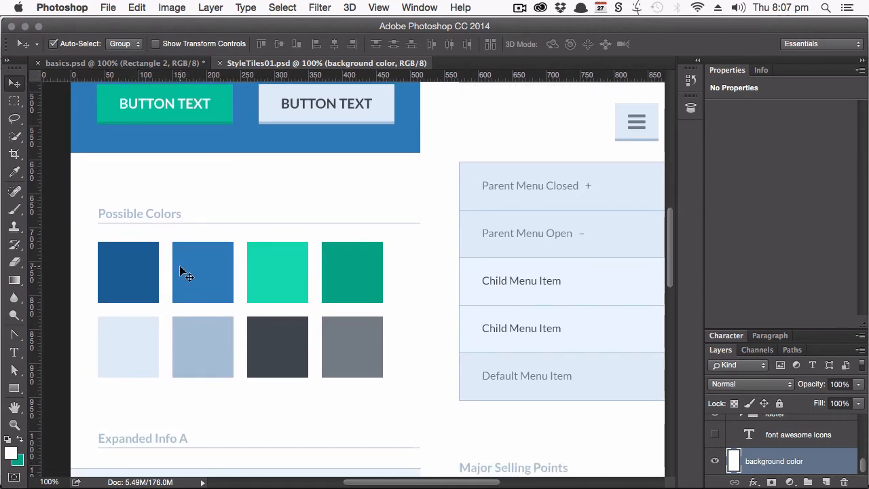
mouse_move(296, 281)
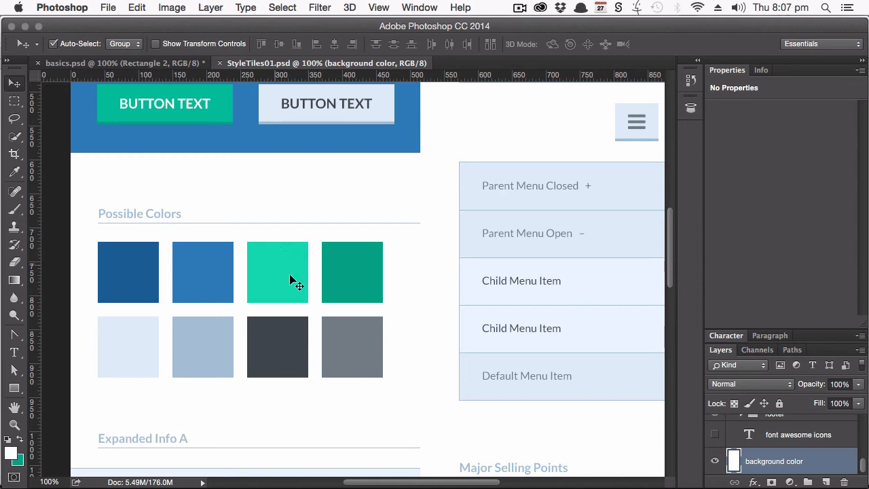
mouse_move(358, 264)
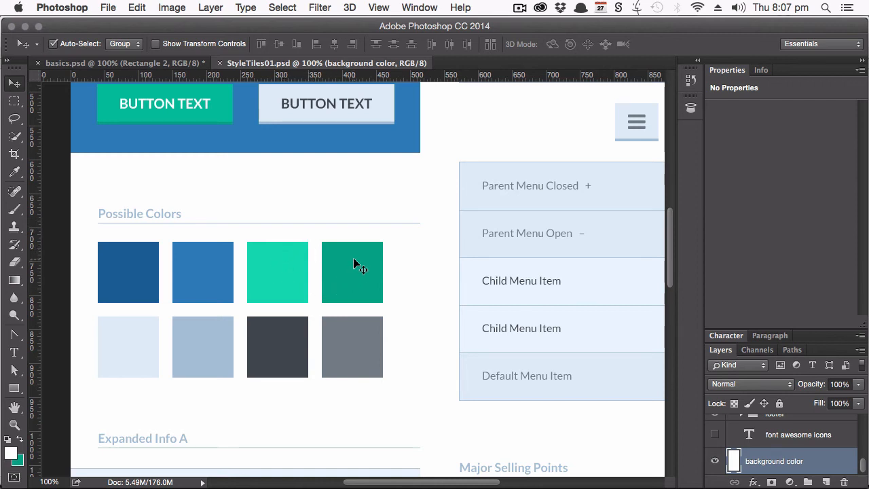
mouse_move(364, 278)
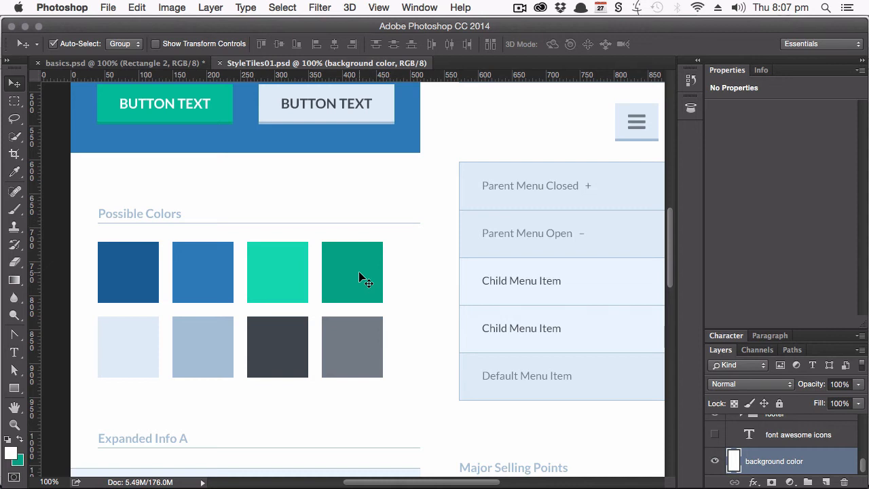
mouse_move(171, 237)
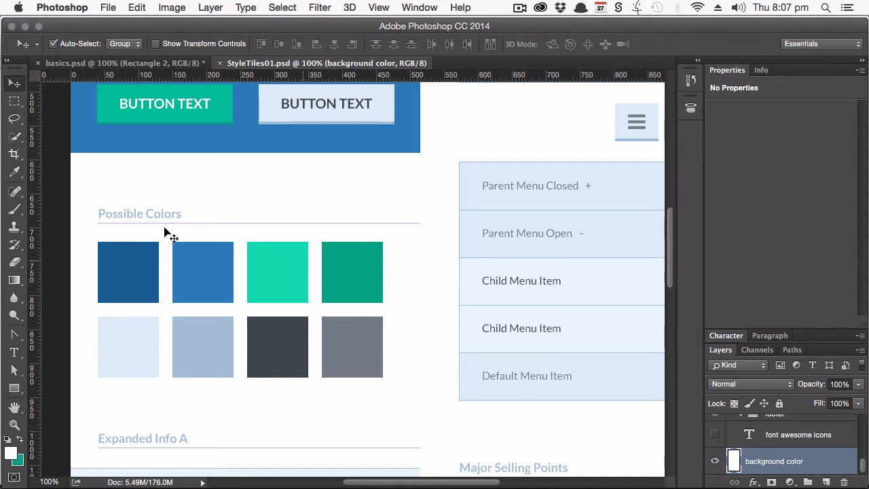
mouse_move(356, 351)
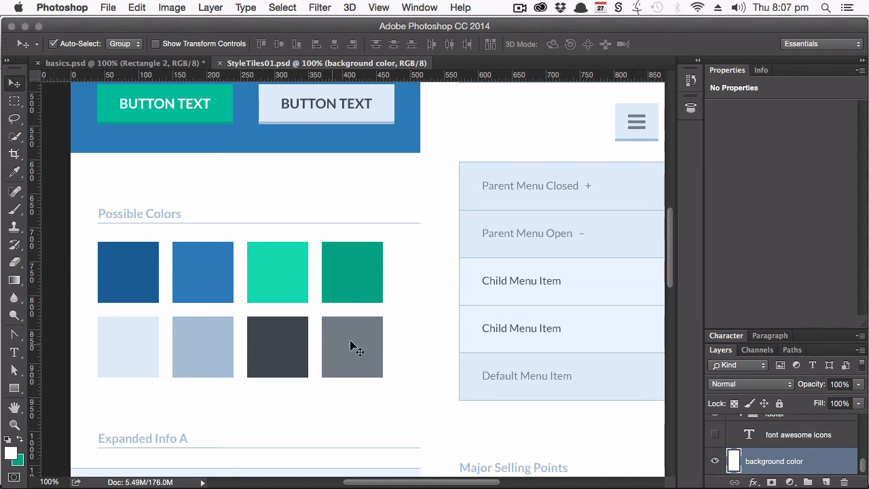
mouse_move(378, 320)
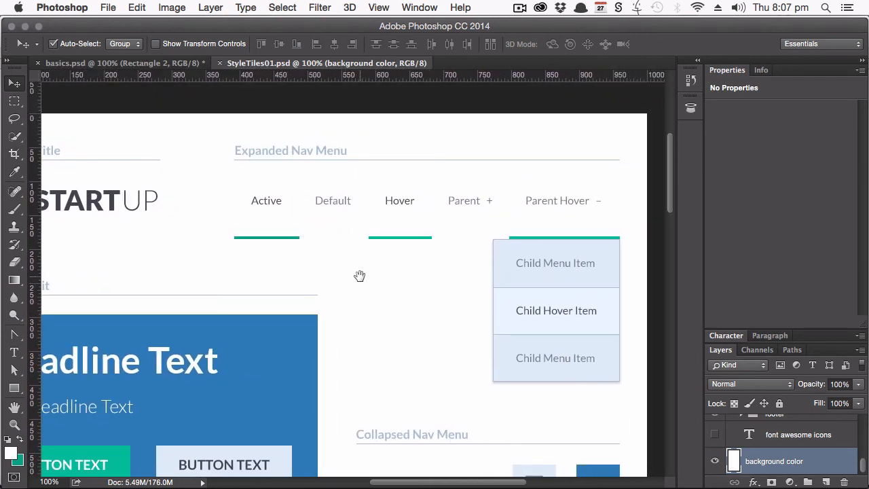
mouse_move(366, 284)
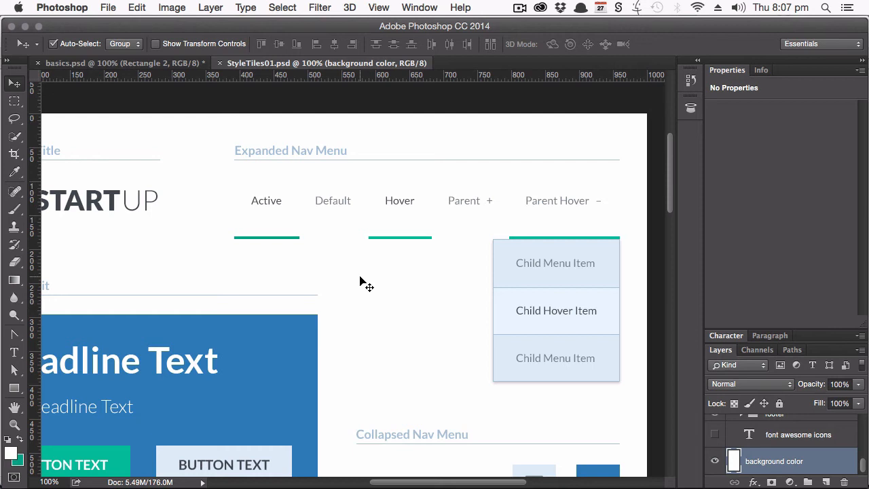
mouse_move(238, 209)
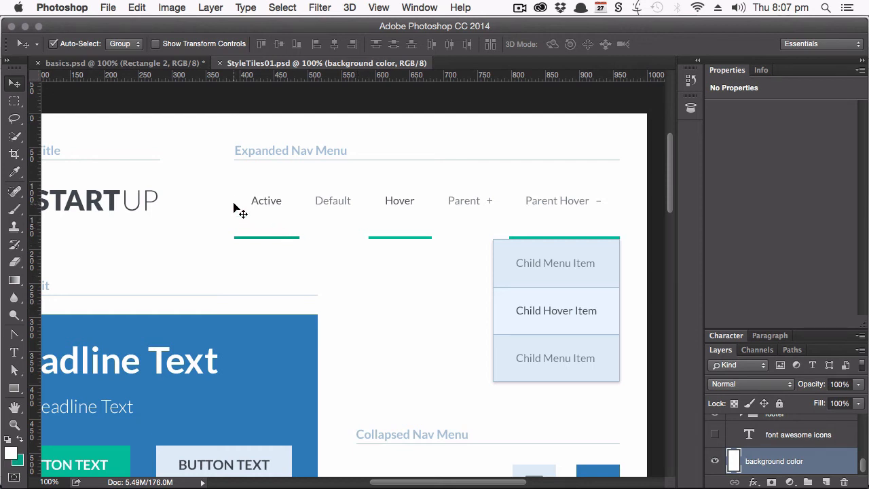
mouse_move(405, 397)
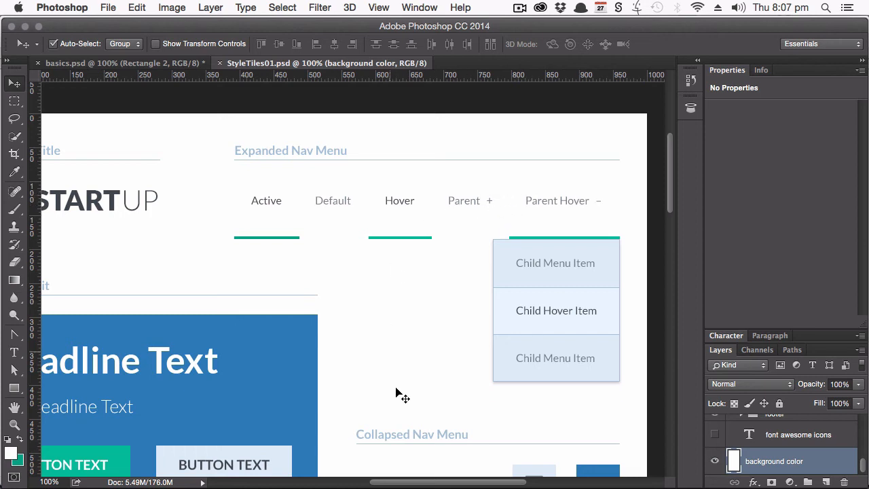
mouse_move(424, 377)
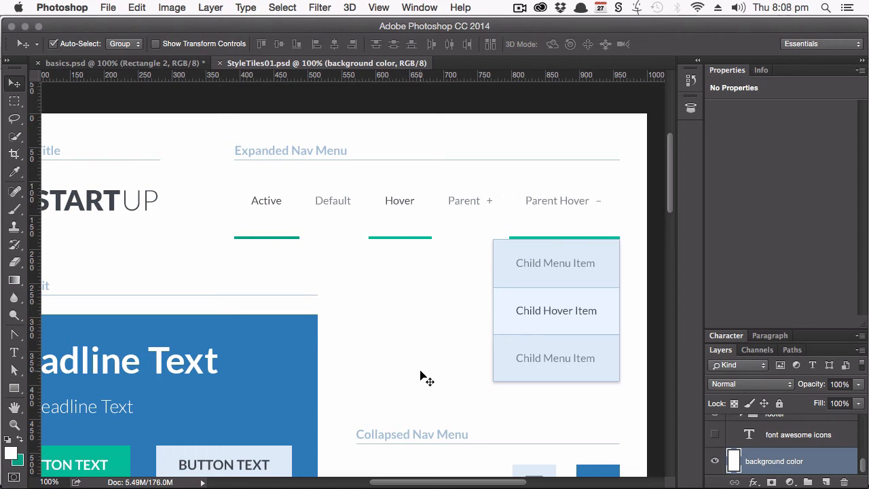
mouse_move(333, 207)
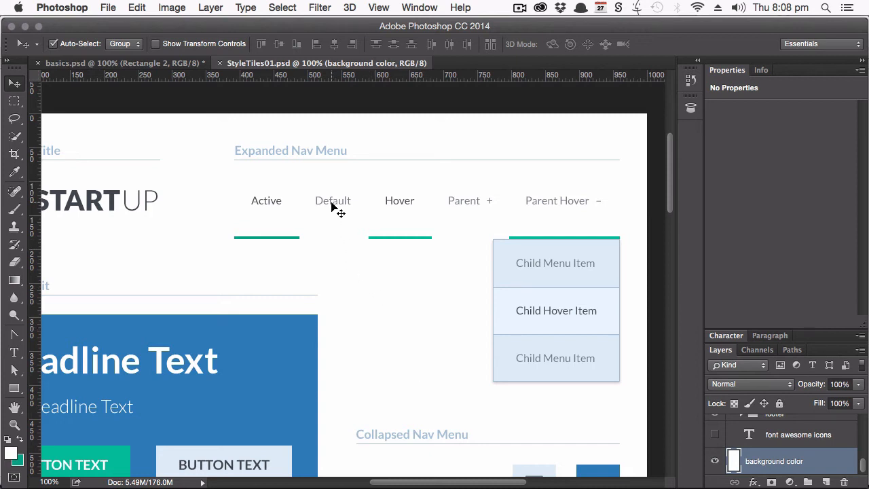
mouse_move(286, 215)
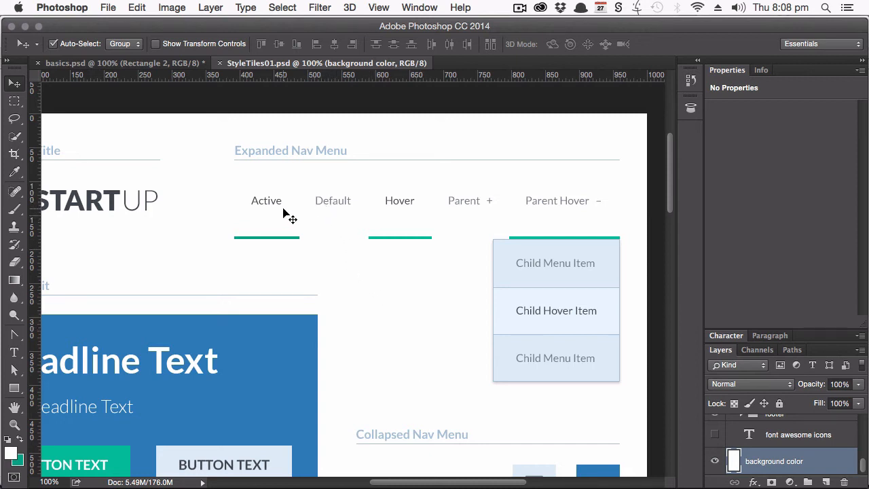
mouse_move(394, 209)
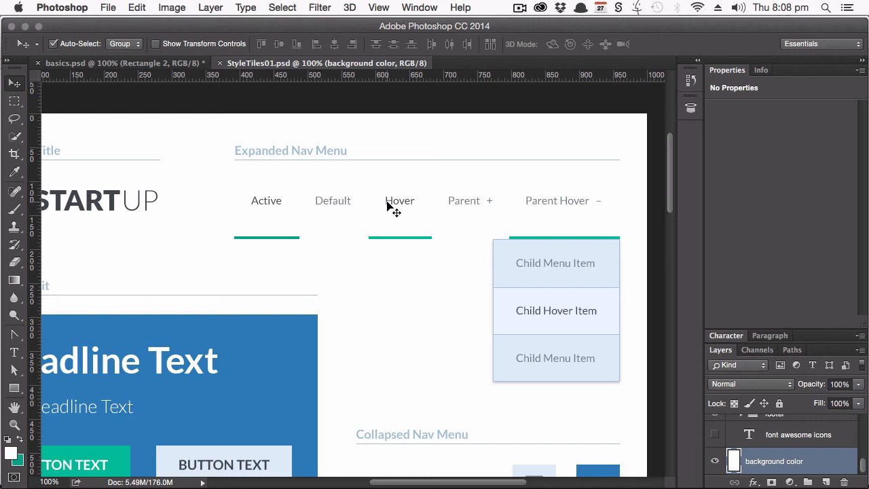
mouse_move(537, 201)
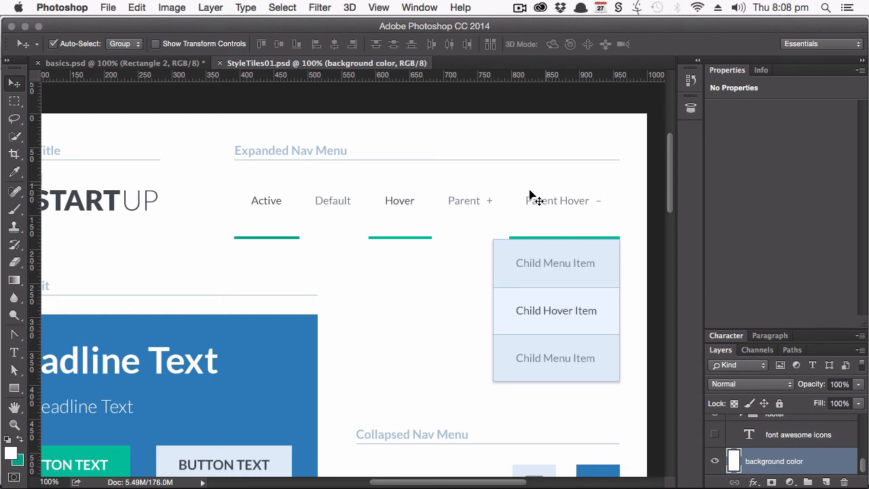
mouse_move(596, 206)
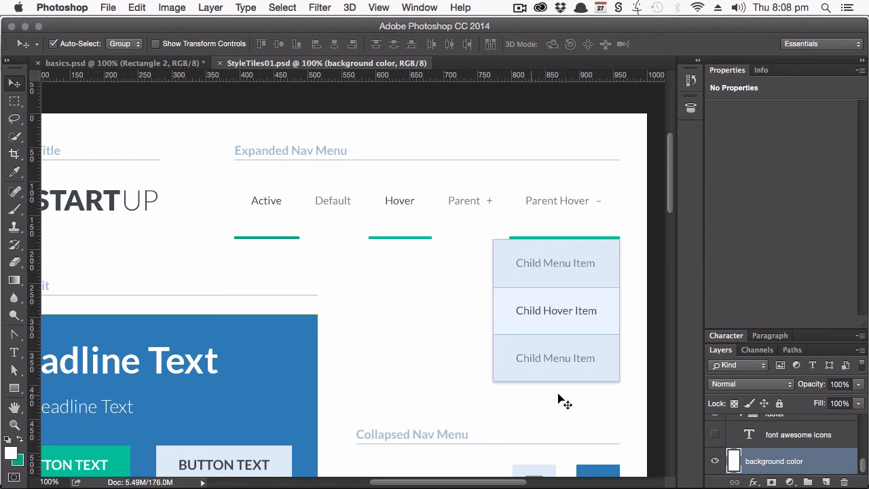
mouse_move(445, 281)
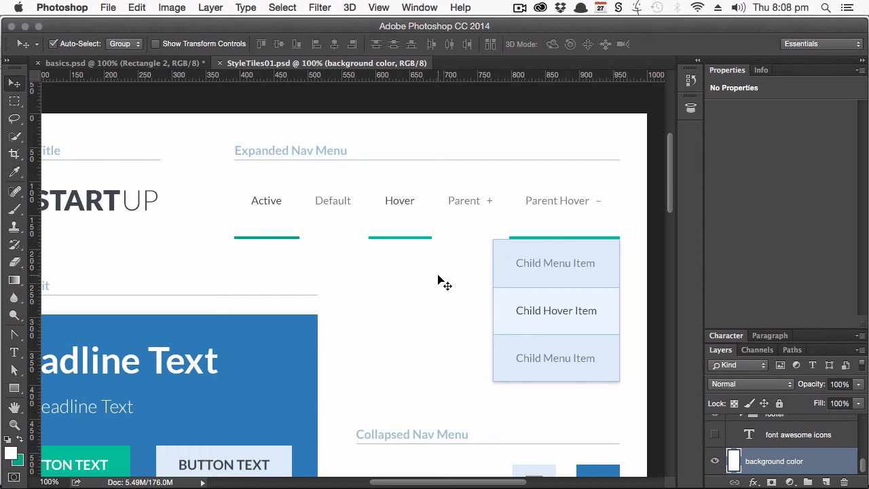
mouse_move(424, 312)
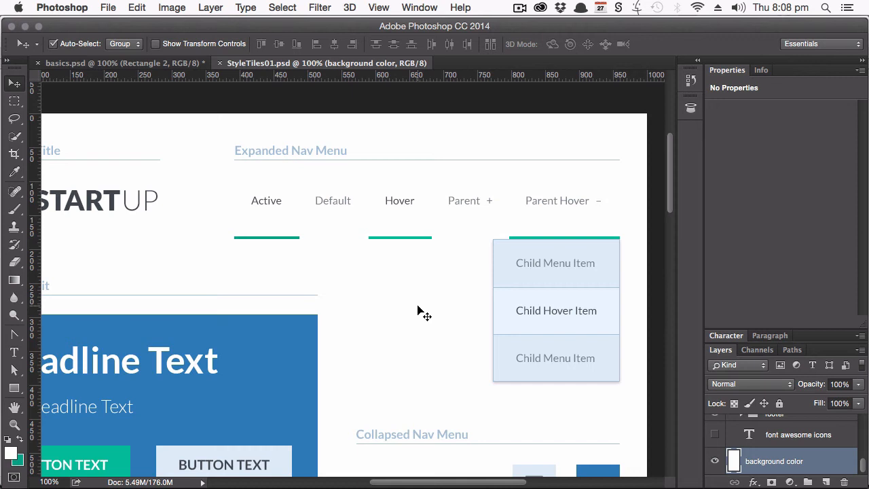
mouse_move(420, 325)
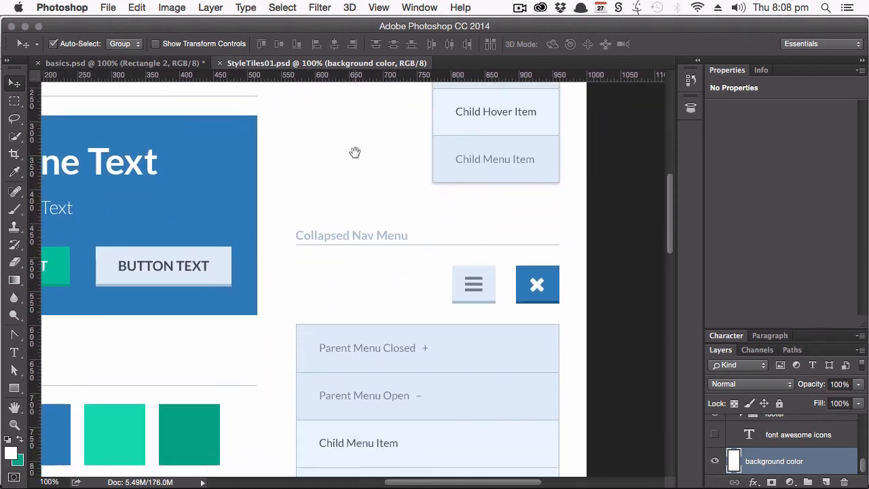
scroll("down", 3)
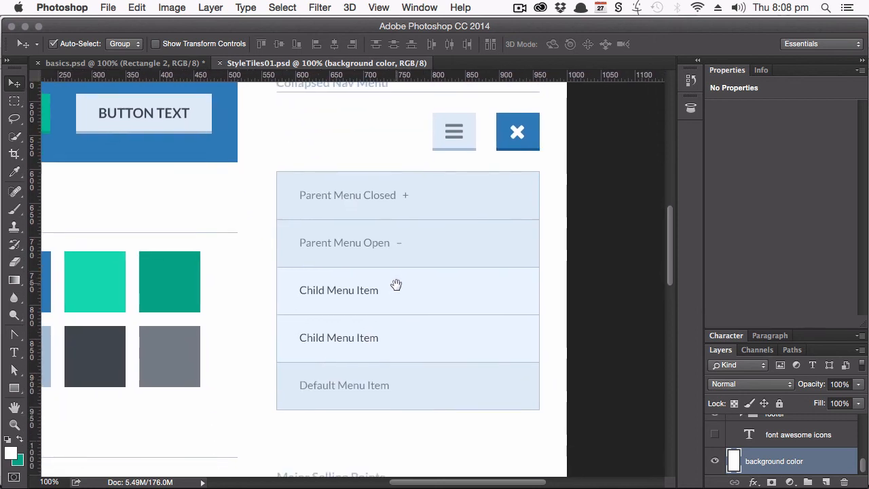
scroll("up", 3)
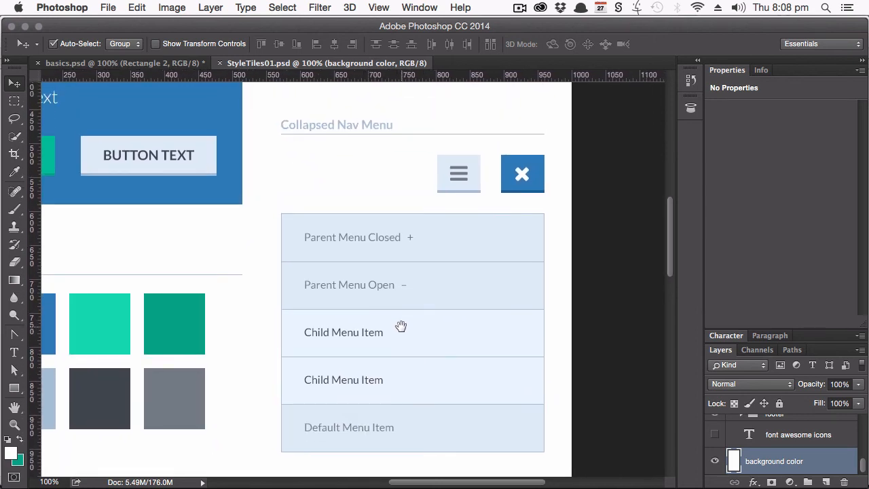
mouse_move(611, 278)
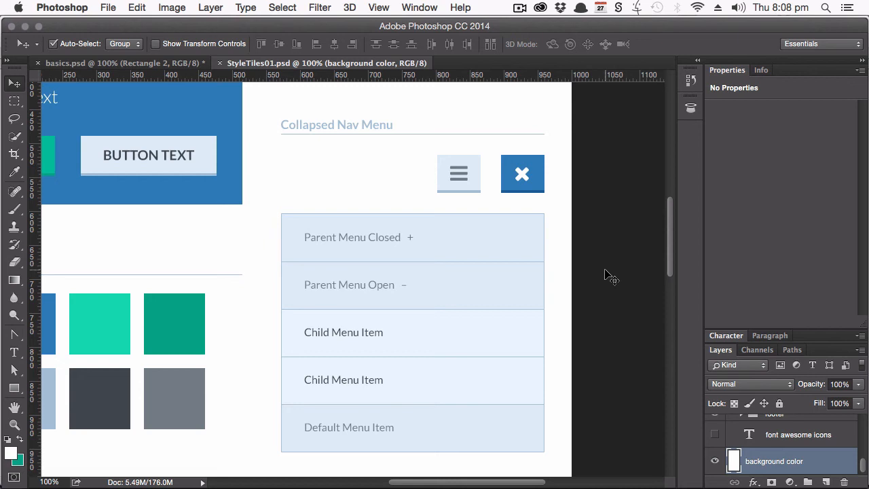
mouse_move(555, 242)
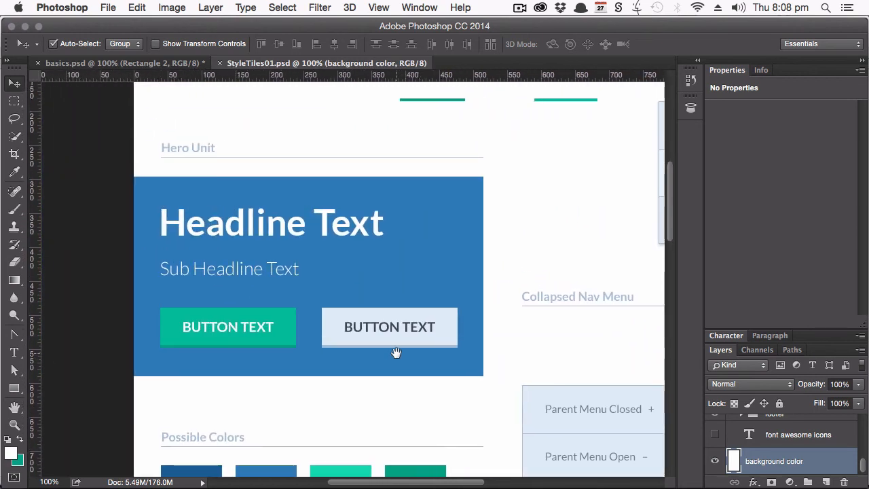
mouse_move(98, 407)
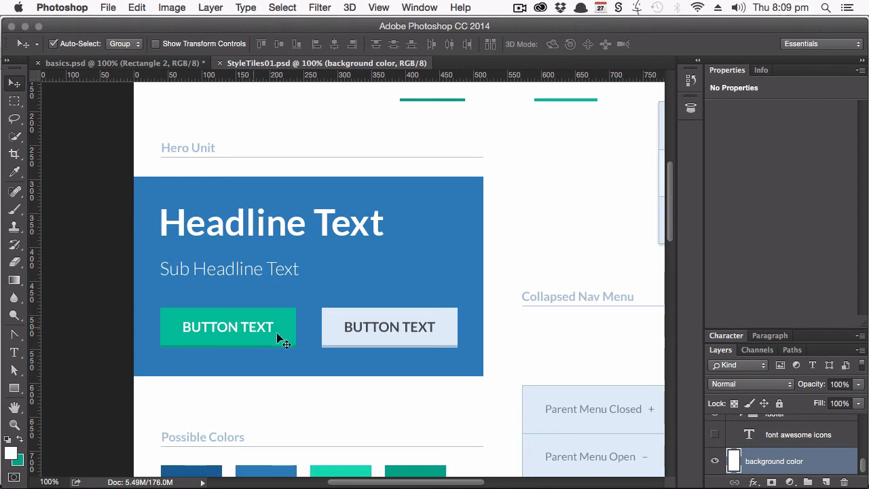
mouse_move(195, 318)
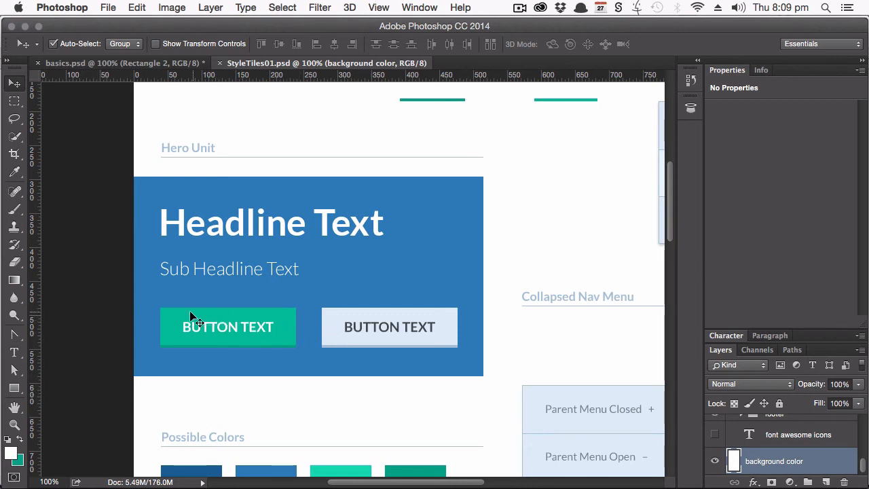
mouse_move(173, 330)
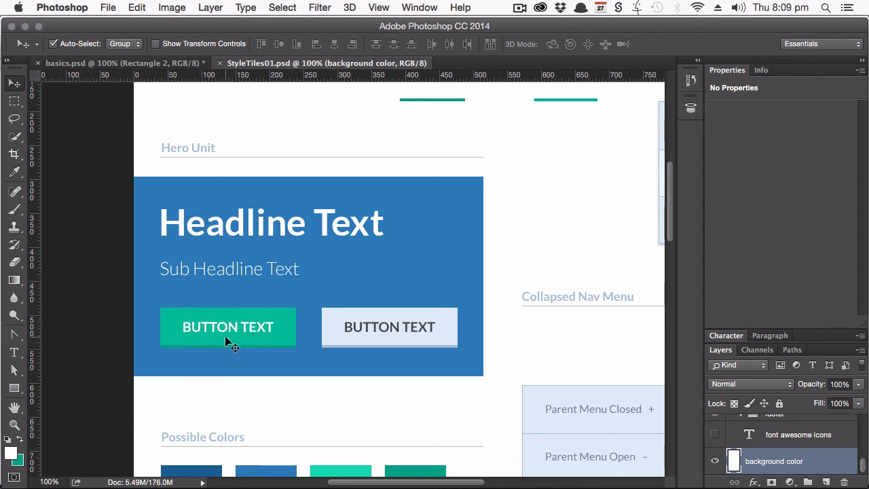
mouse_move(264, 354)
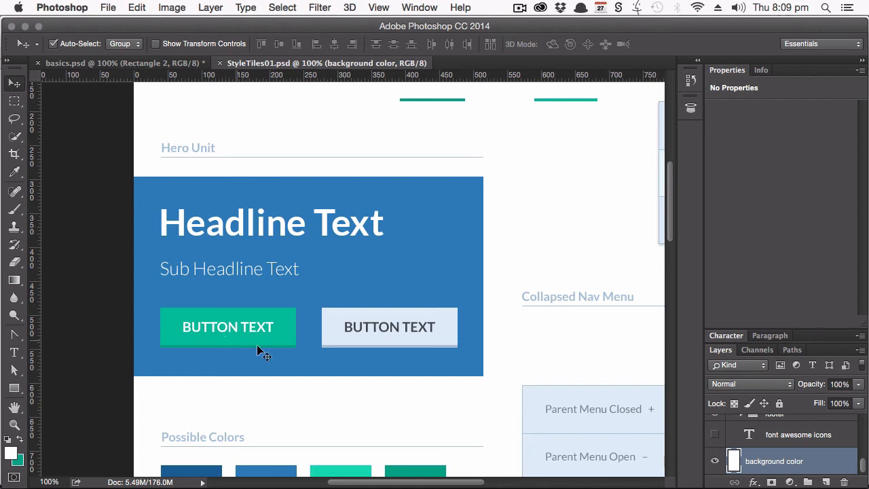
mouse_move(404, 375)
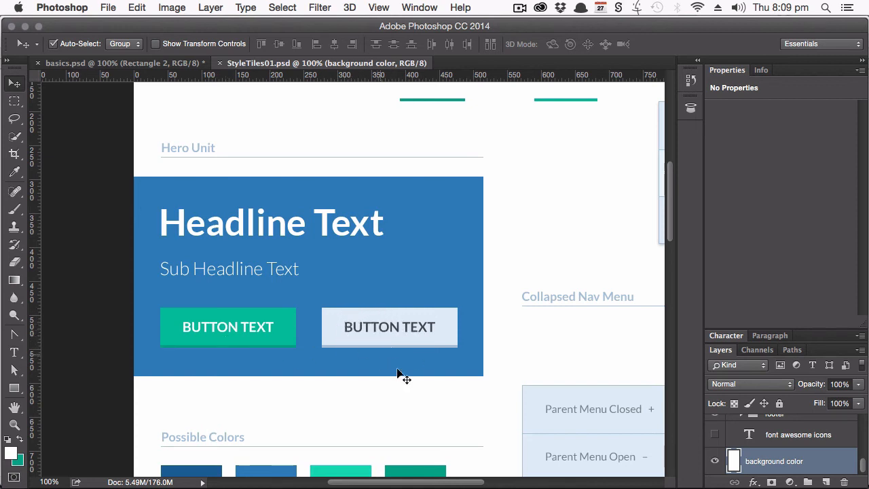
scroll("down", 3)
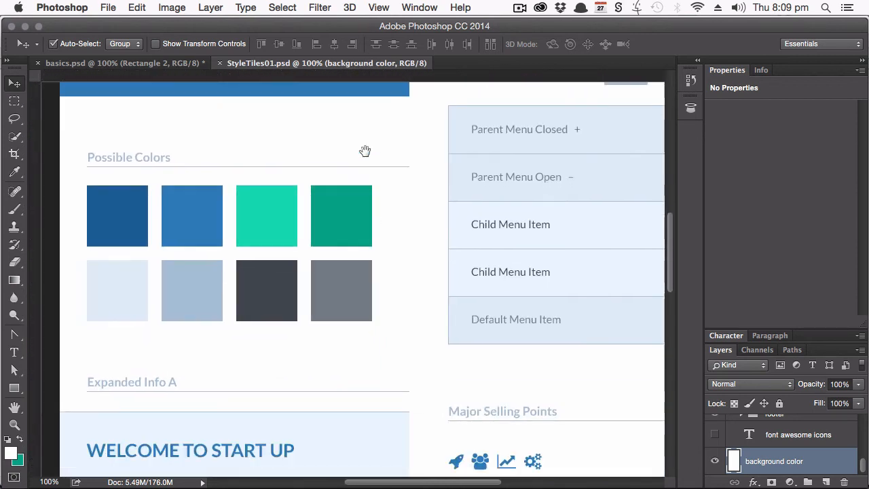
scroll("down", 3)
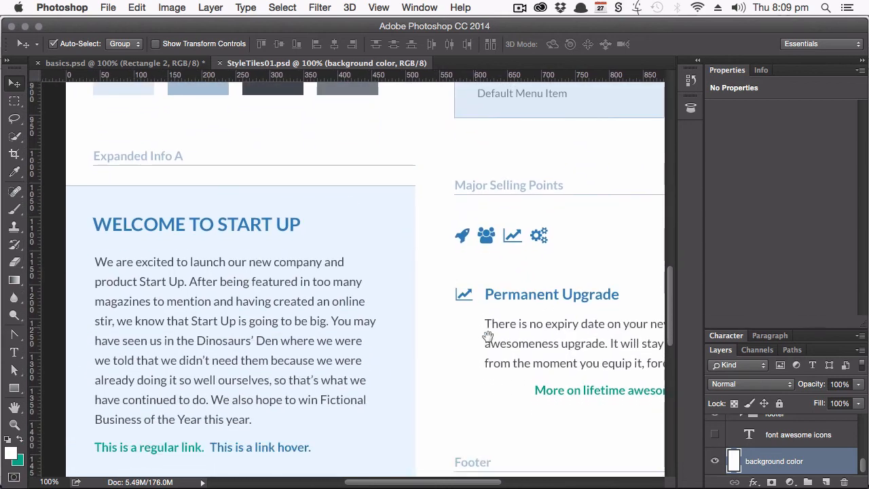
scroll("right", 3)
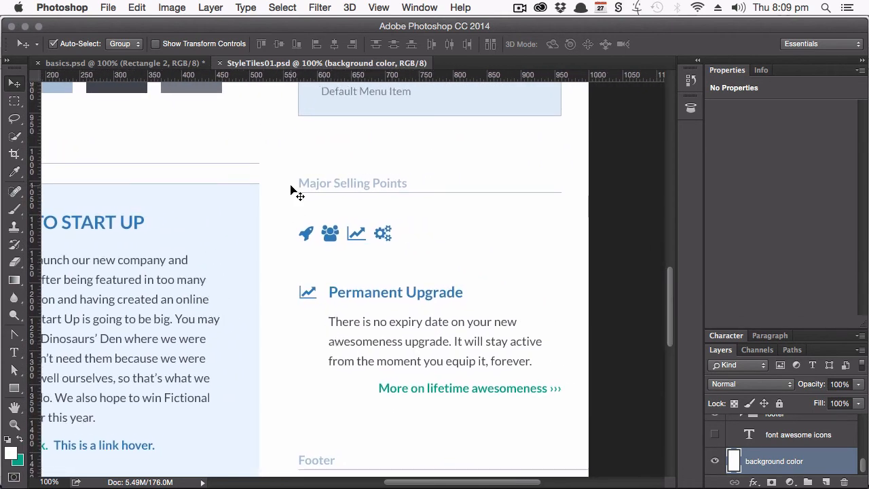
mouse_move(307, 238)
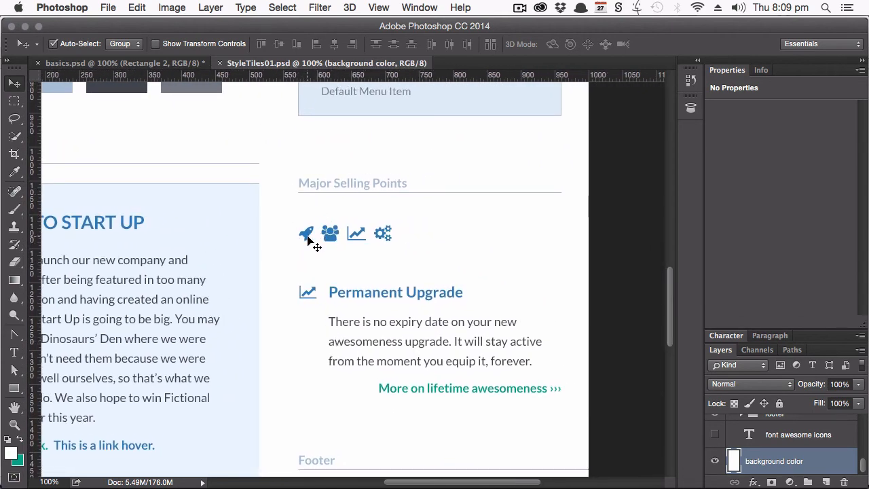
mouse_move(367, 238)
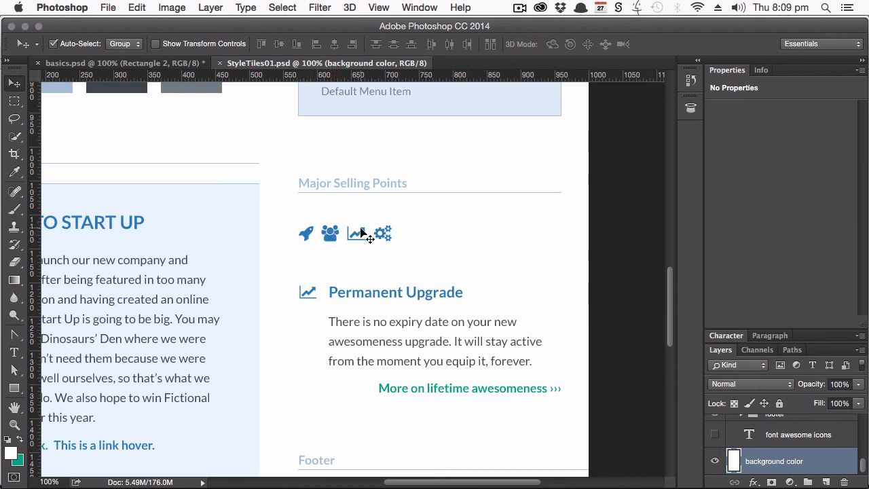
mouse_move(379, 243)
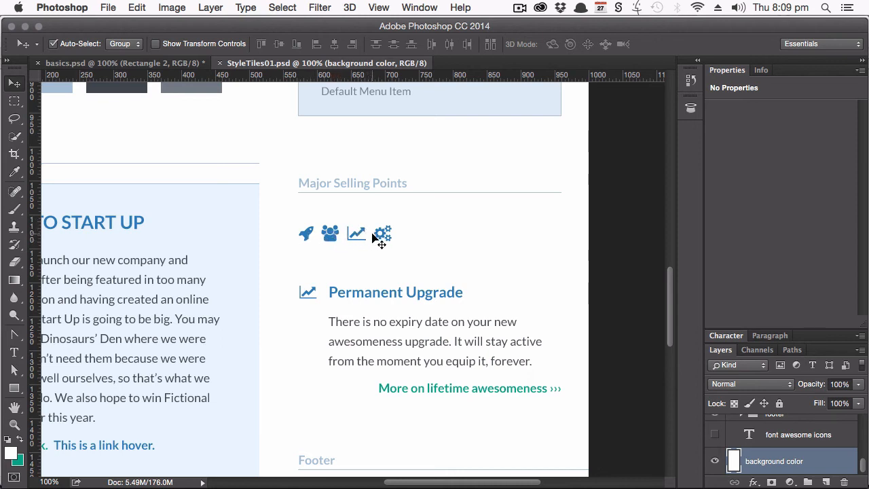
mouse_move(304, 276)
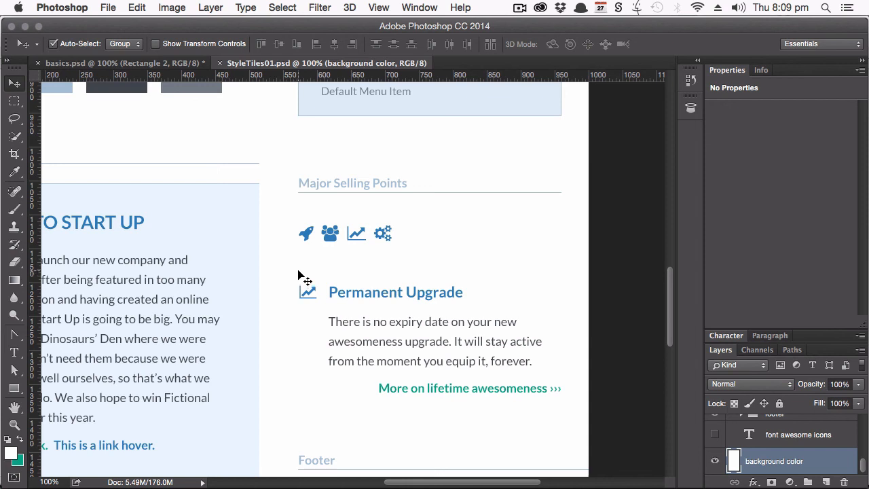
mouse_move(550, 330)
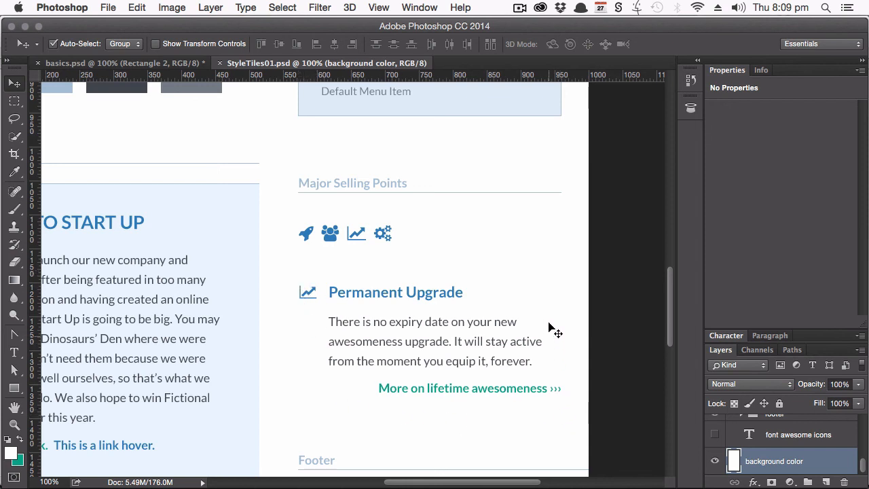
mouse_move(188, 360)
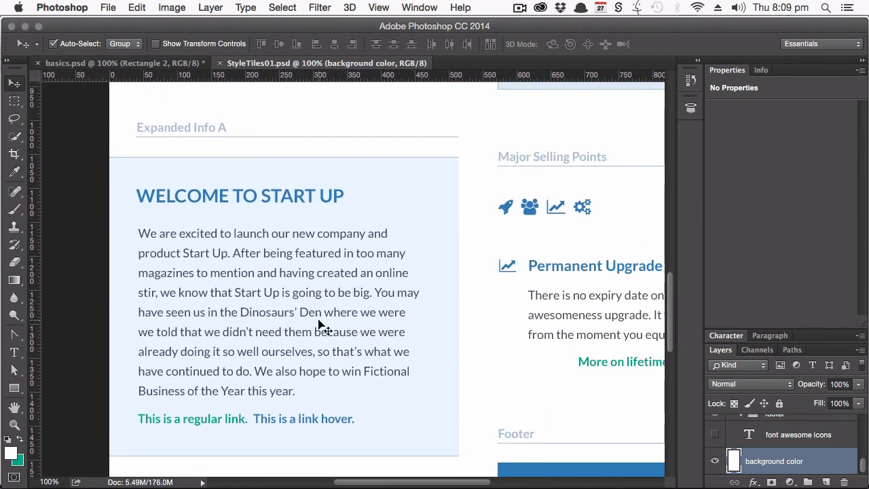
mouse_move(367, 285)
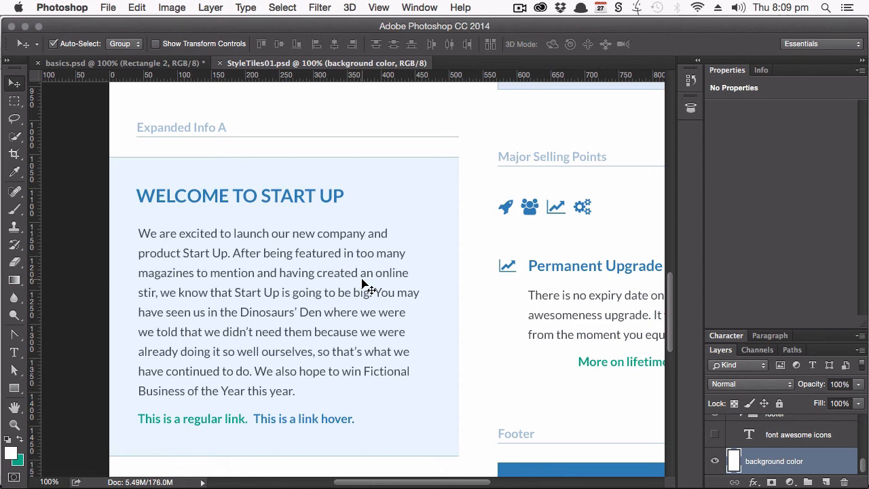
mouse_move(245, 414)
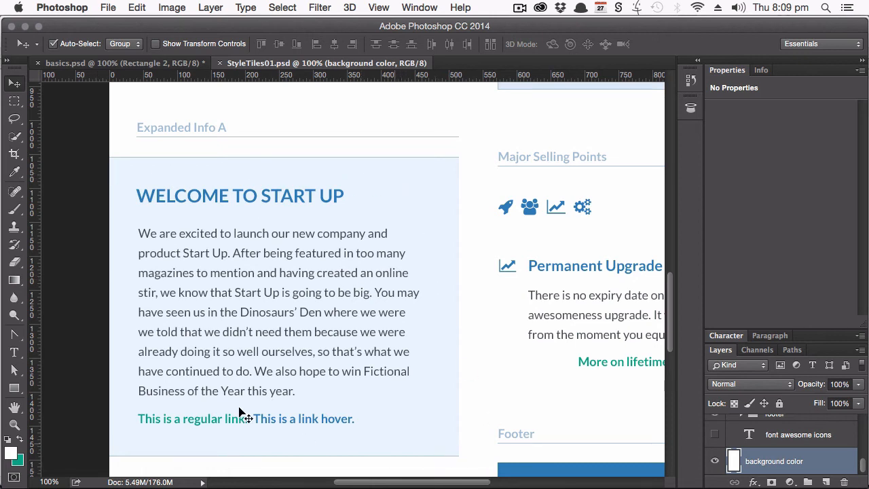
mouse_move(119, 462)
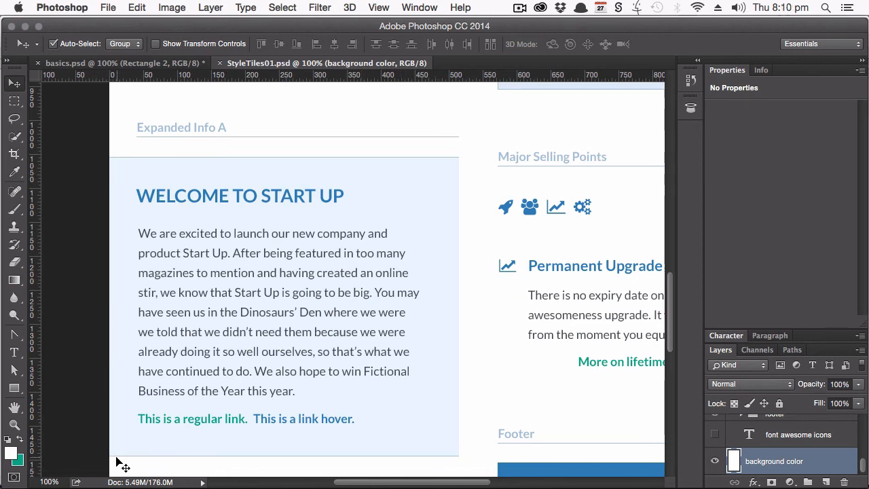
mouse_move(369, 399)
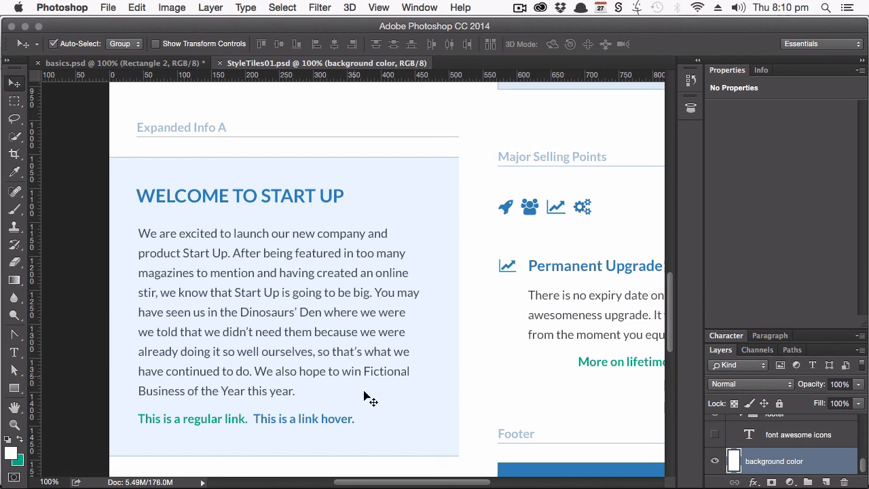
scroll("down", 3)
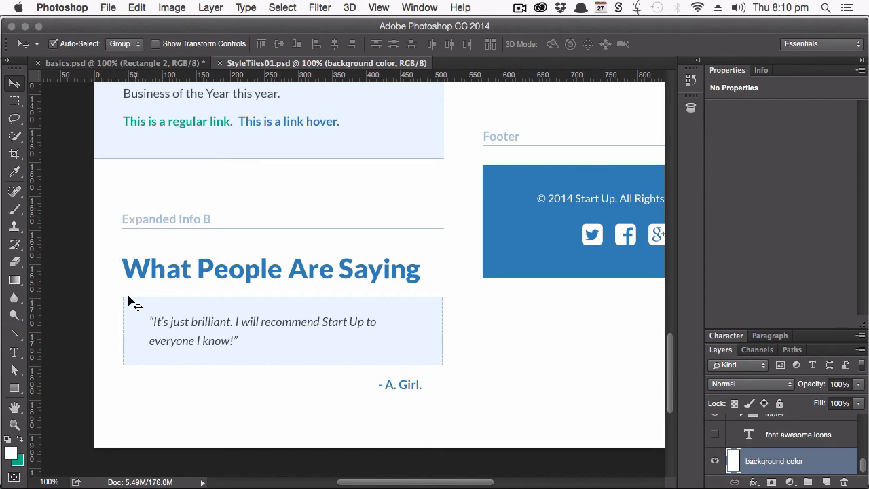
mouse_move(418, 312)
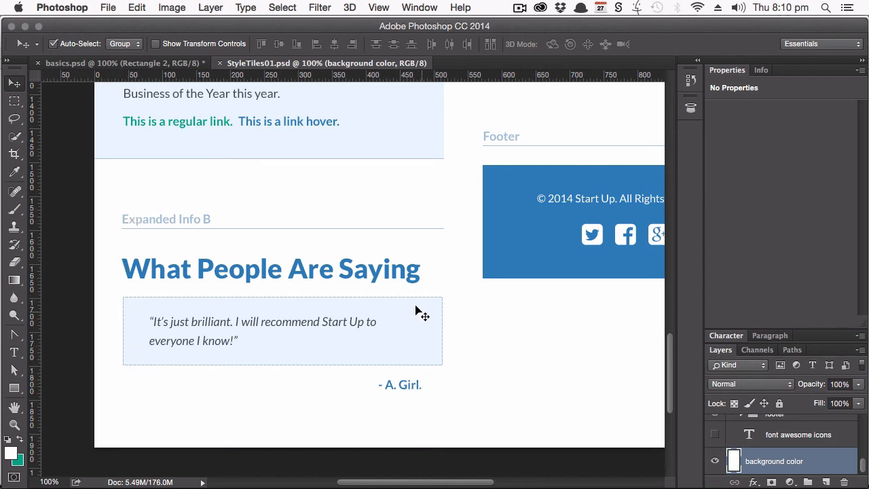
mouse_move(375, 414)
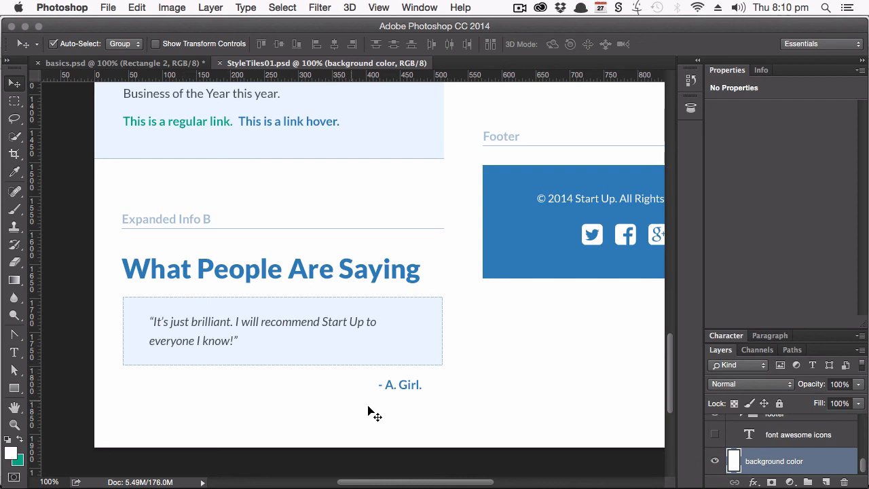
mouse_move(340, 370)
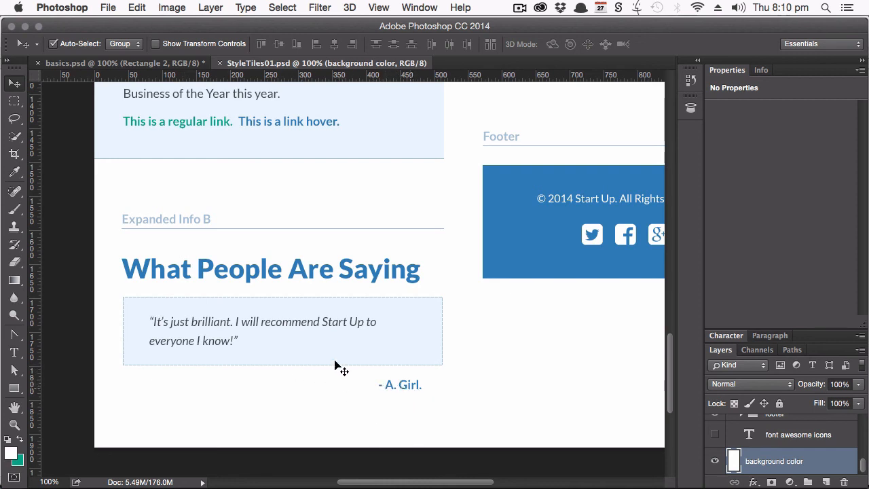
mouse_move(432, 281)
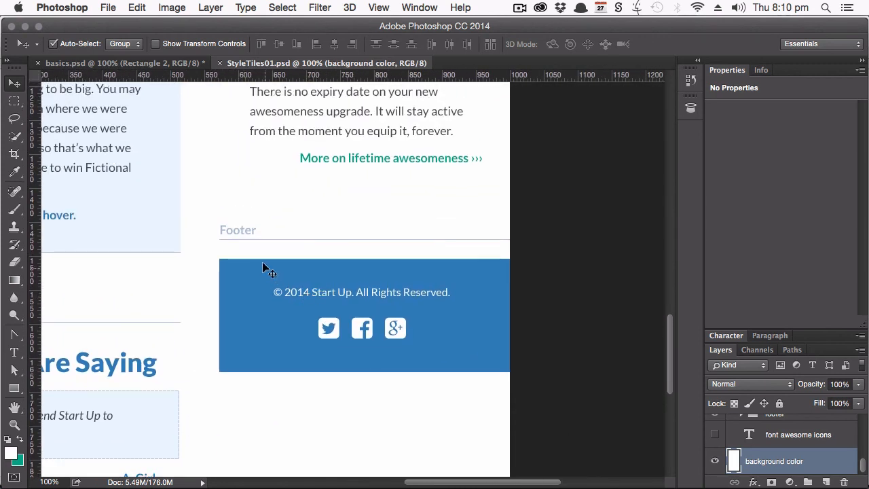
mouse_move(251, 356)
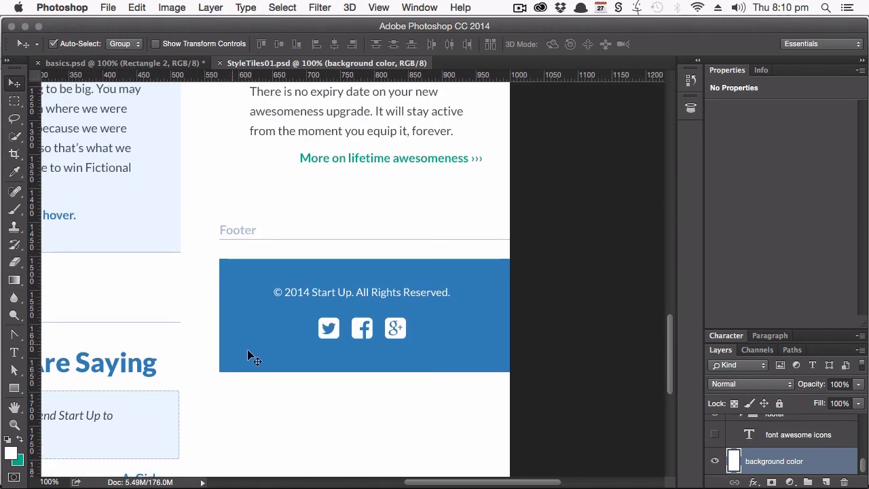
mouse_move(345, 303)
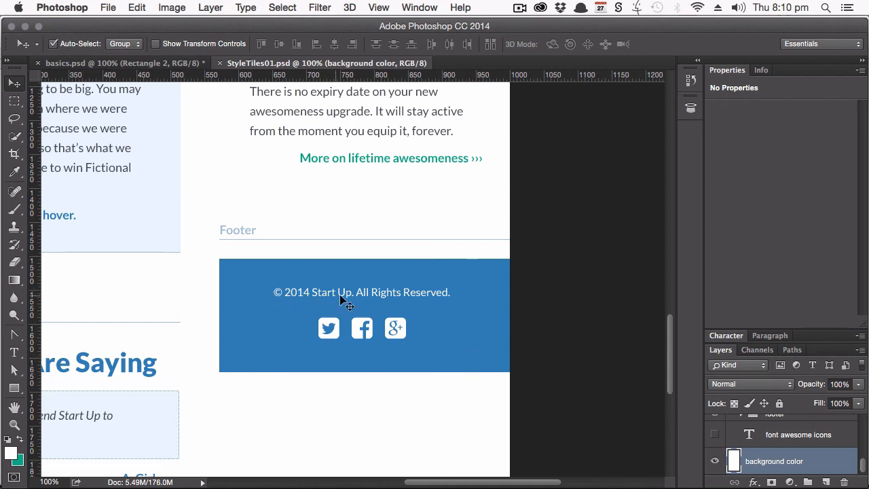
mouse_move(315, 319)
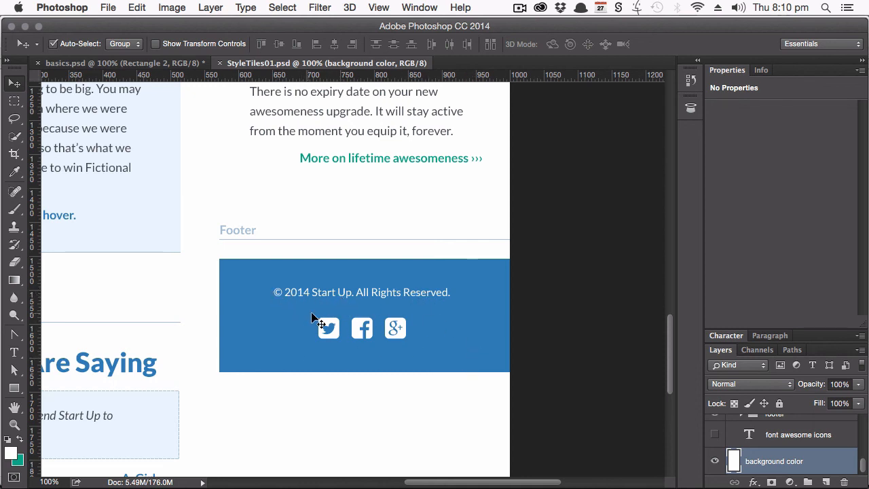
mouse_move(329, 332)
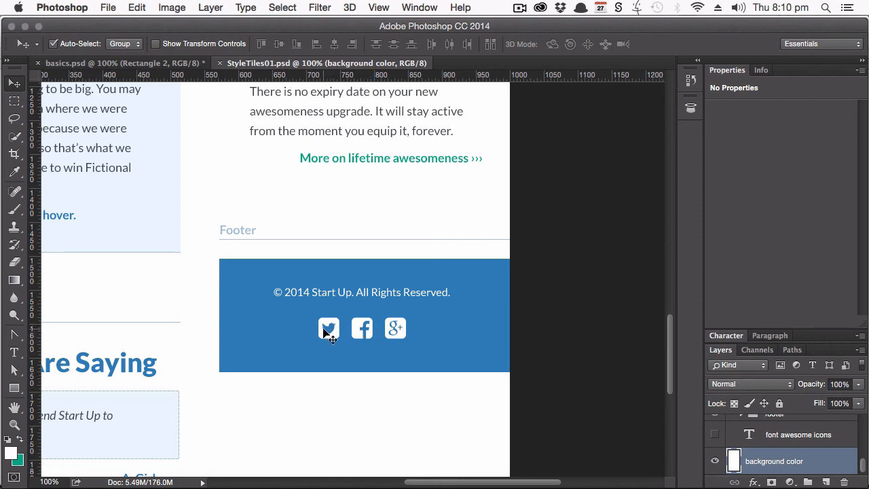
mouse_move(340, 280)
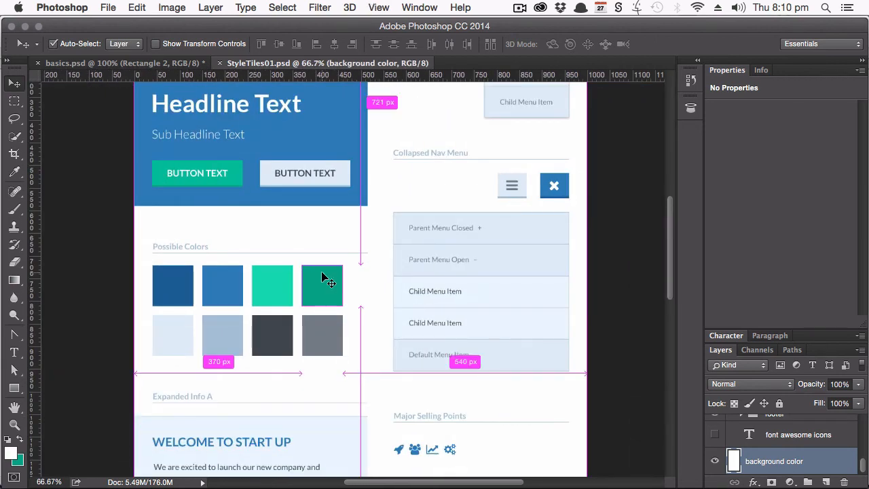
scroll("up", 3)
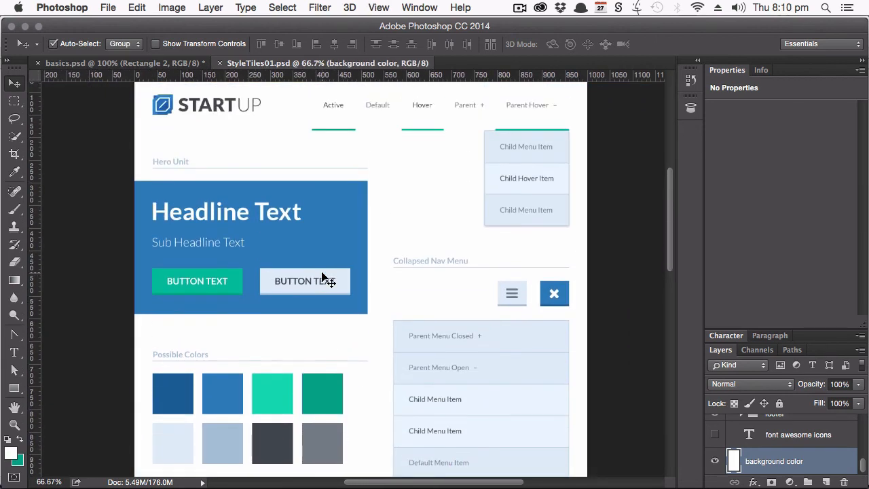
scroll("up", 3)
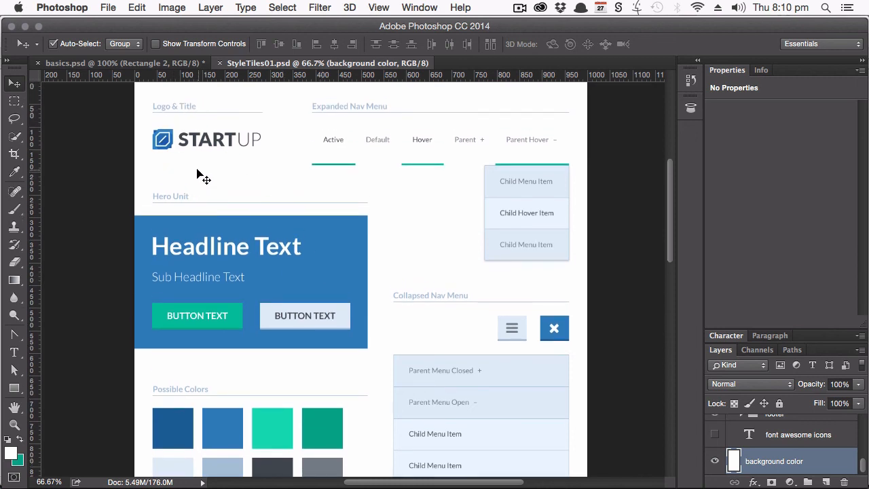
mouse_move(273, 272)
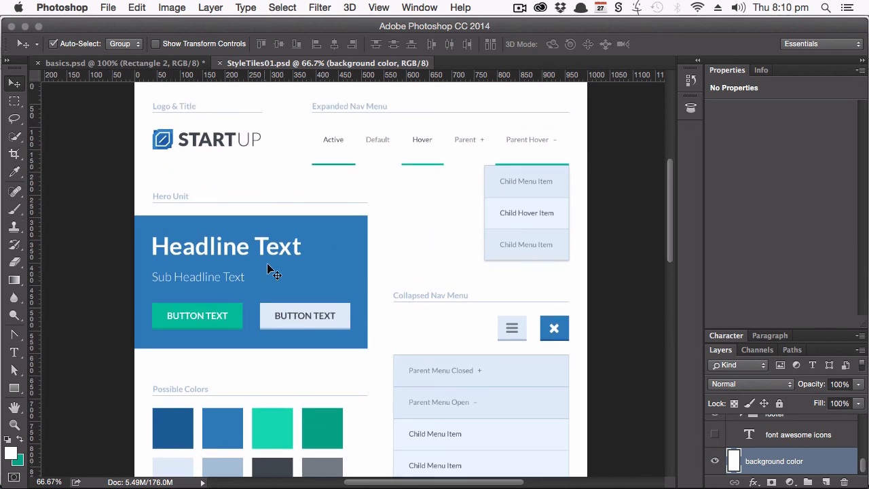
scroll("down", 3)
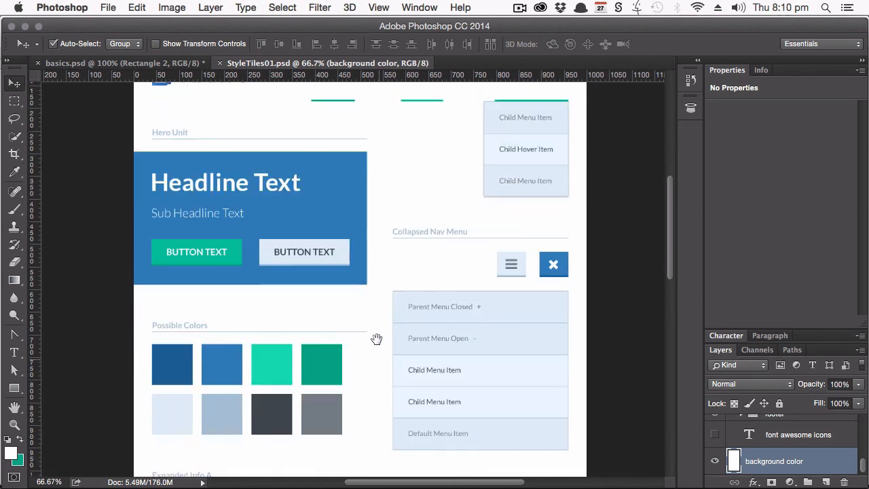
scroll("down", 3)
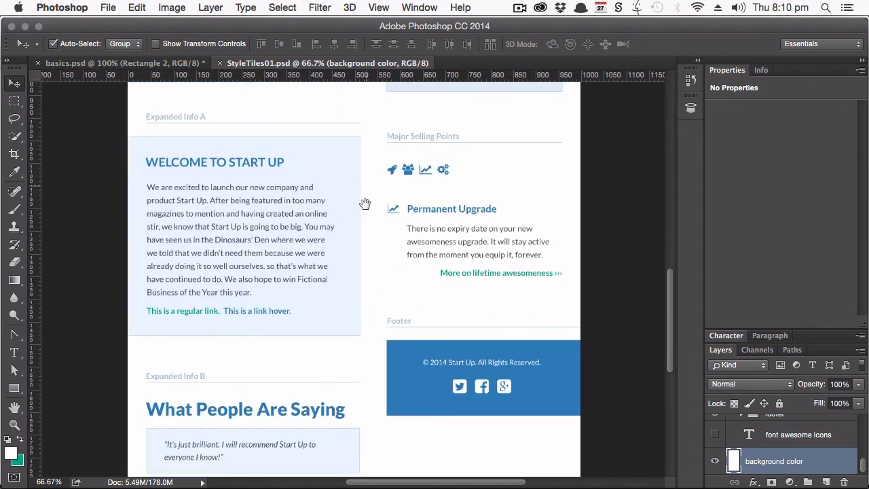
scroll("down", 3)
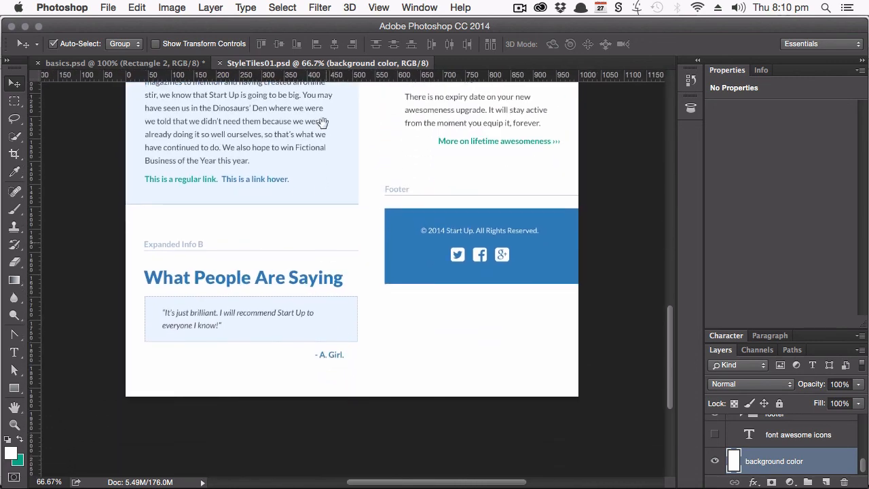
scroll("up", 3)
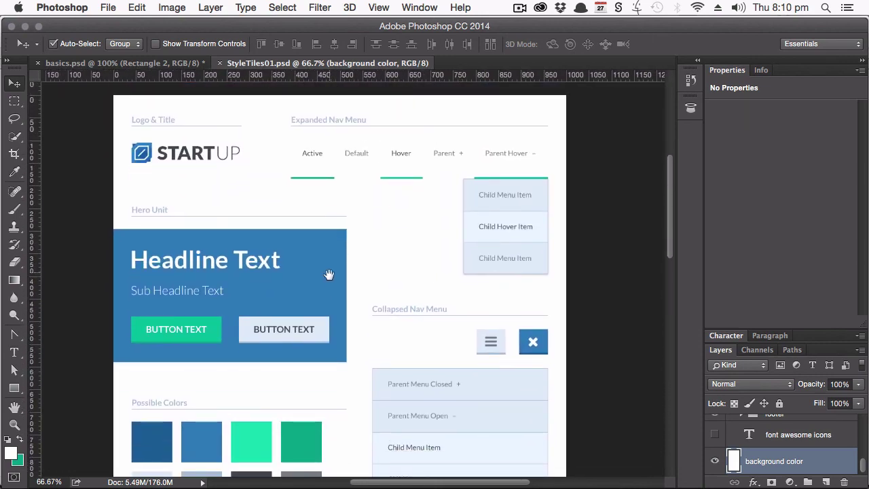
mouse_move(341, 280)
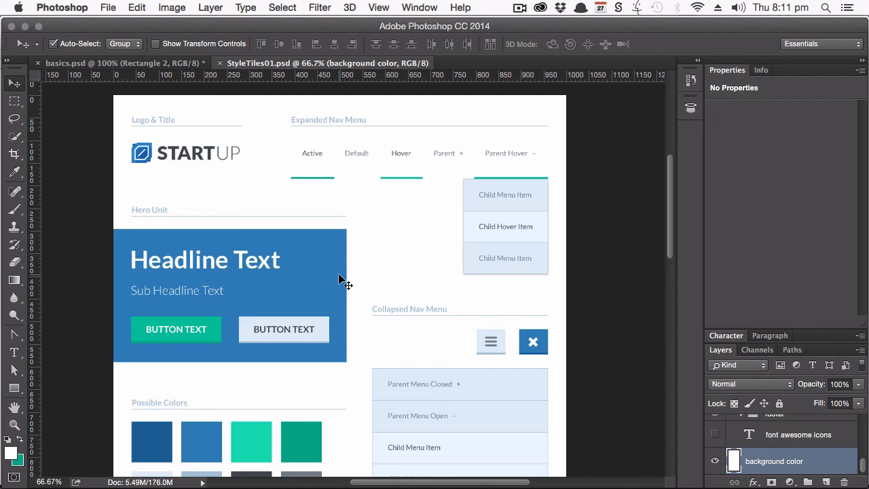
mouse_move(532, 261)
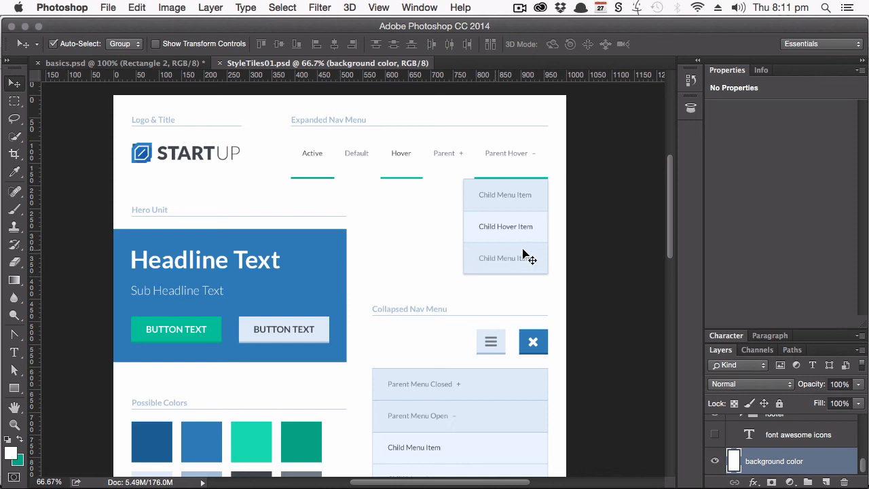
mouse_move(599, 274)
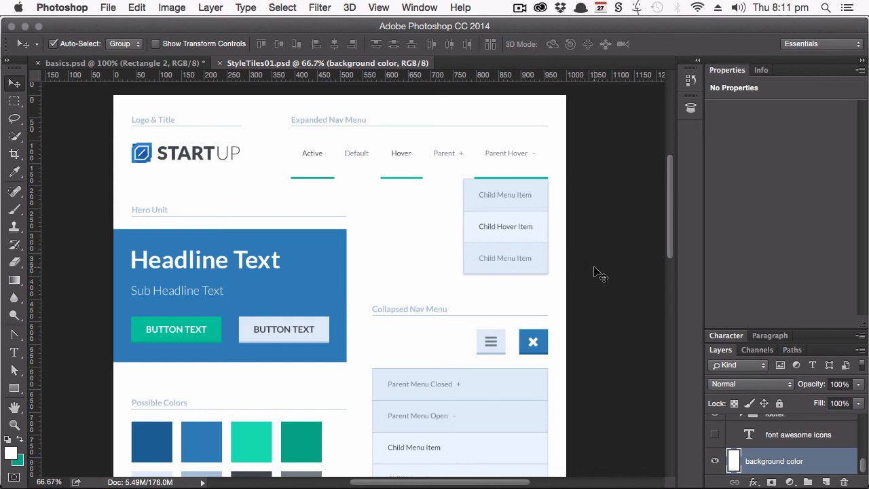
mouse_move(530, 244)
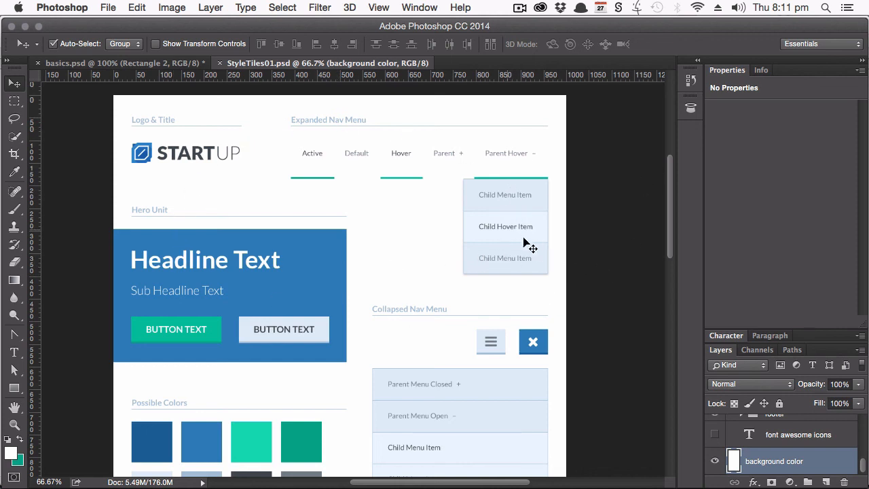
mouse_move(576, 238)
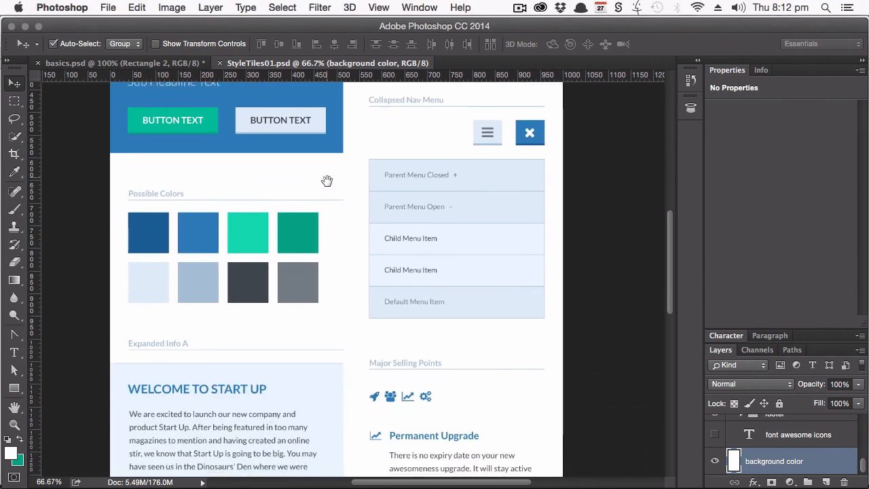
scroll("down", 3)
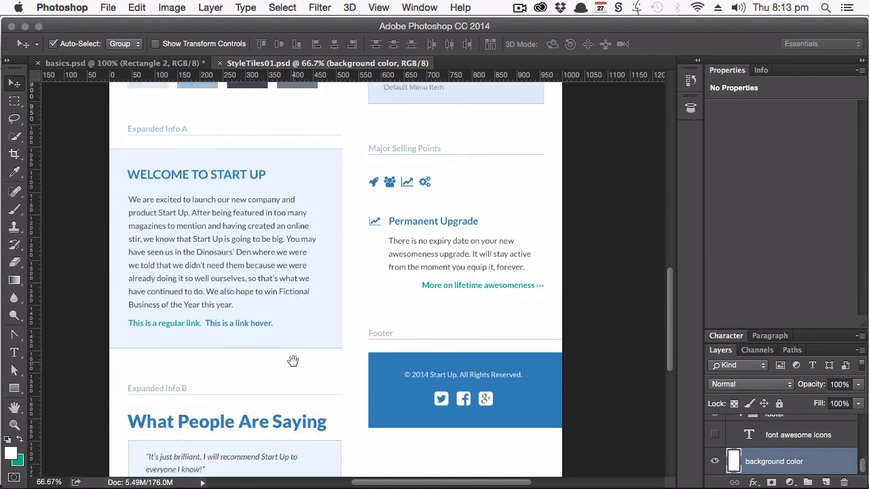